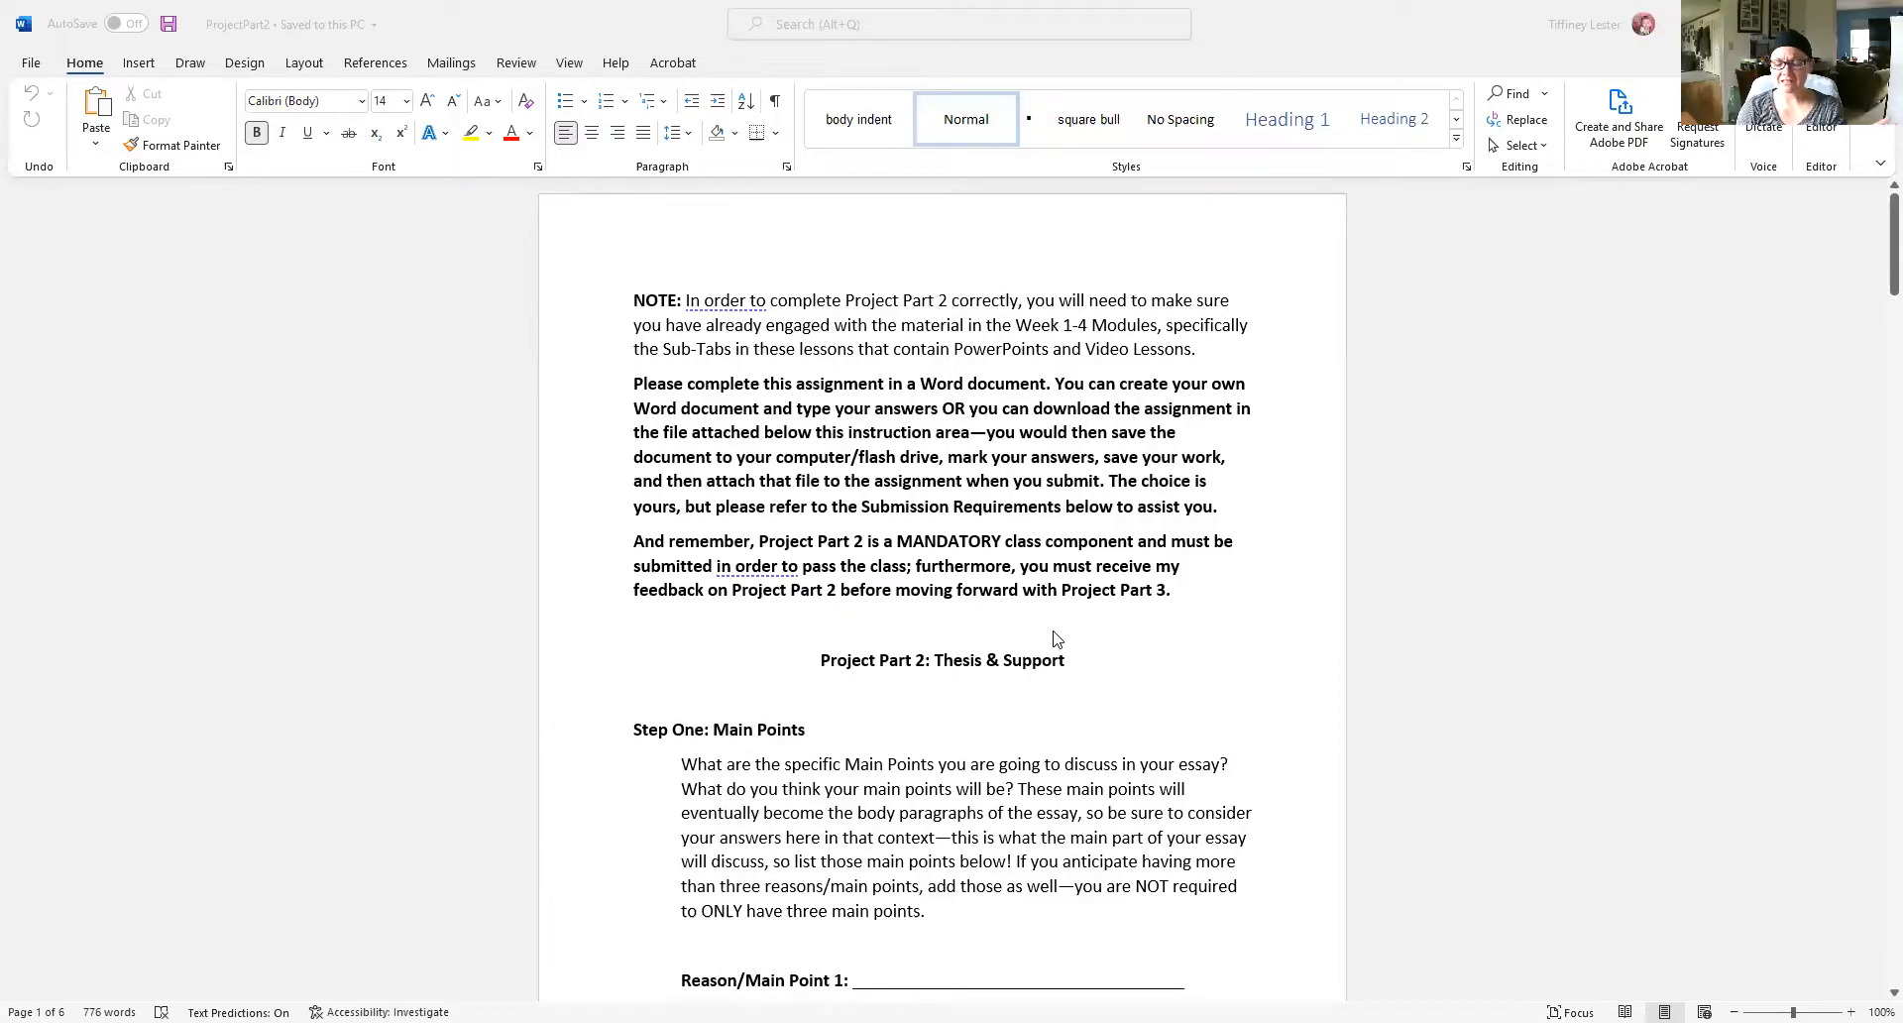
mouse_move(775, 537)
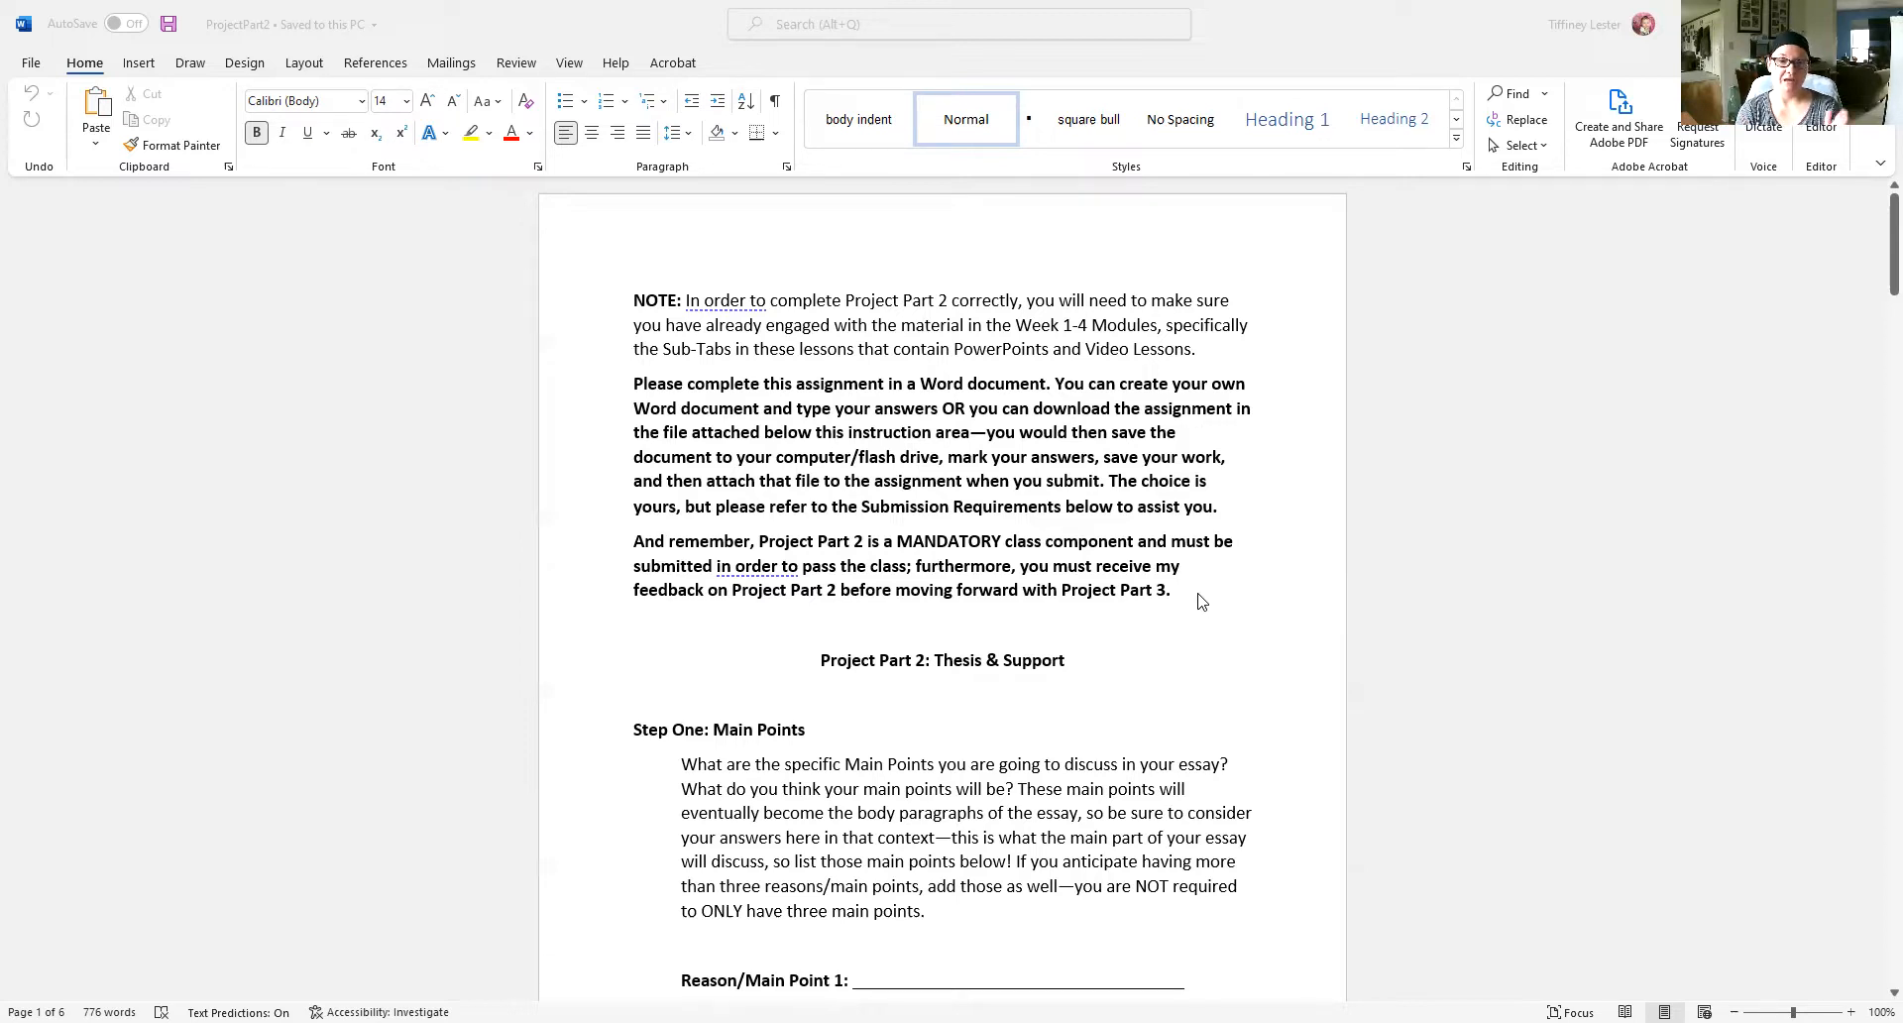
mouse_move(1175, 545)
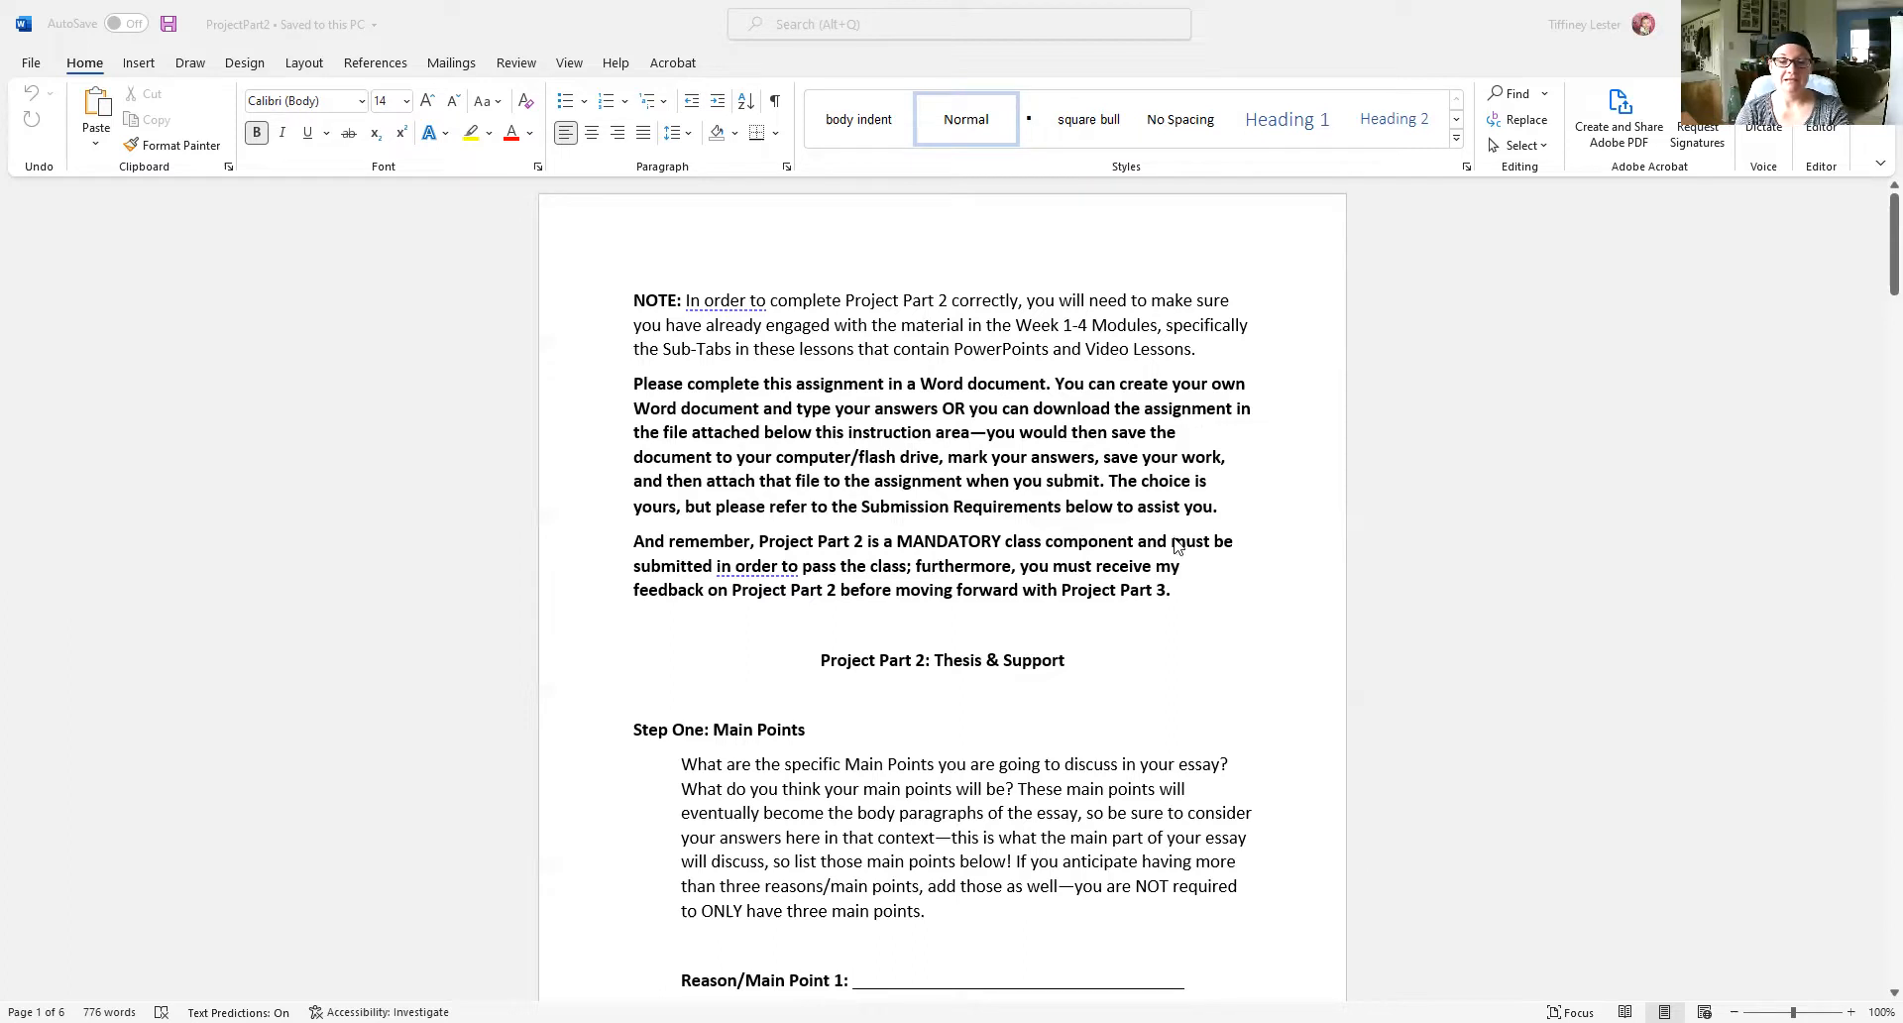
scroll("down", 3)
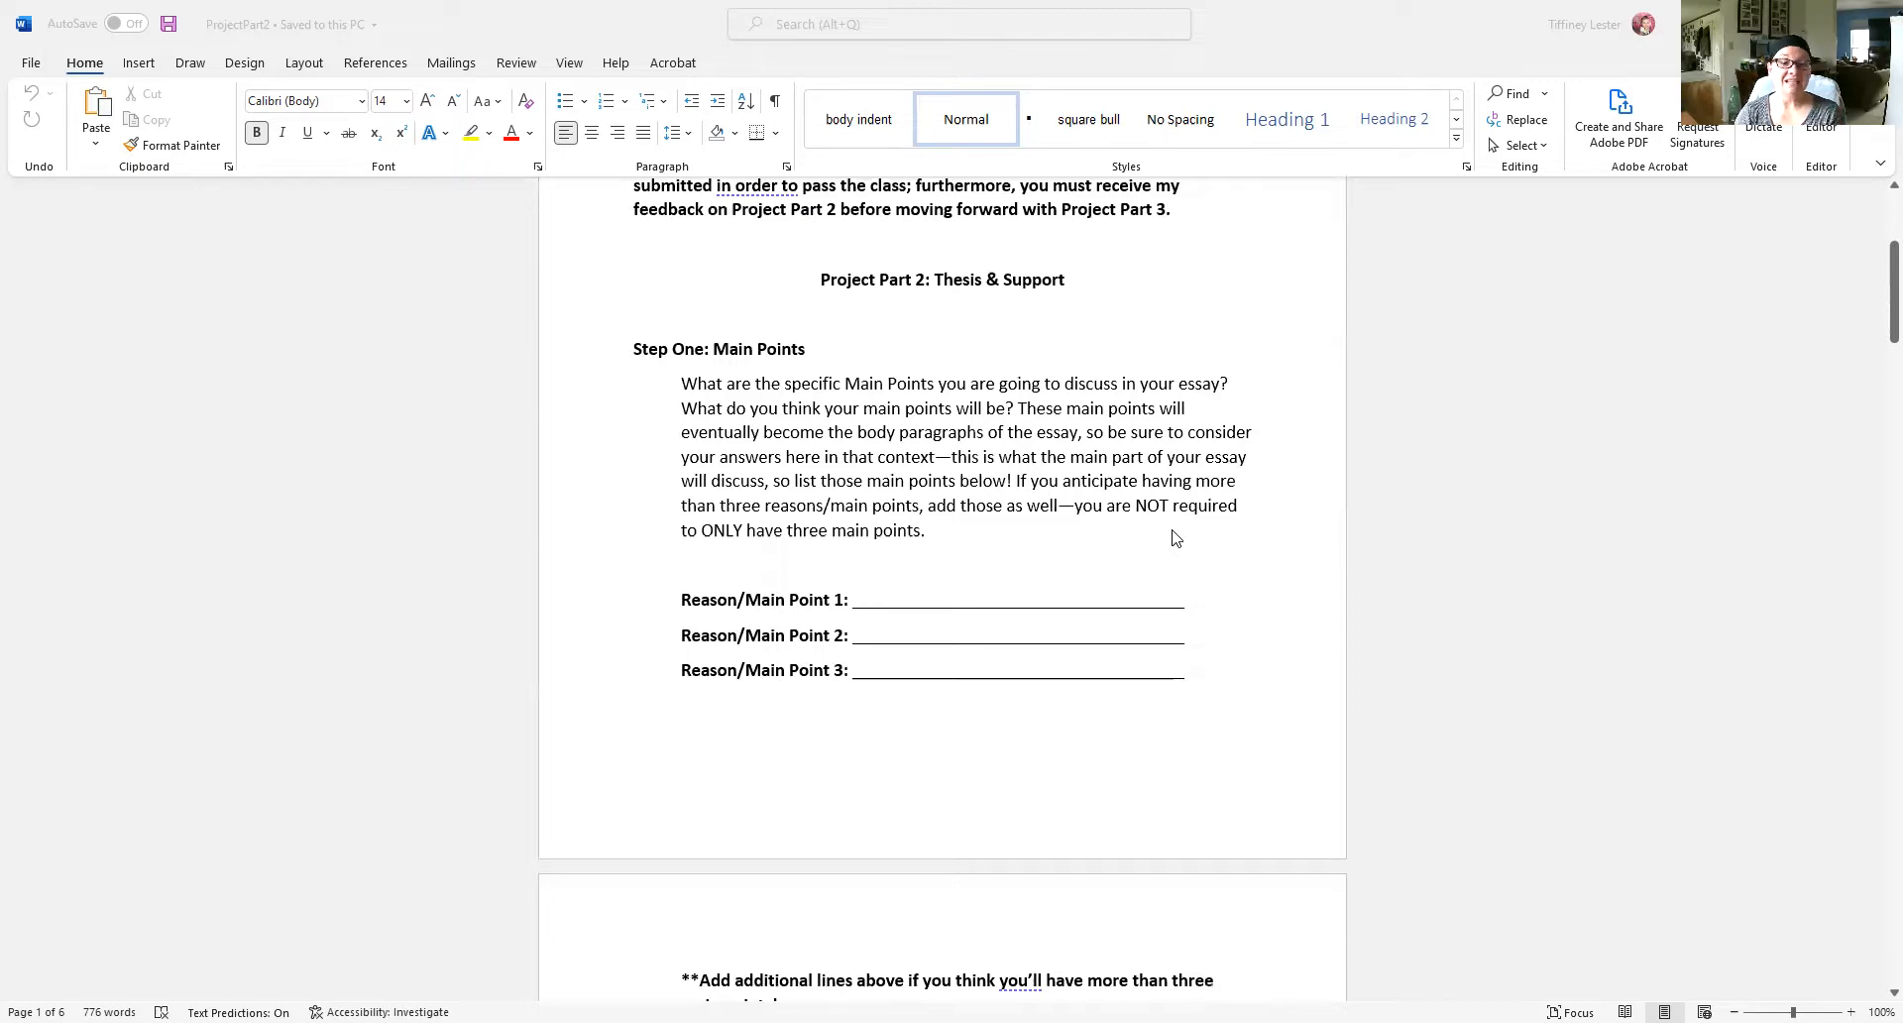
scroll("down", 3)
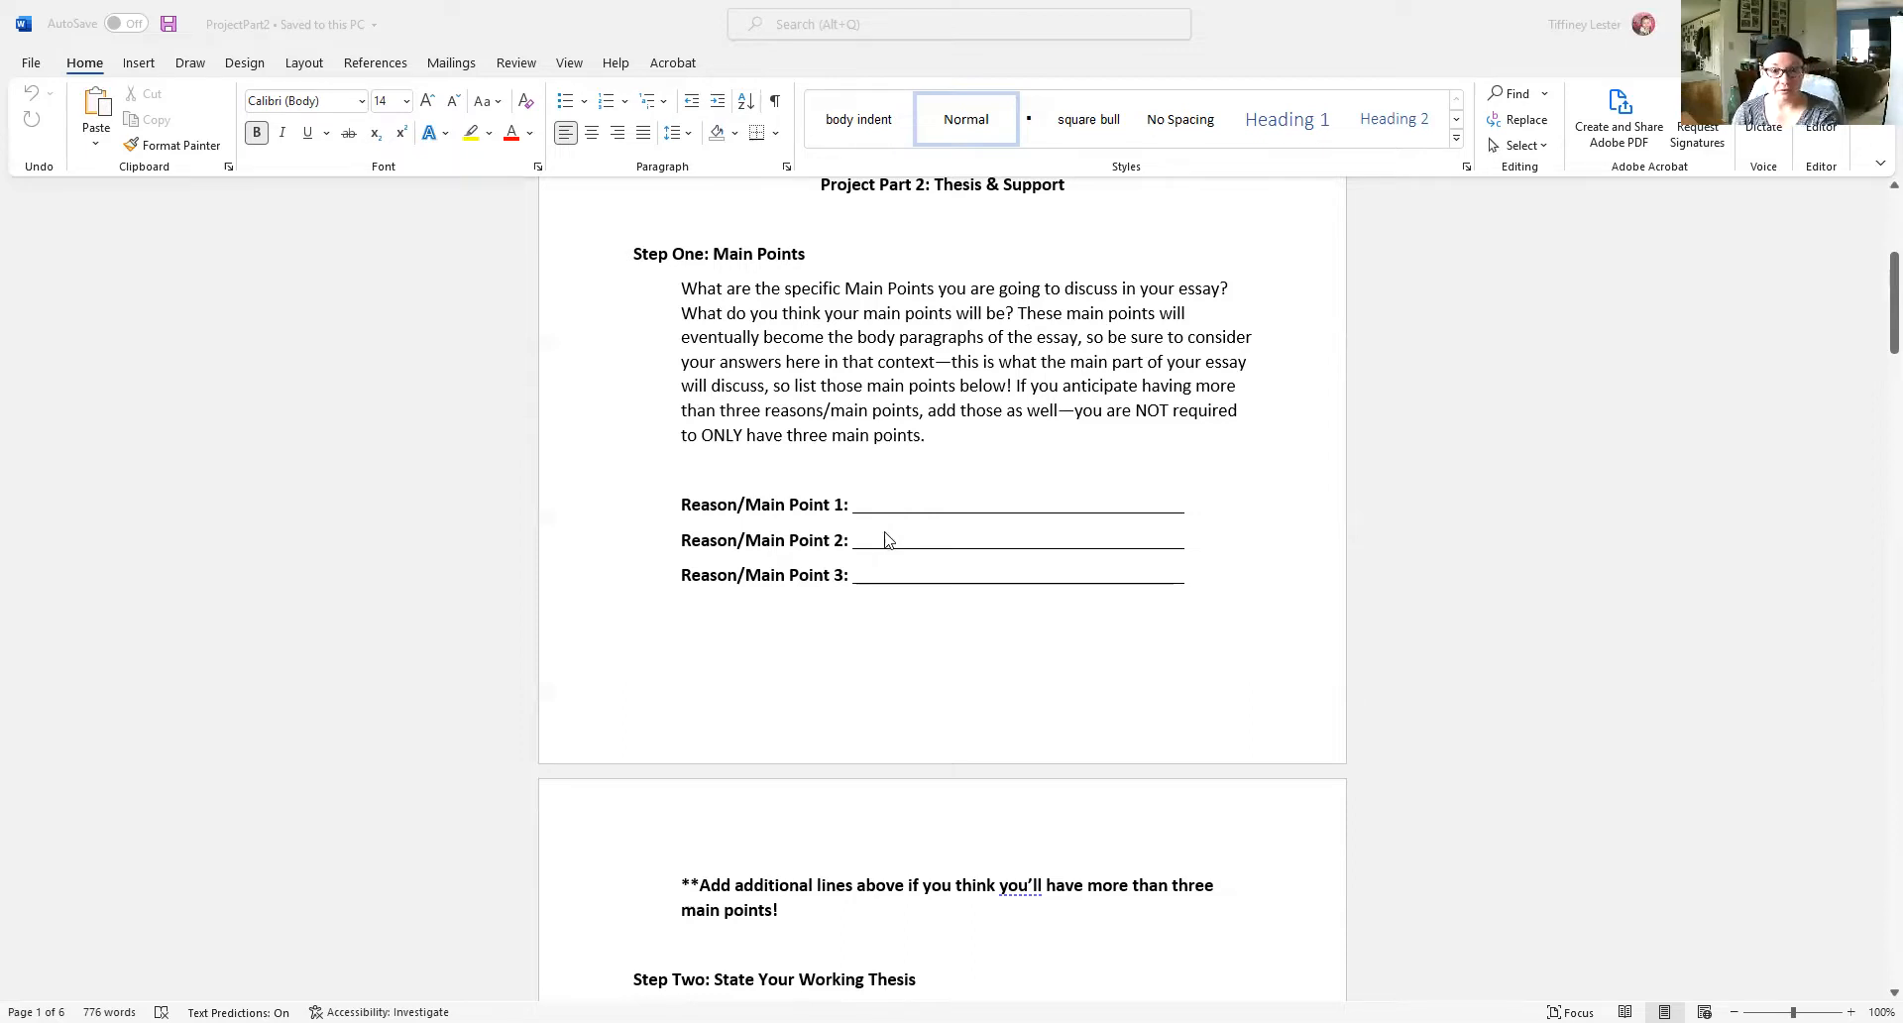
mouse_move(892, 617)
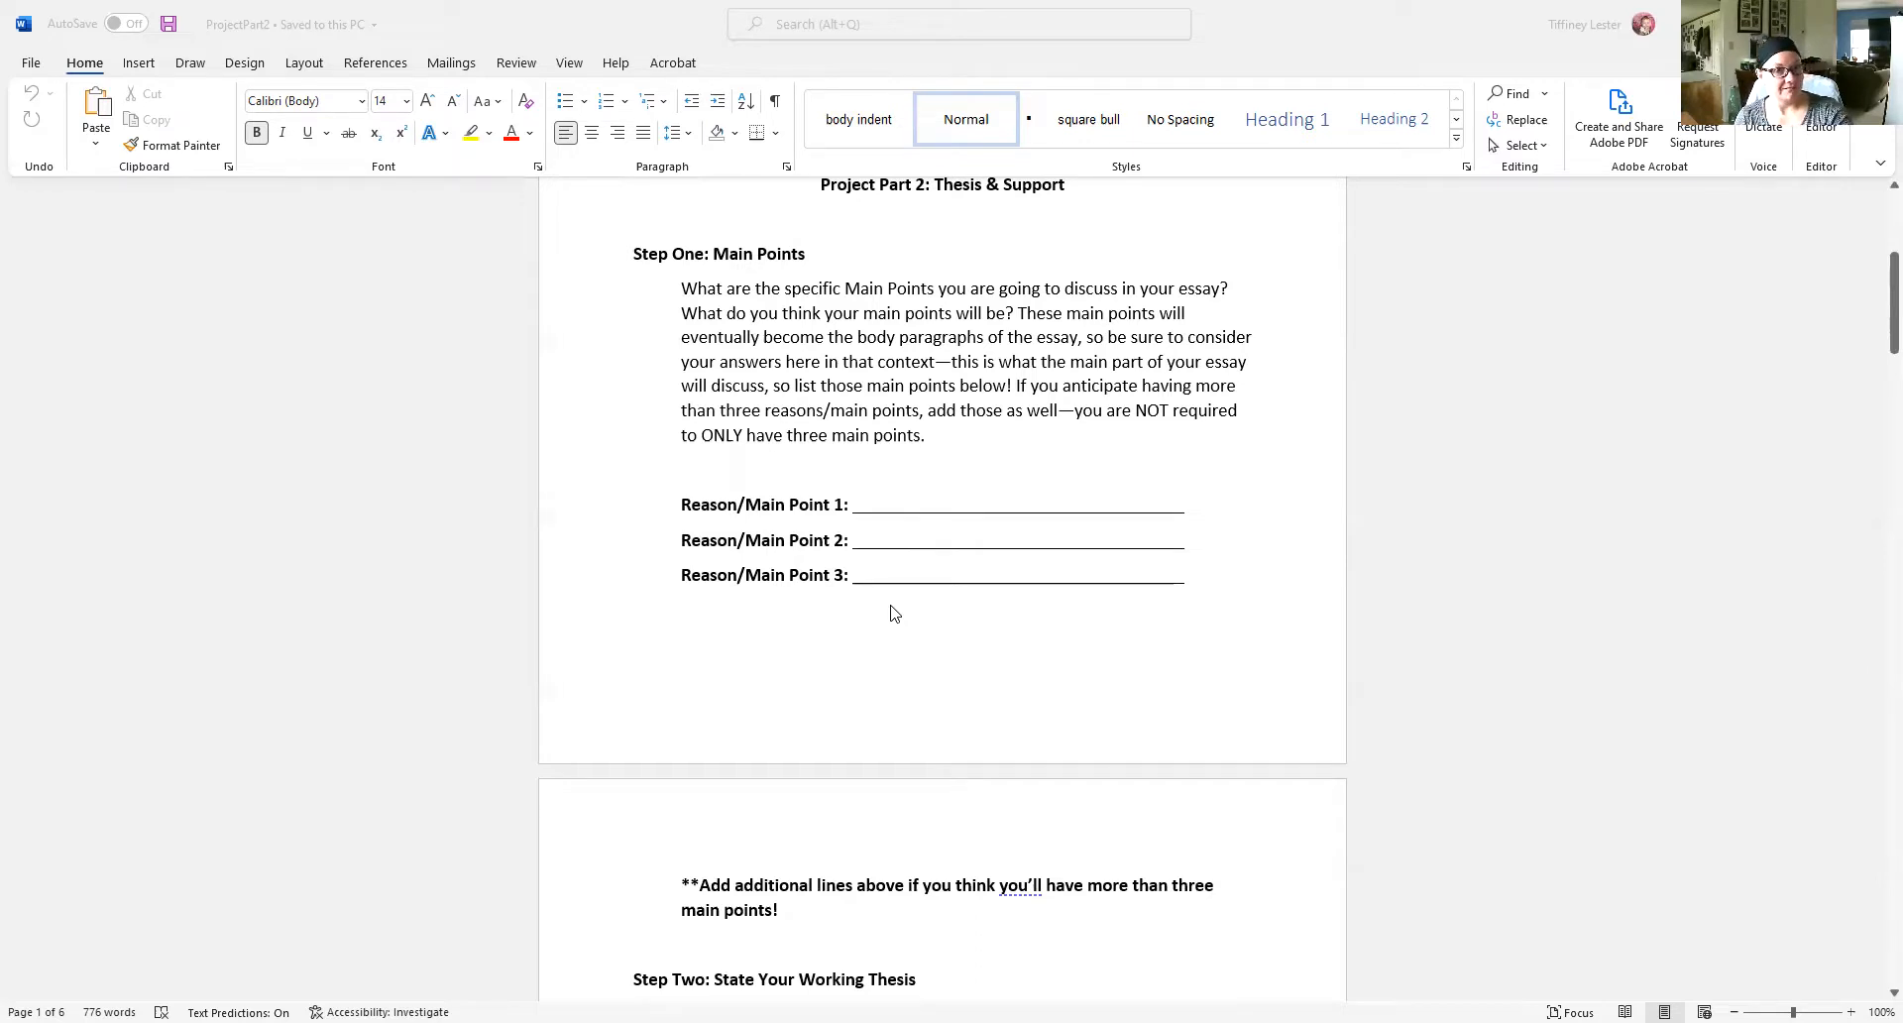
mouse_move(890, 587)
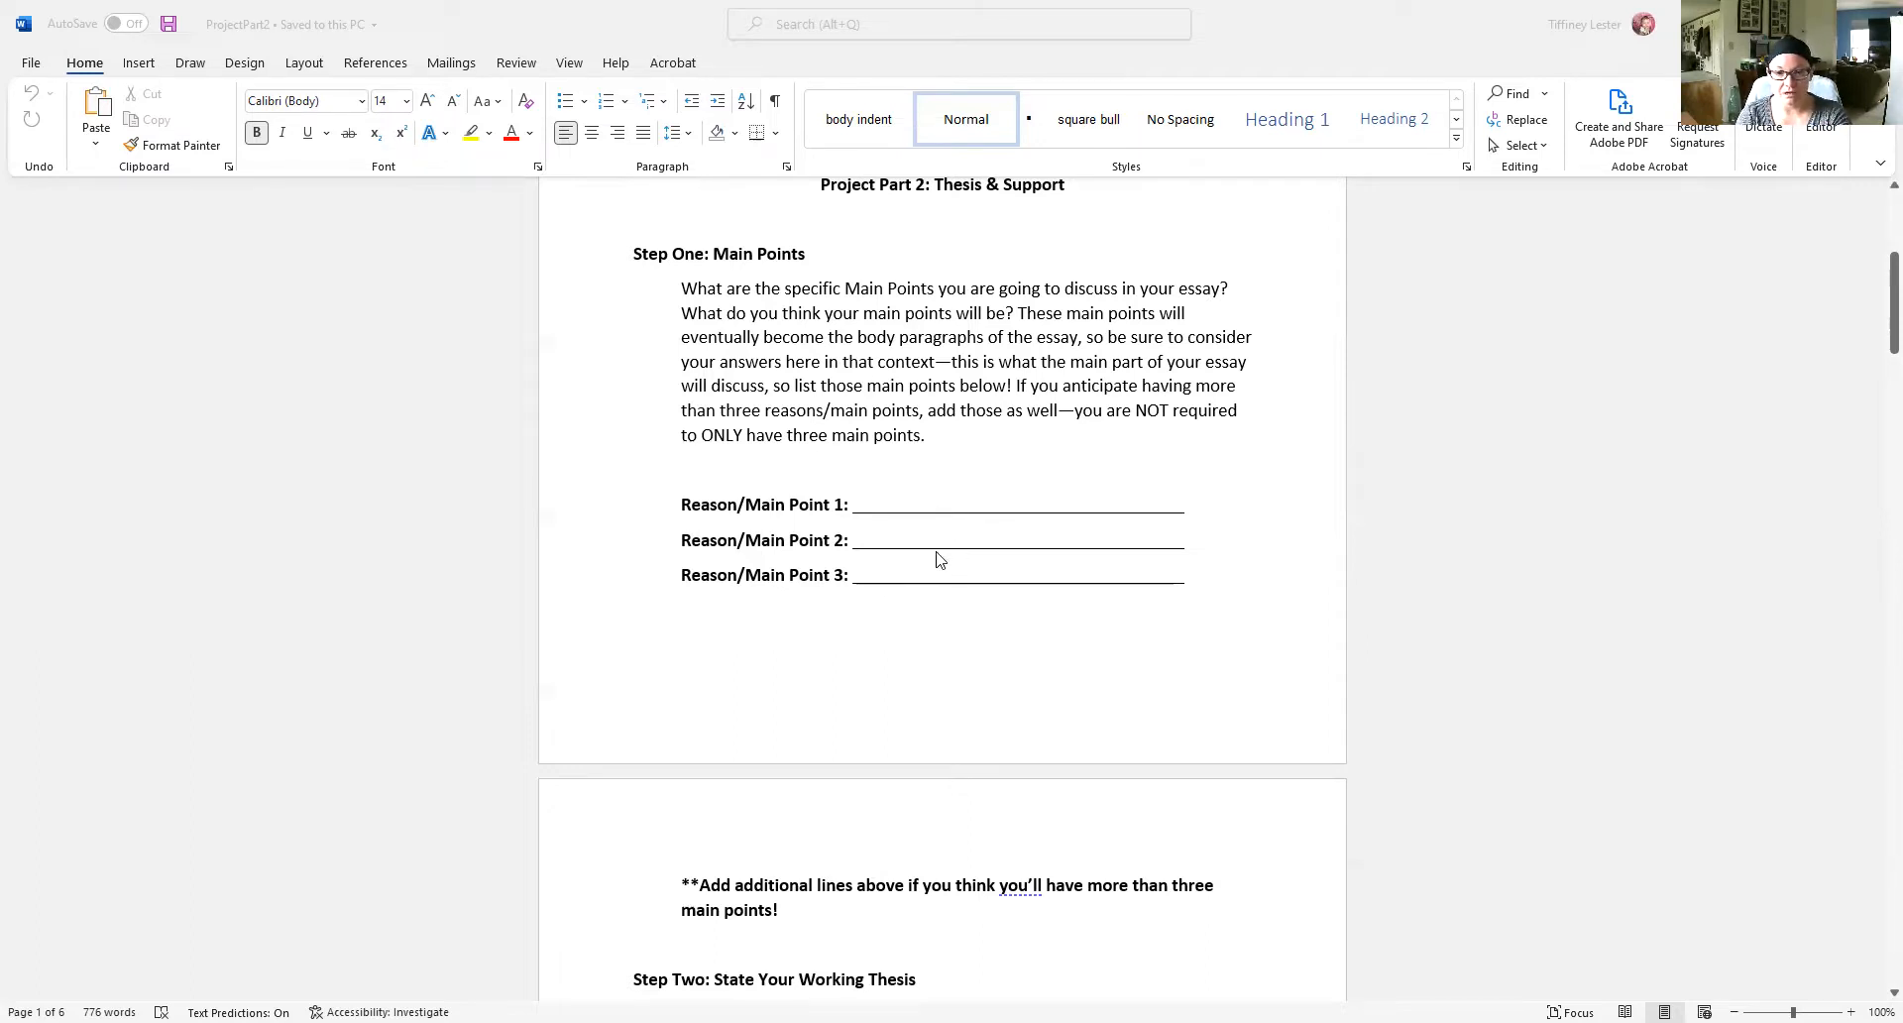
mouse_move(955, 615)
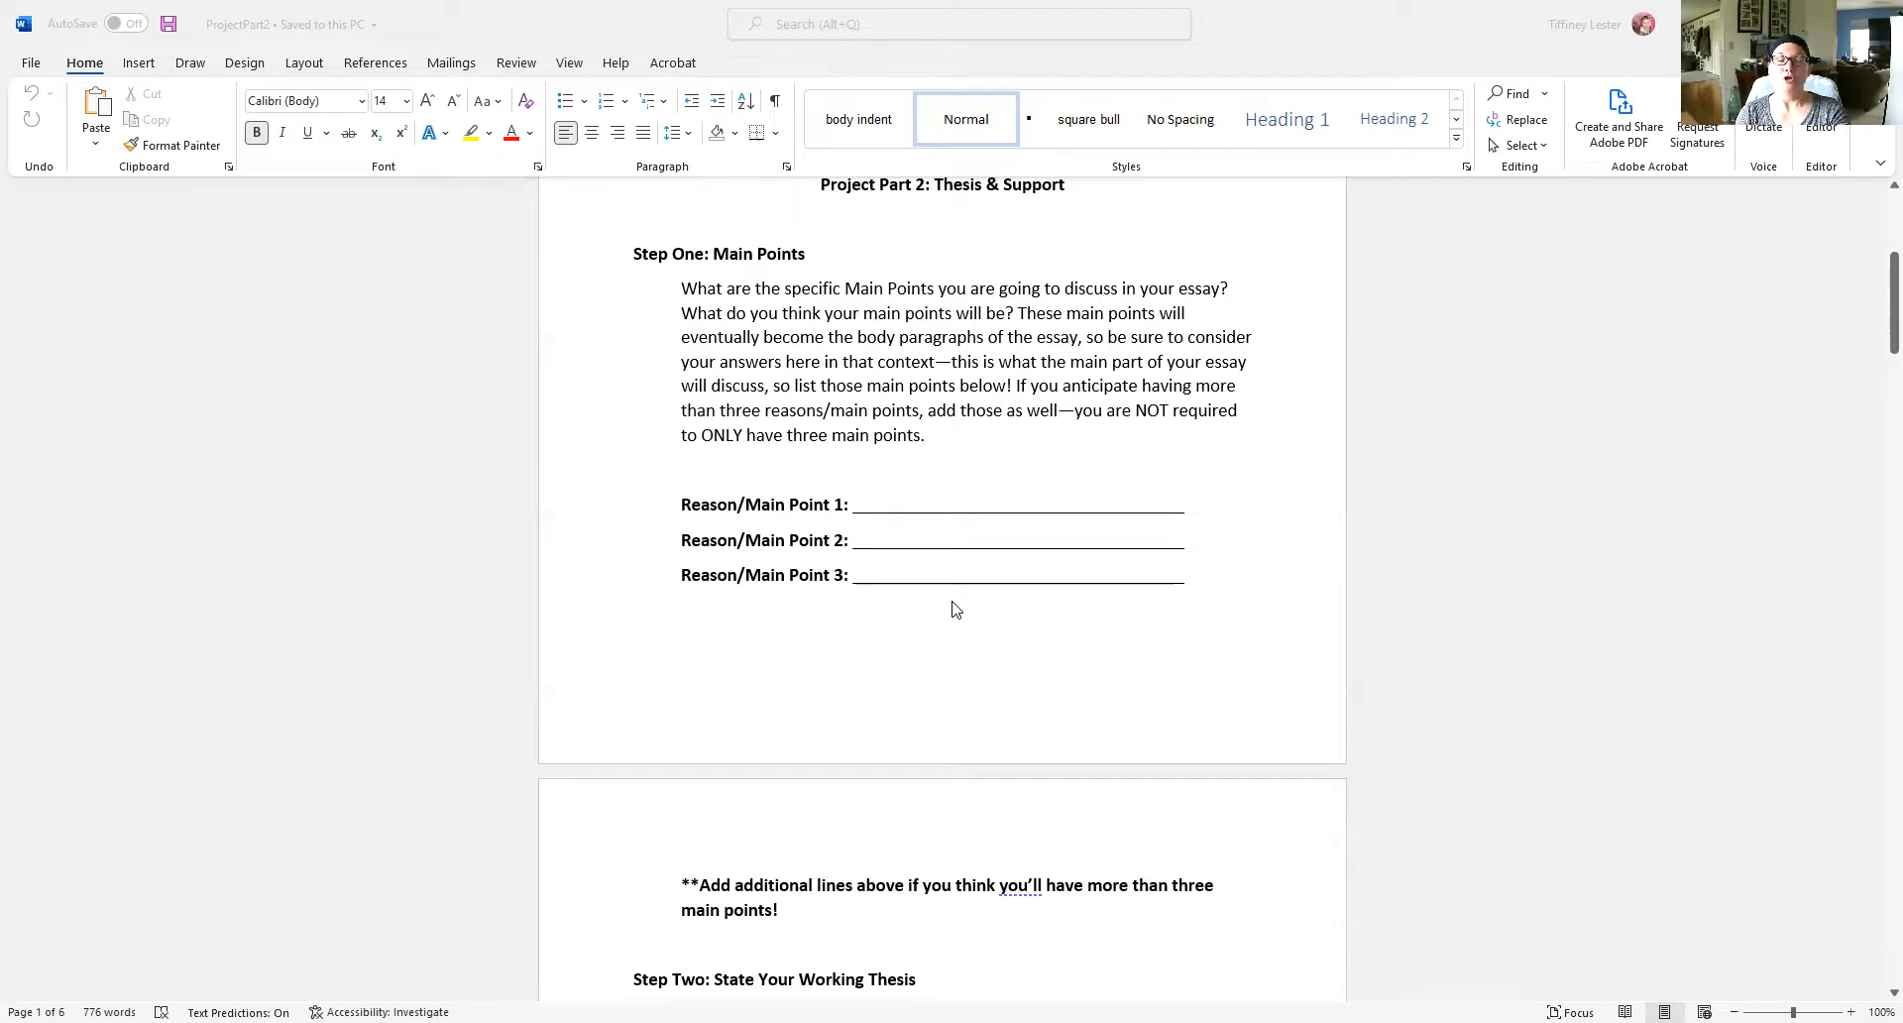
mouse_move(972, 594)
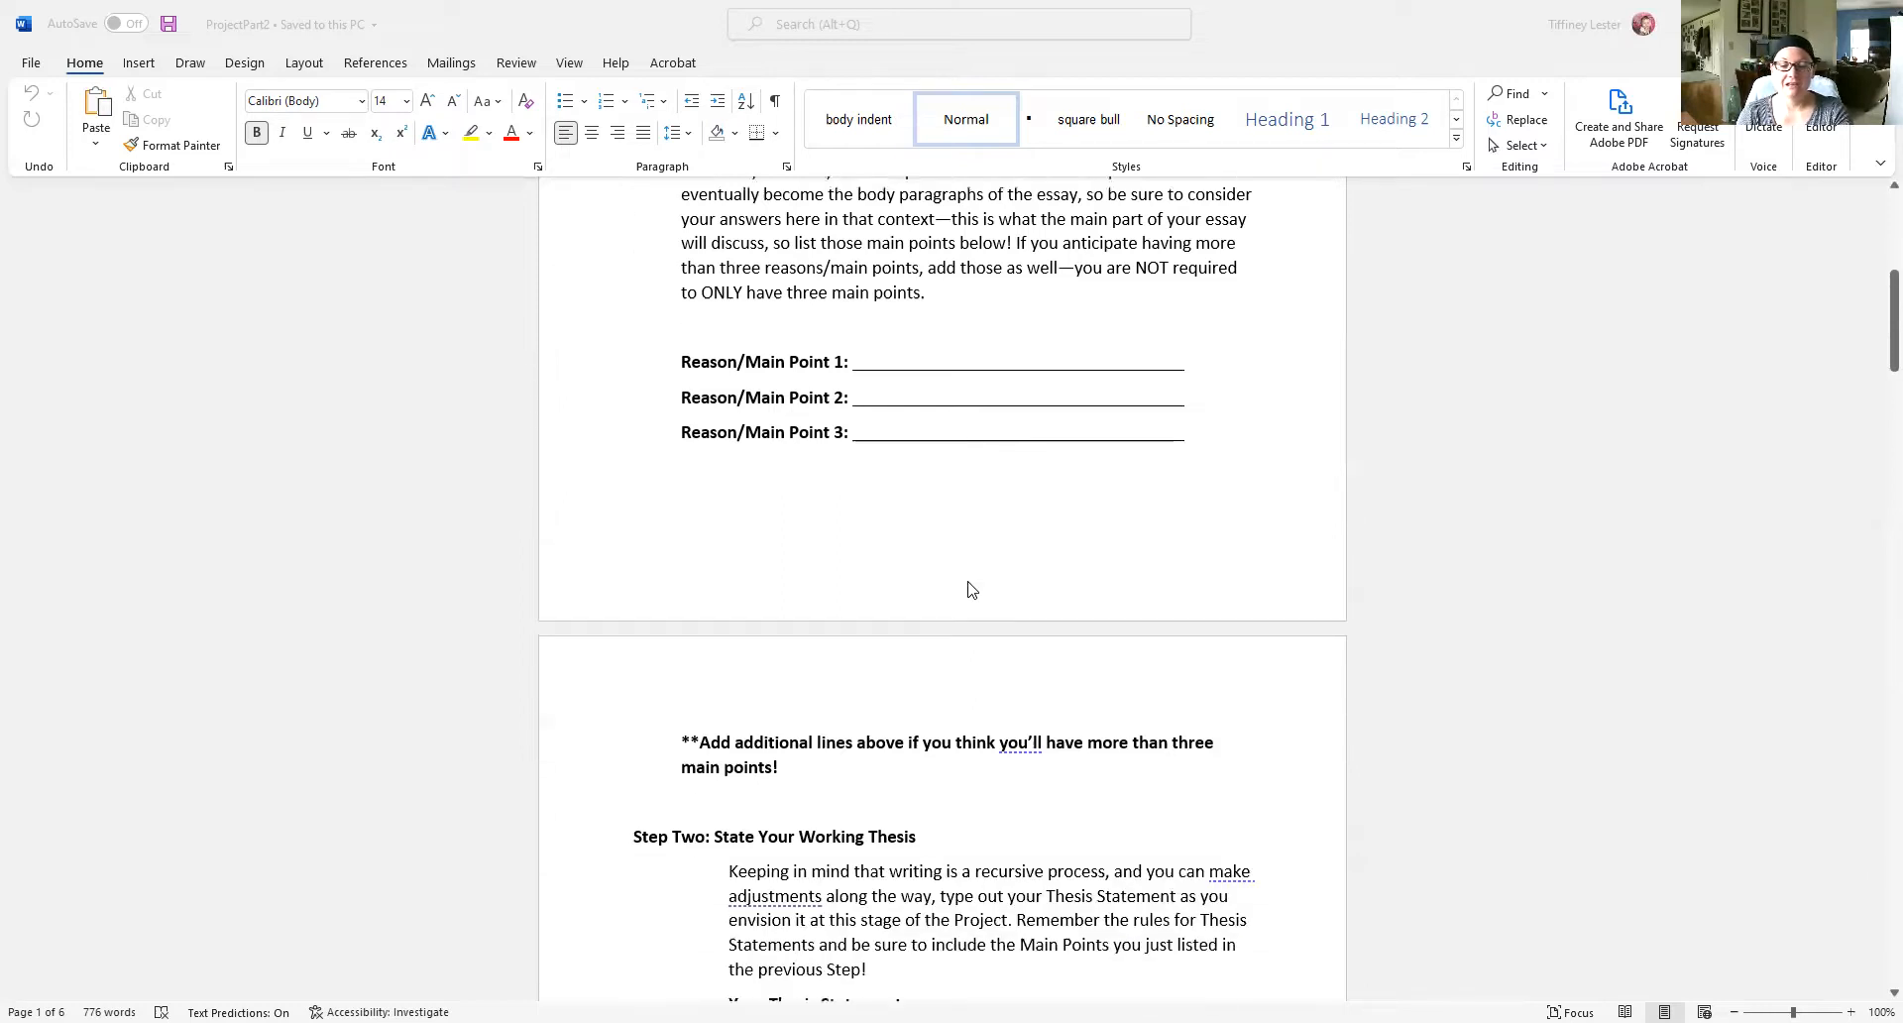
scroll("down", 3)
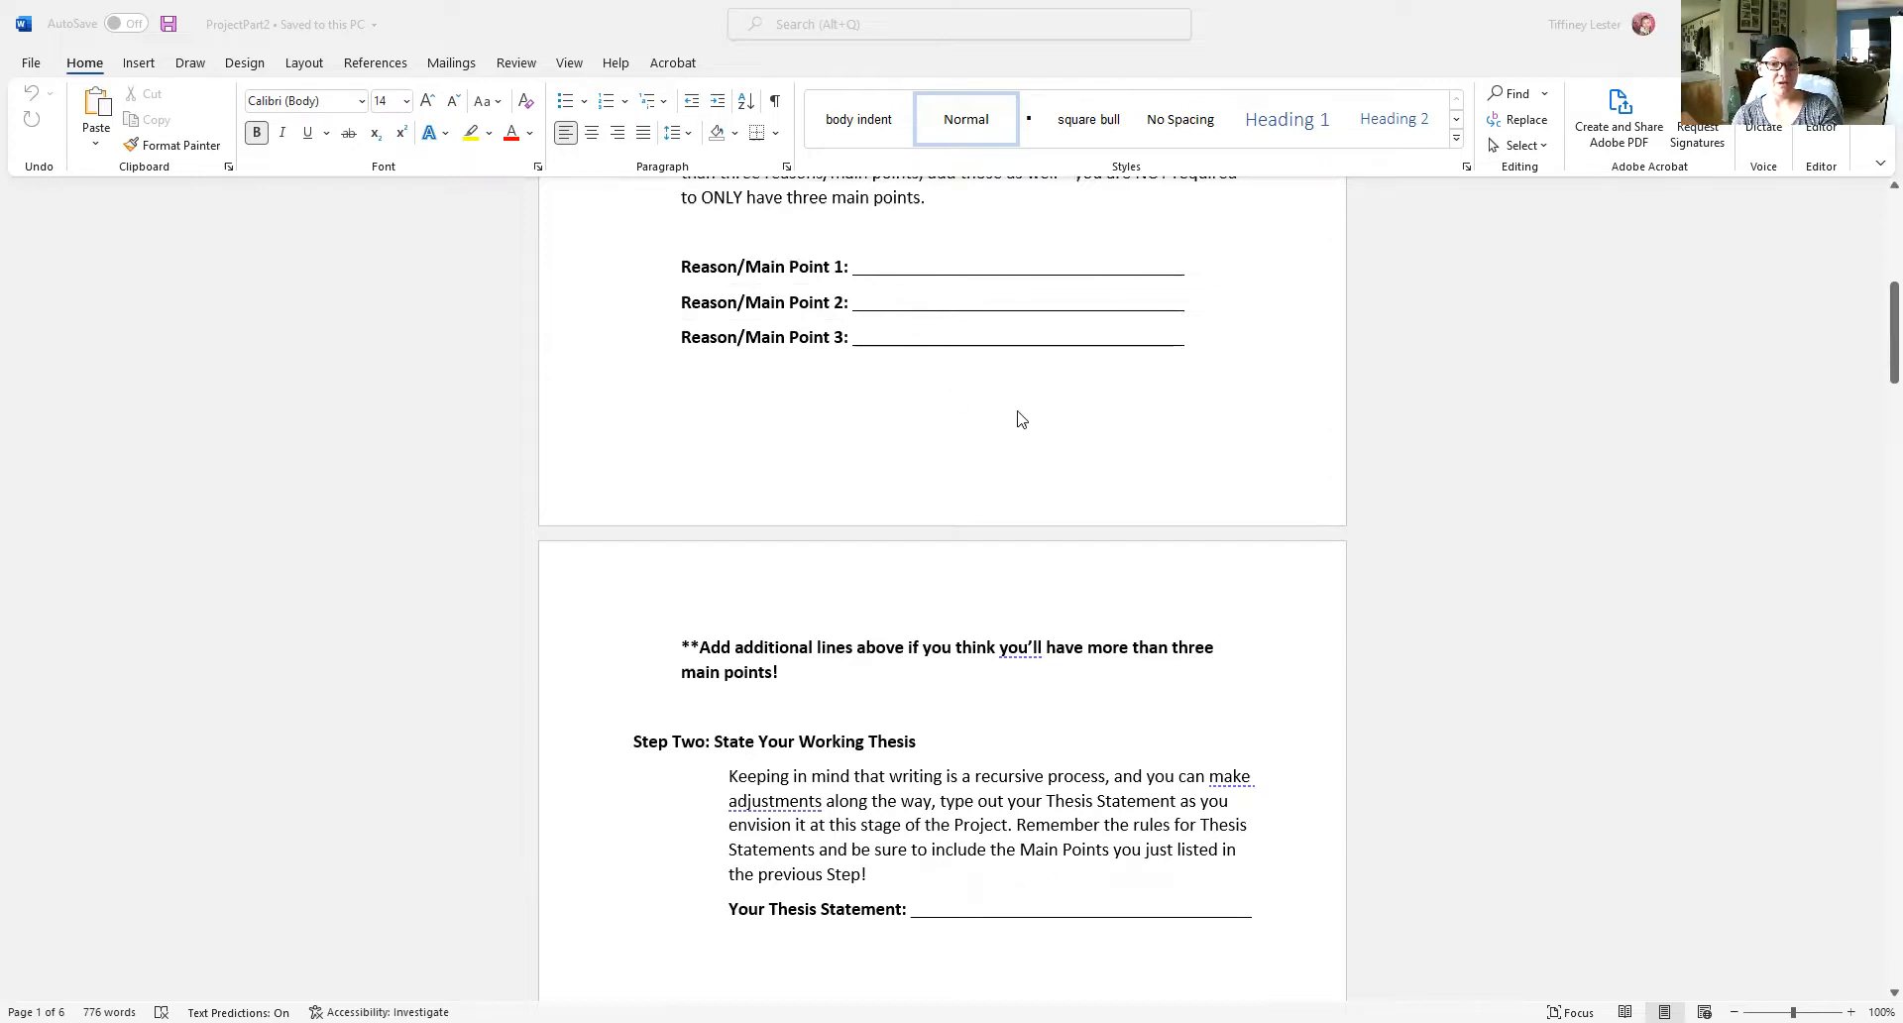
scroll("down", 3)
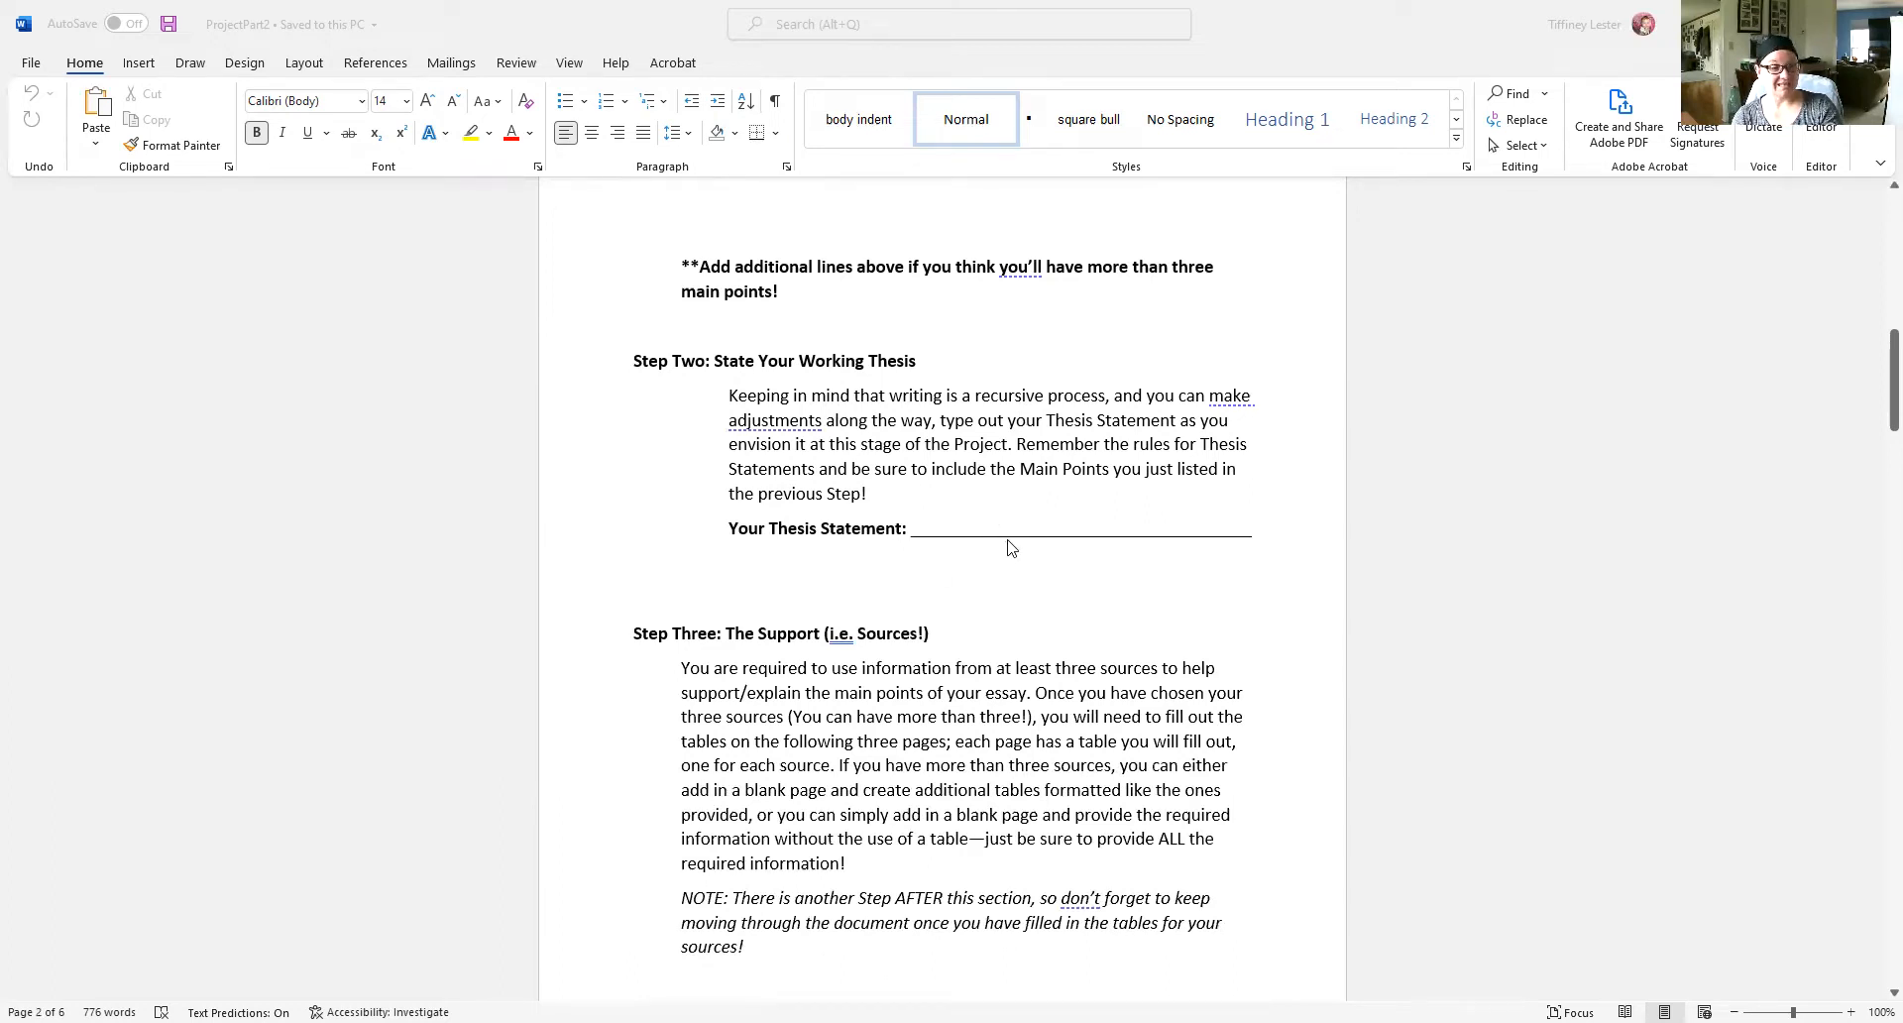
mouse_move(999, 522)
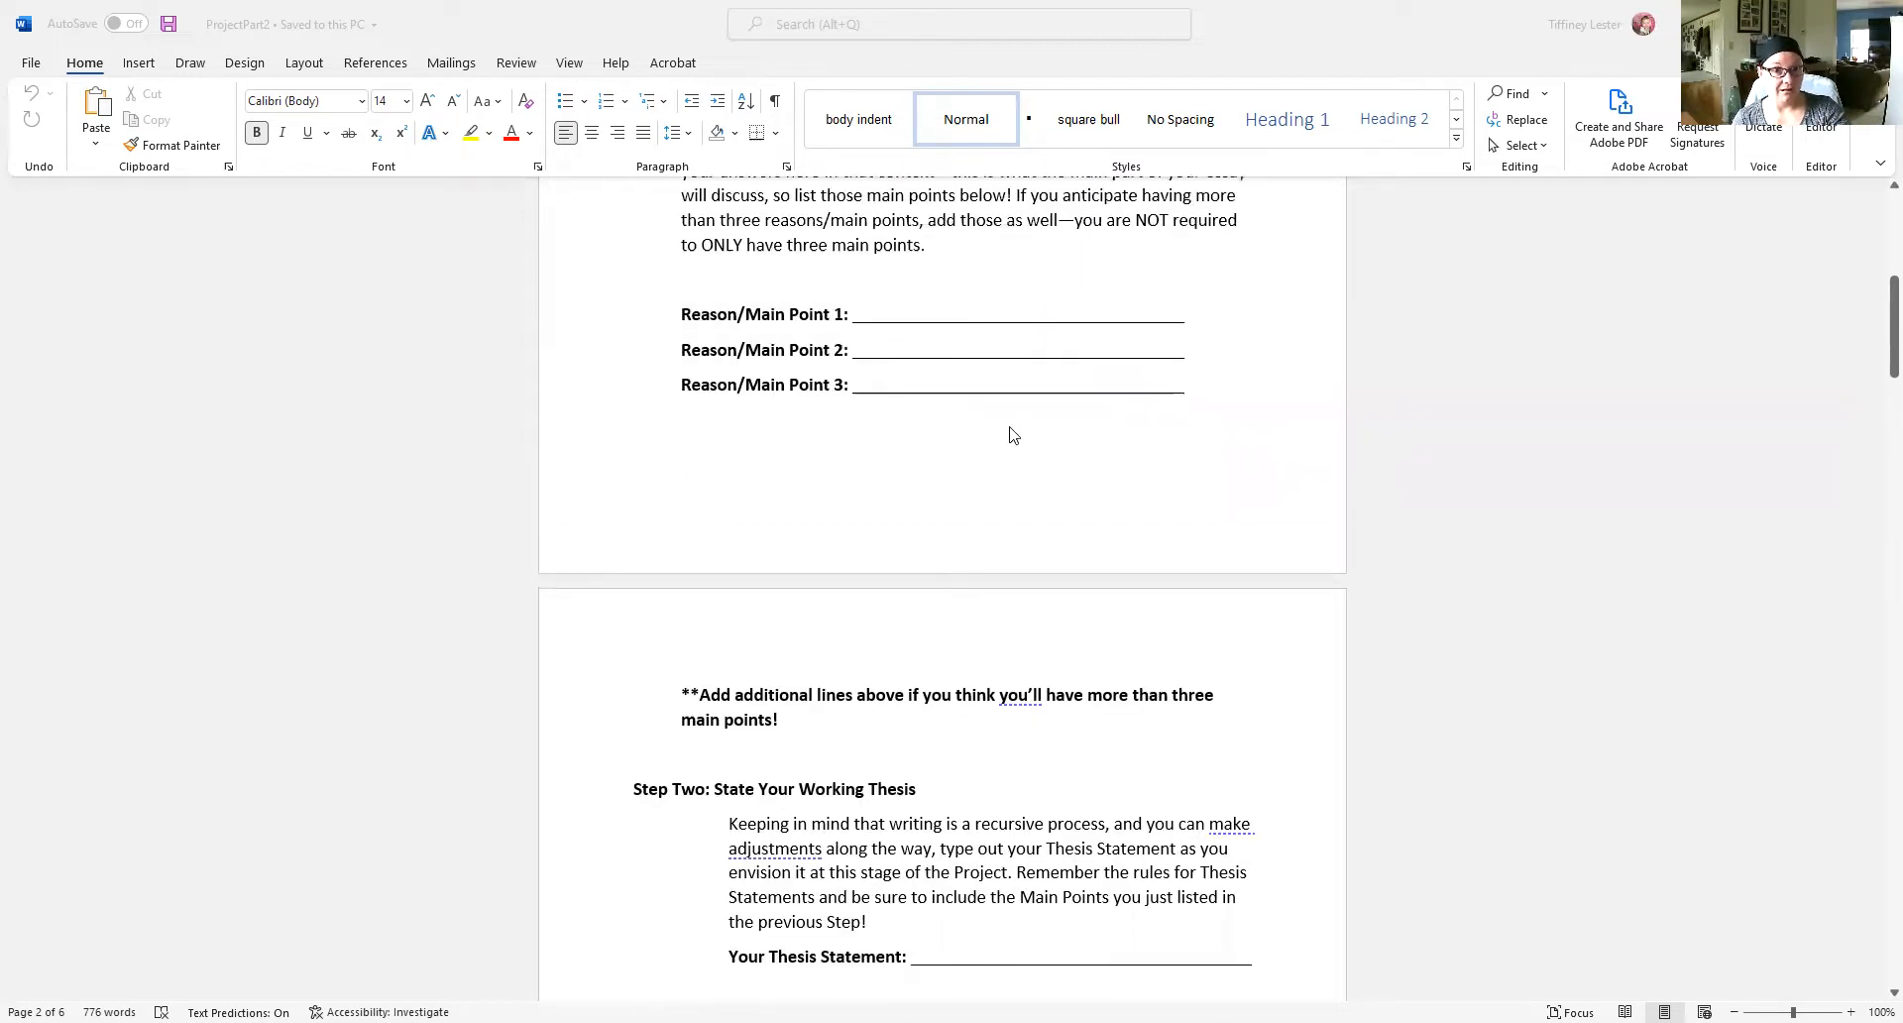
scroll("down", 3)
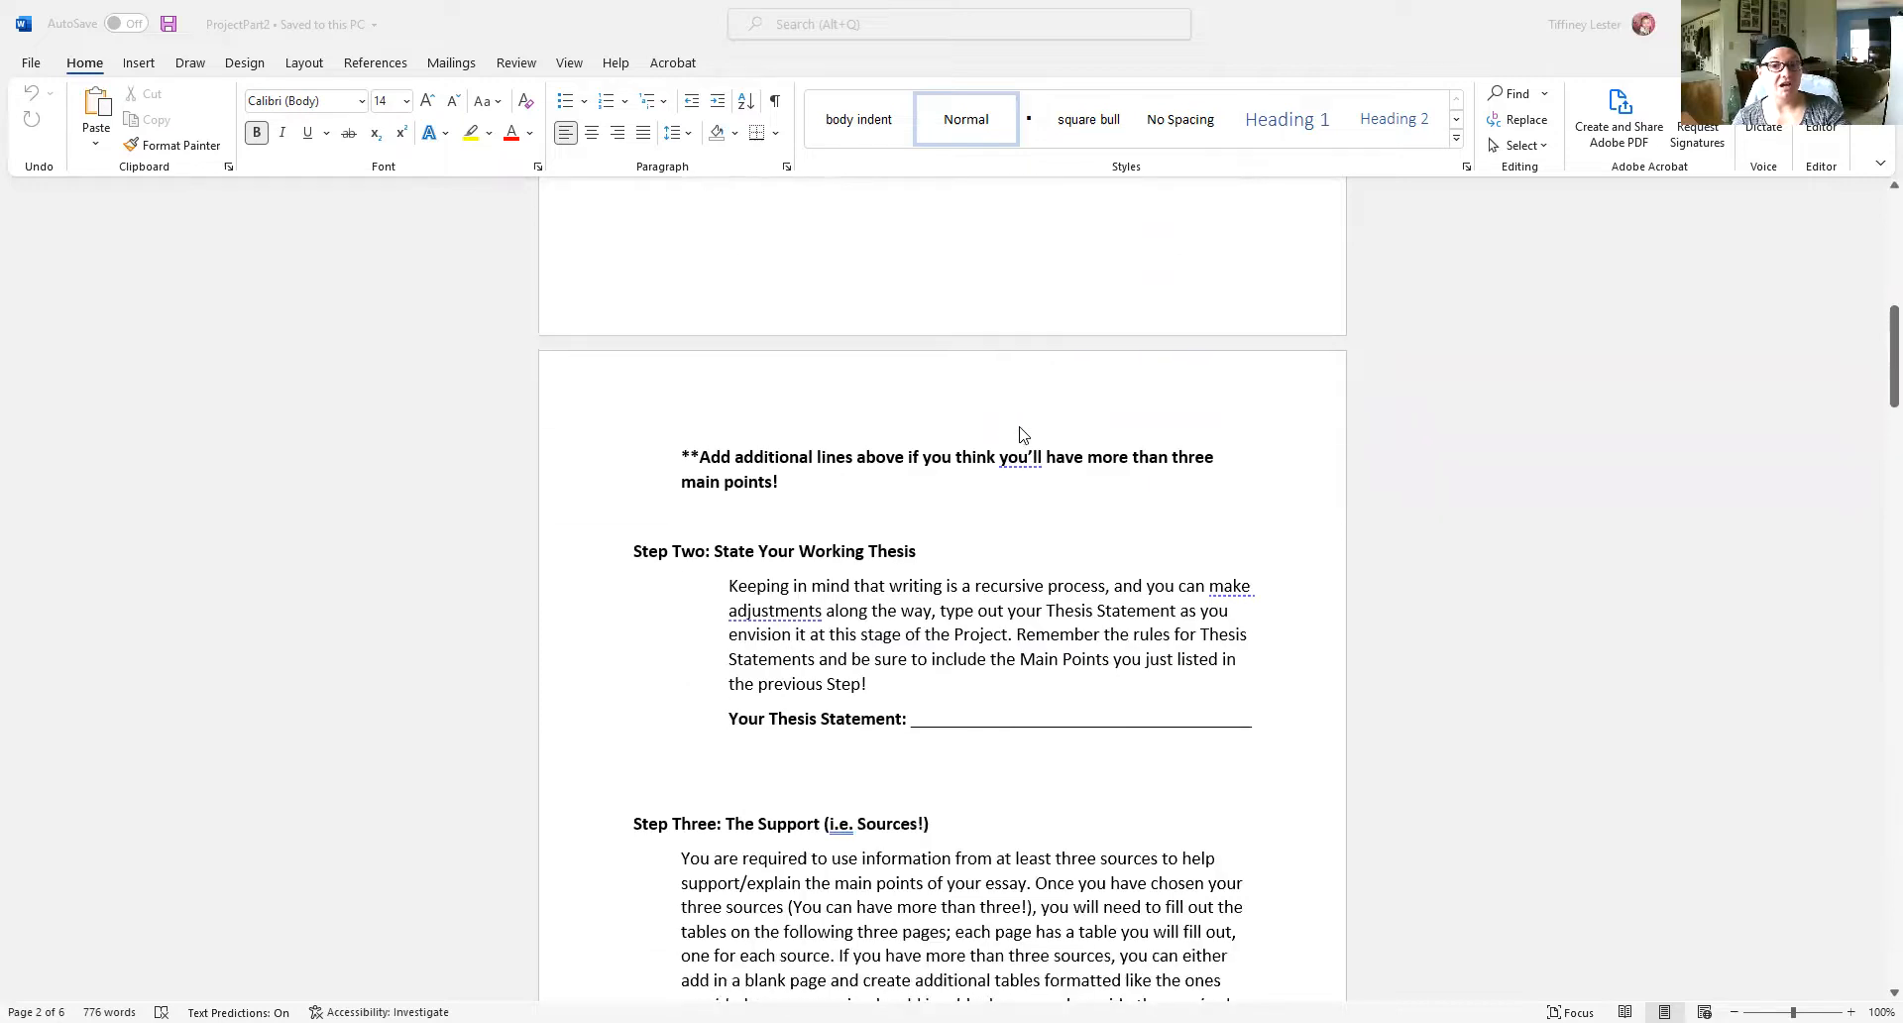
mouse_move(863, 678)
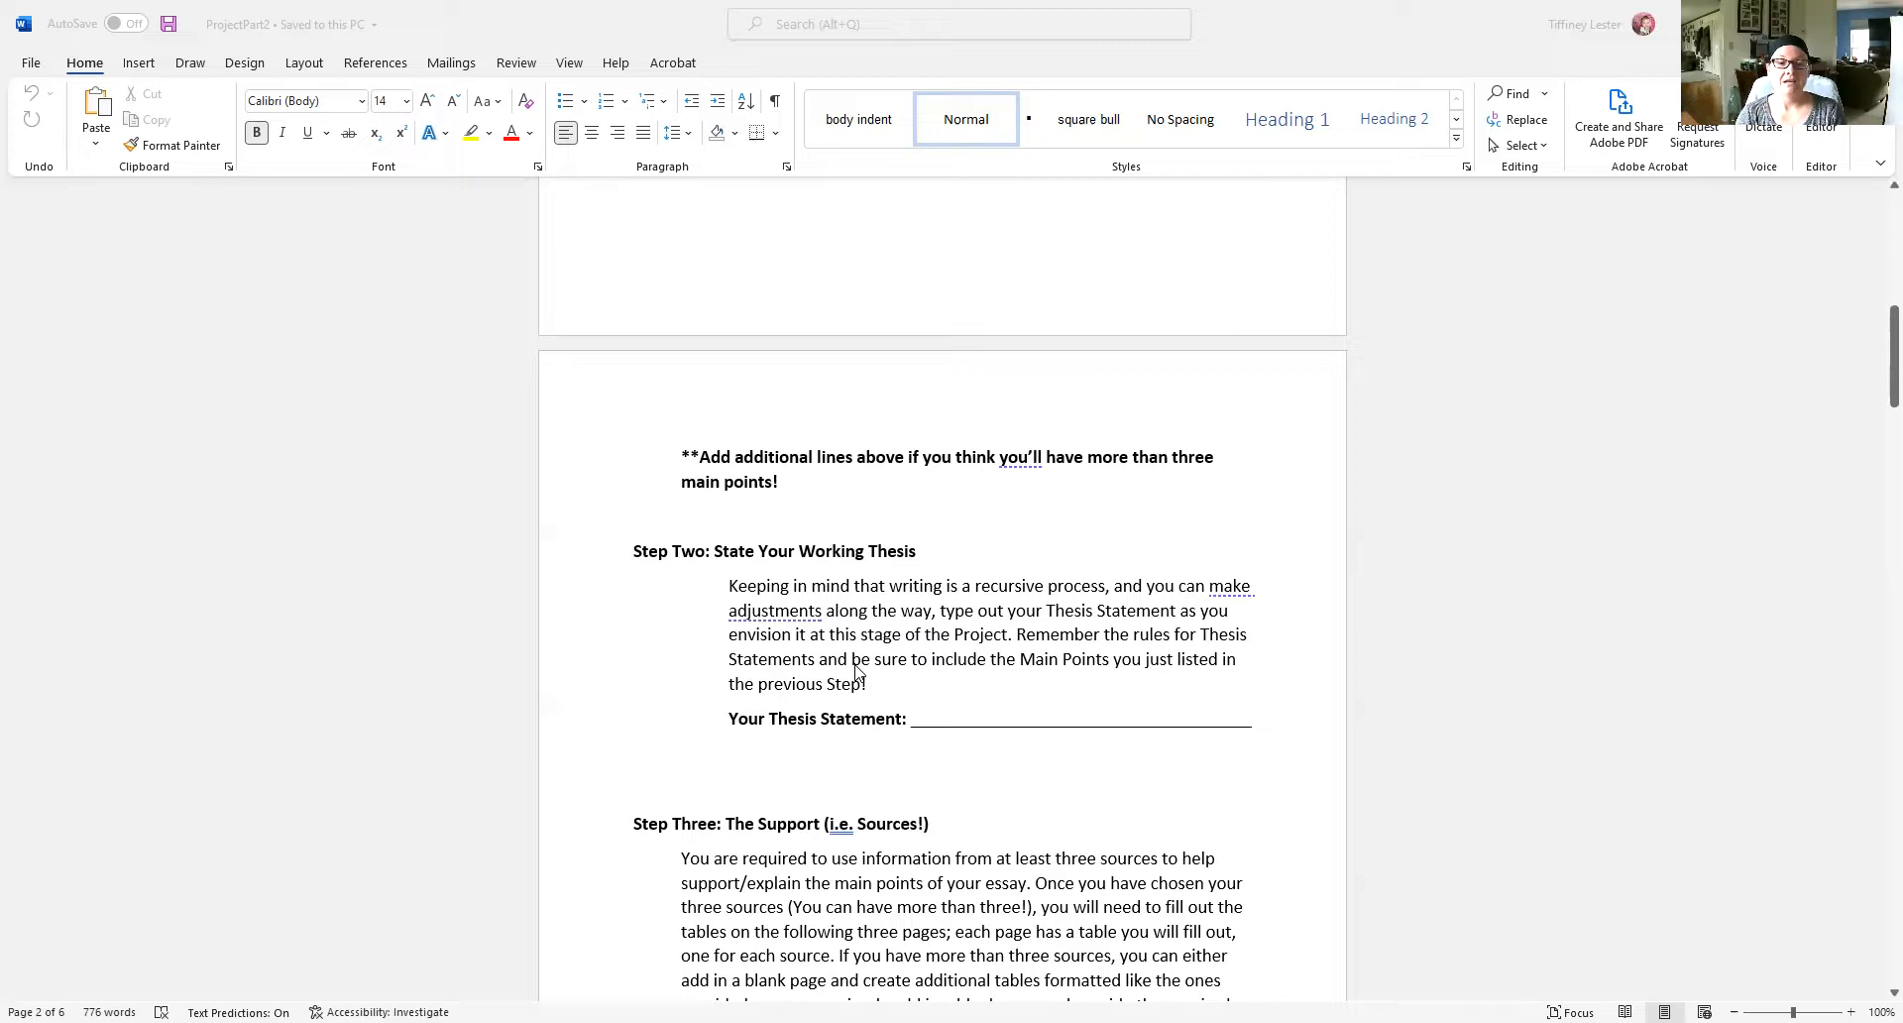
scroll("down", 3)
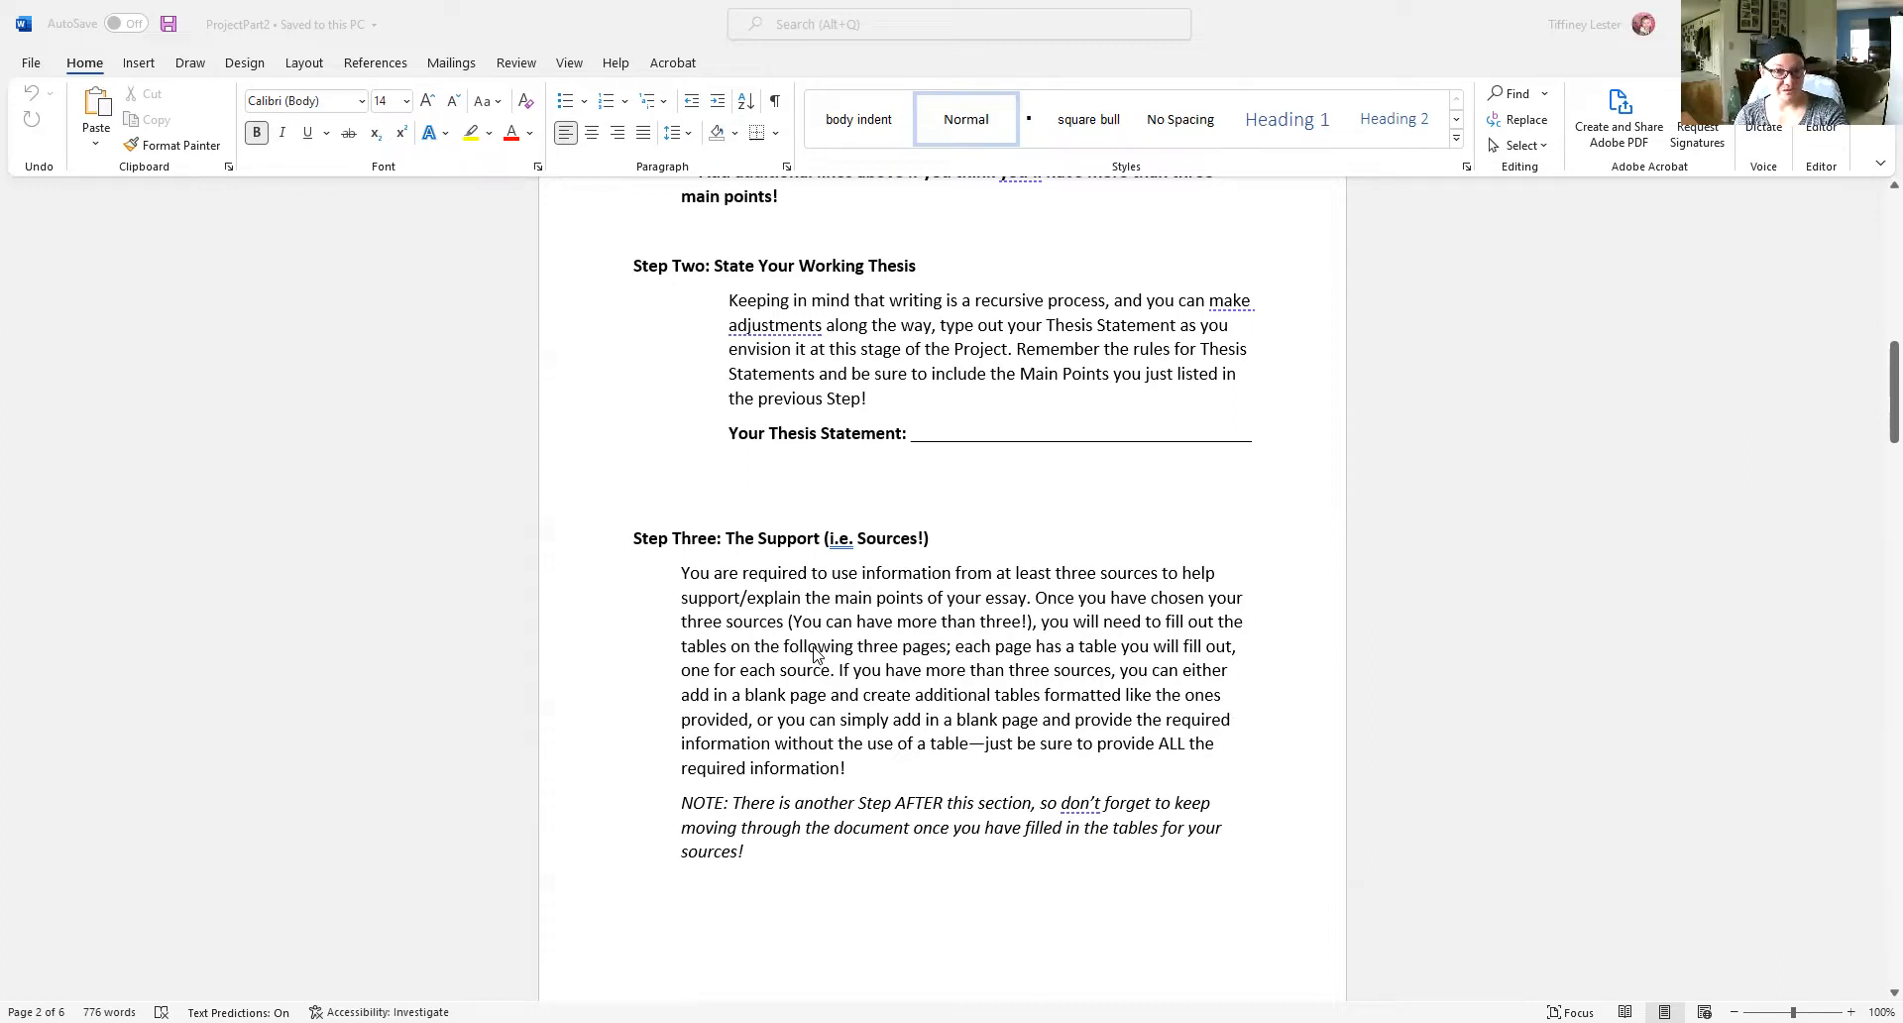
scroll("down", 3)
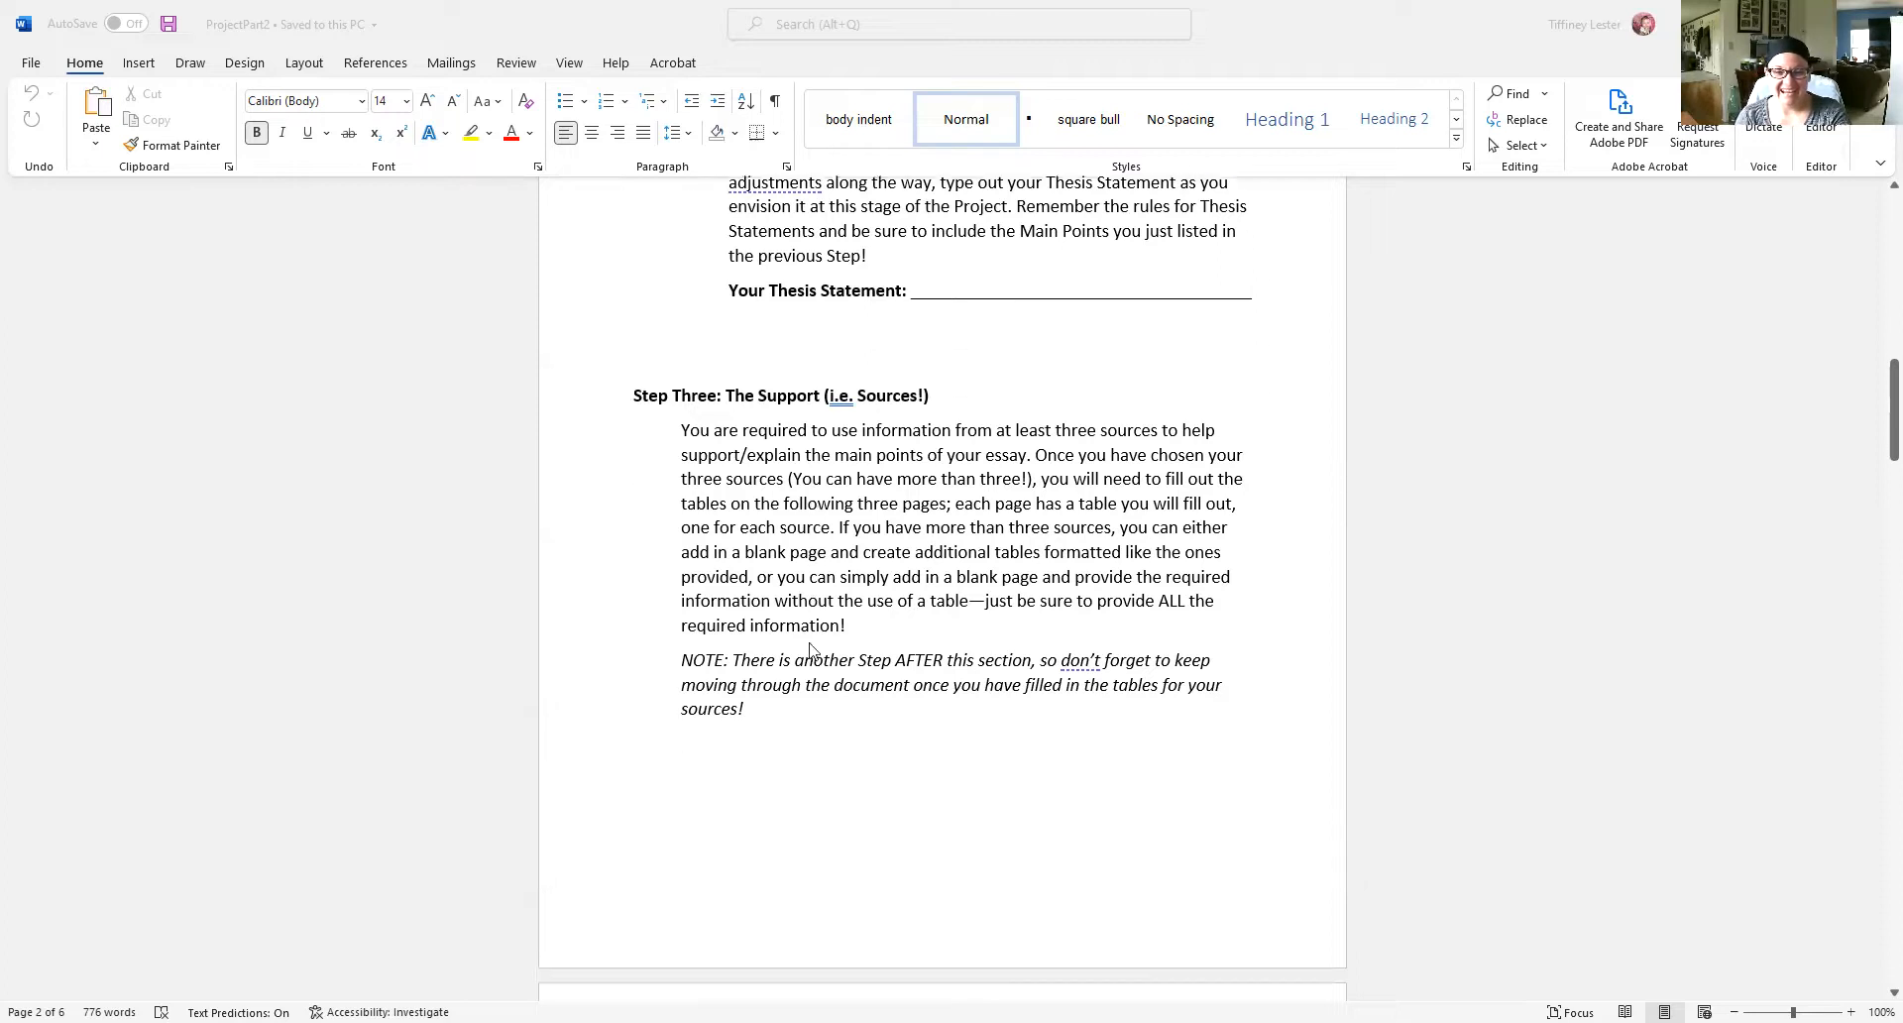
scroll("down", 3)
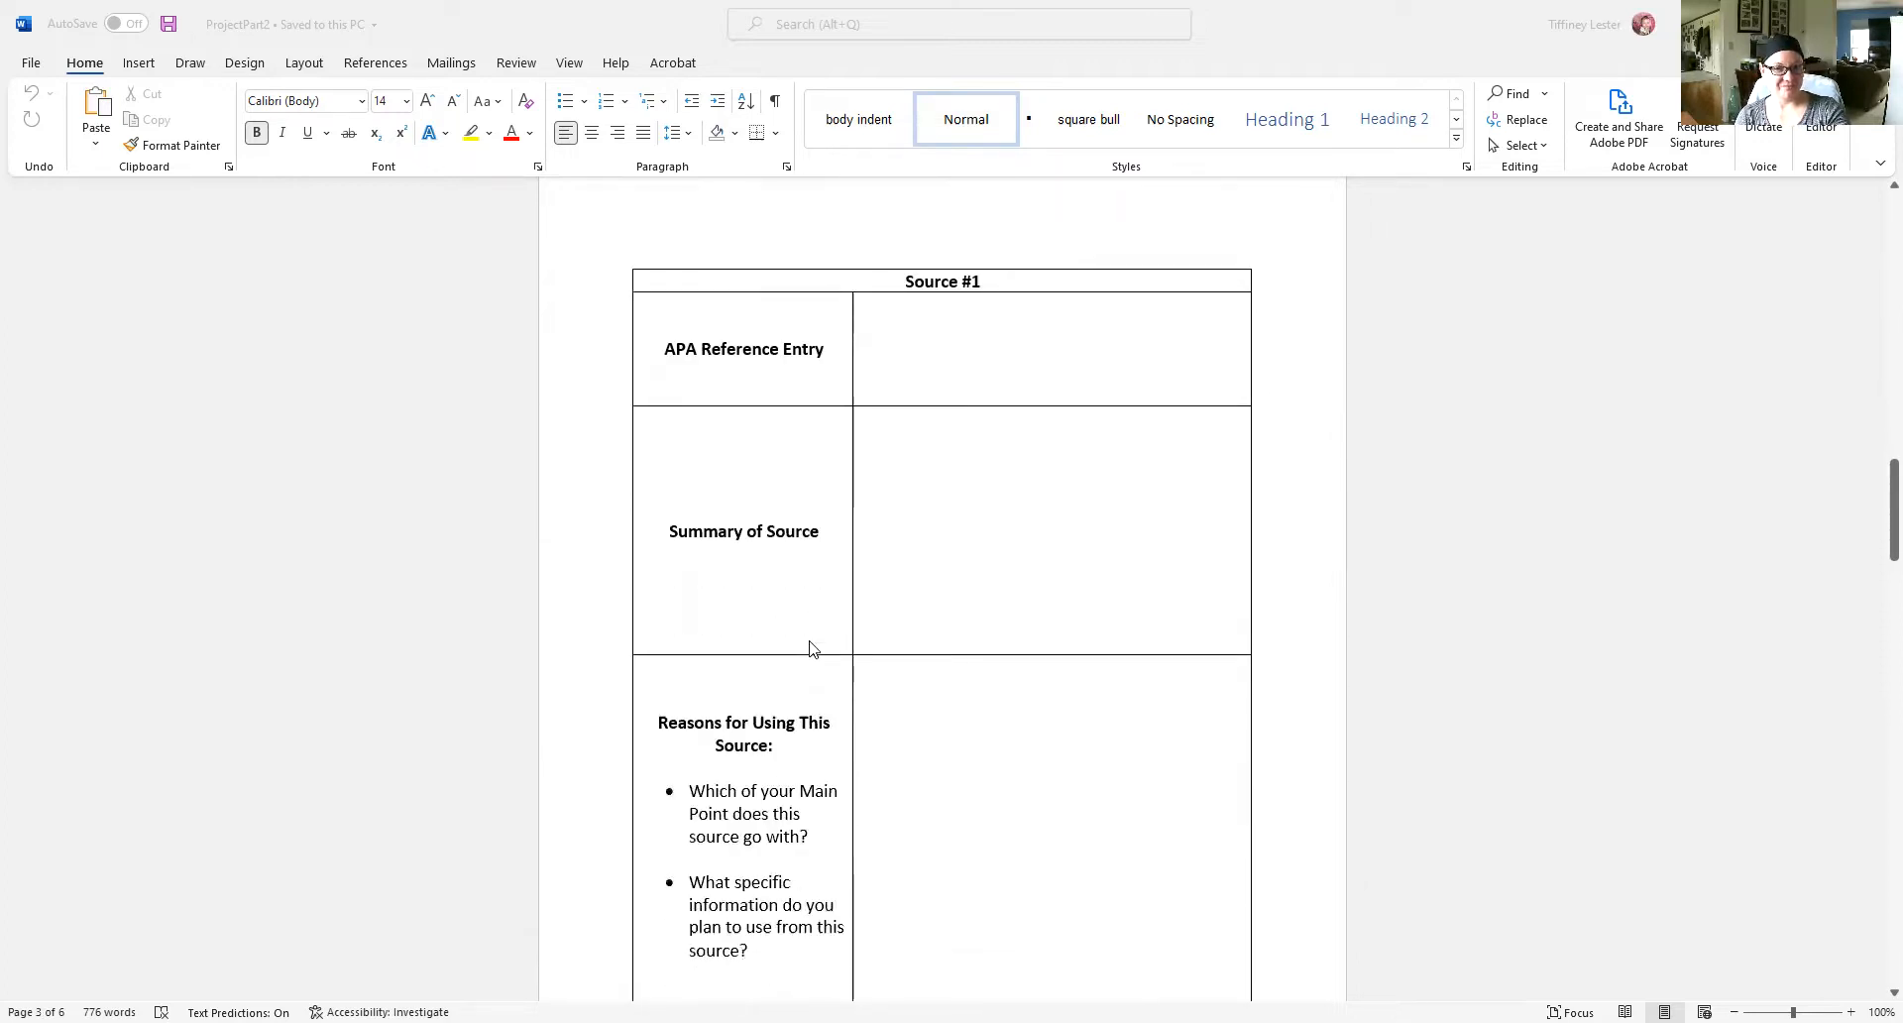
mouse_move(691, 365)
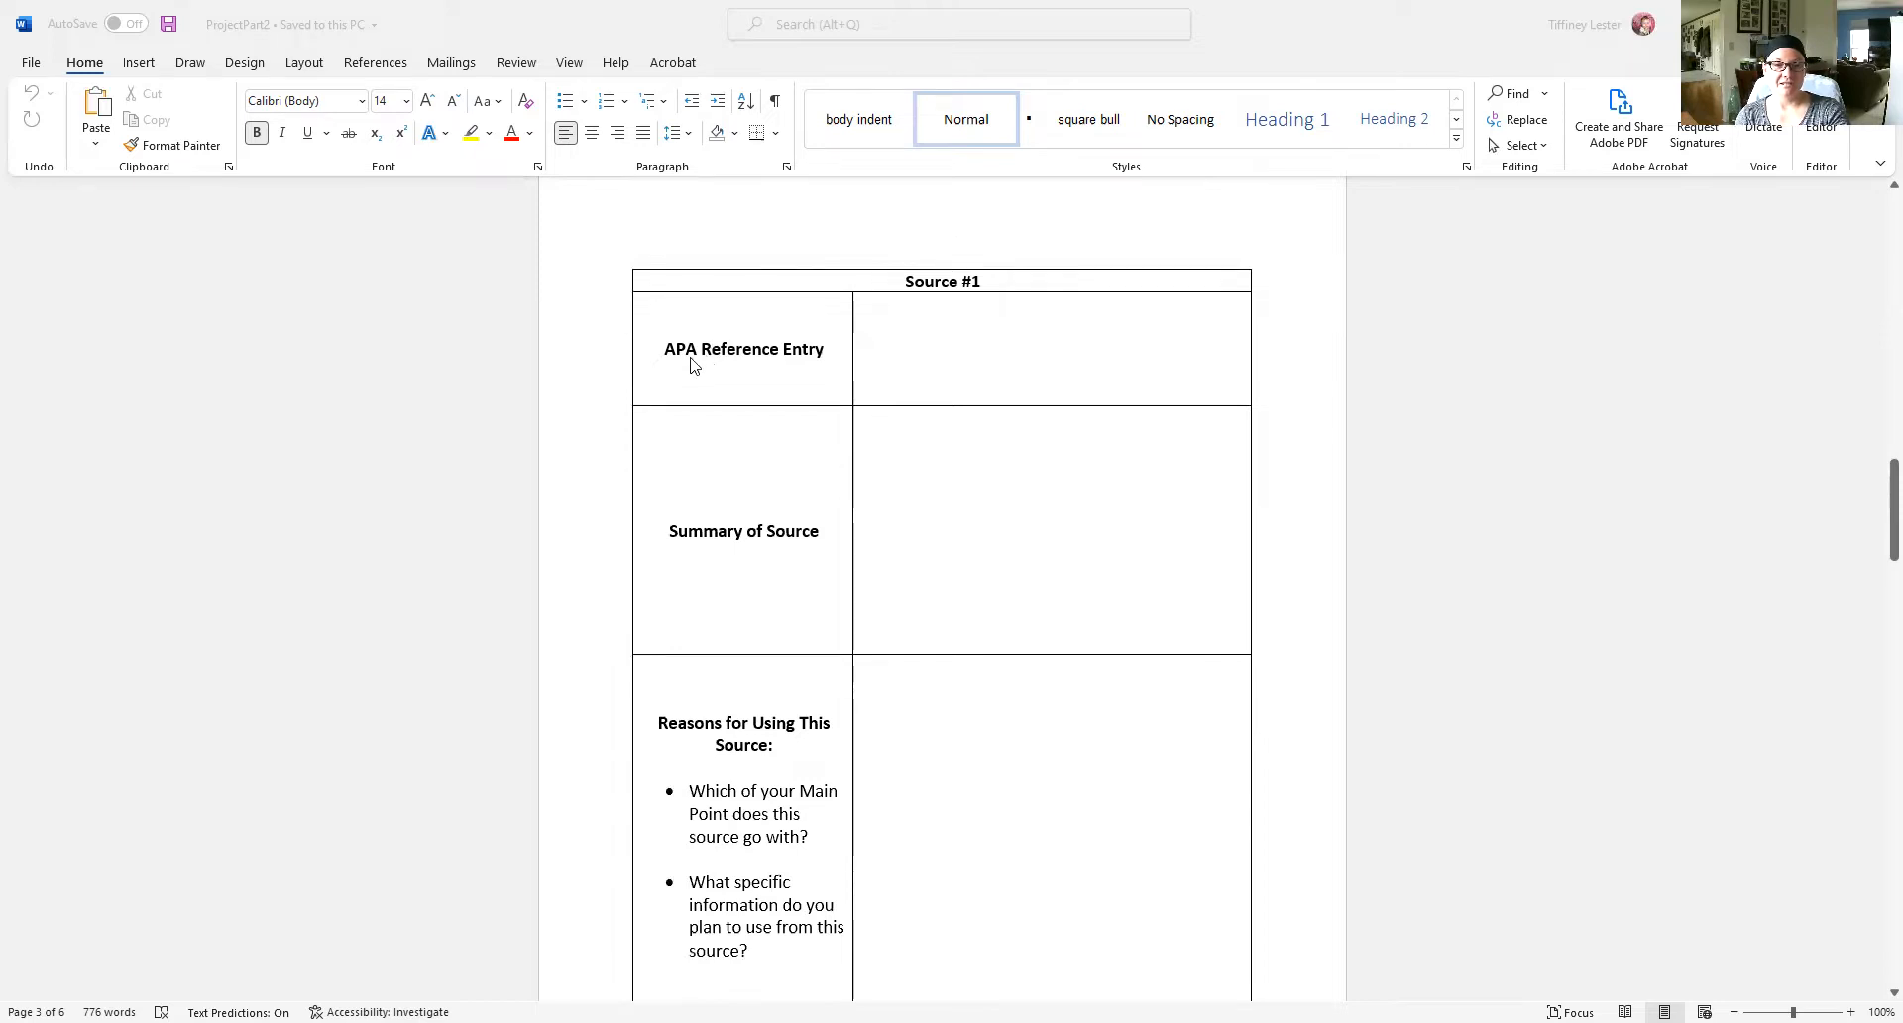
mouse_move(732, 359)
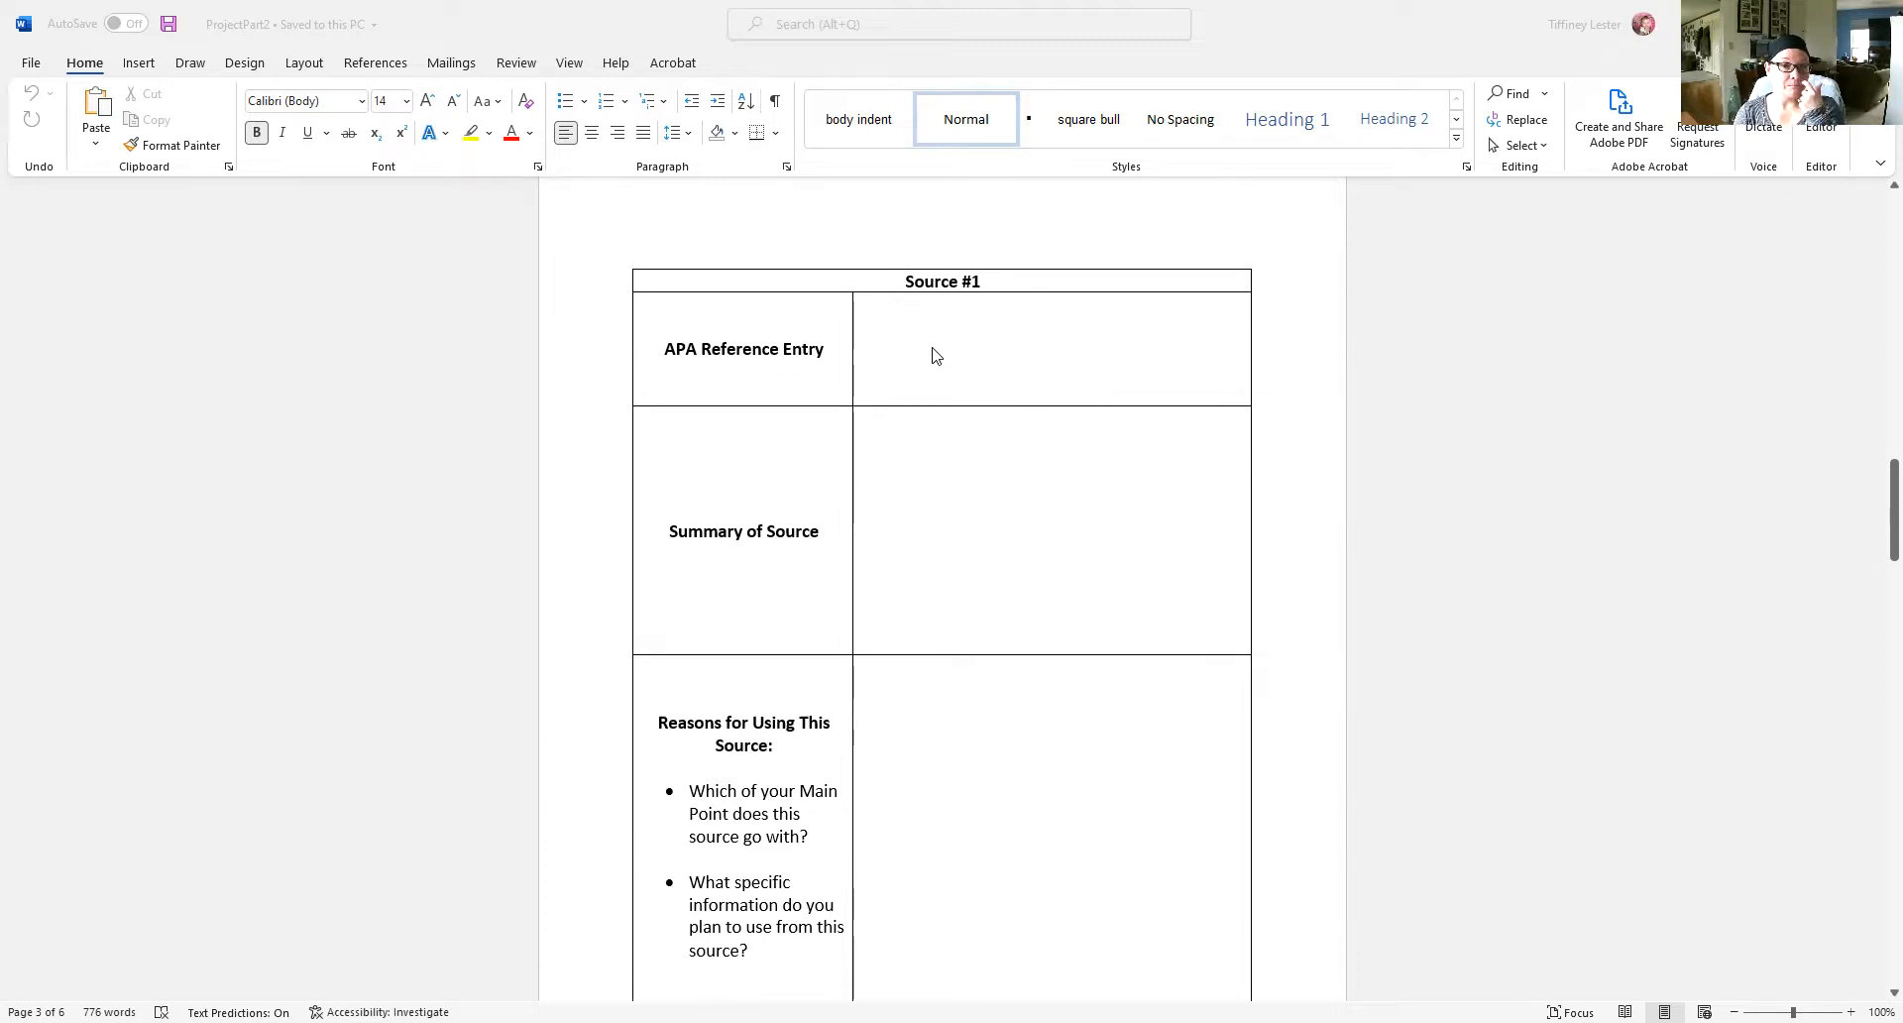
mouse_move(1205, 341)
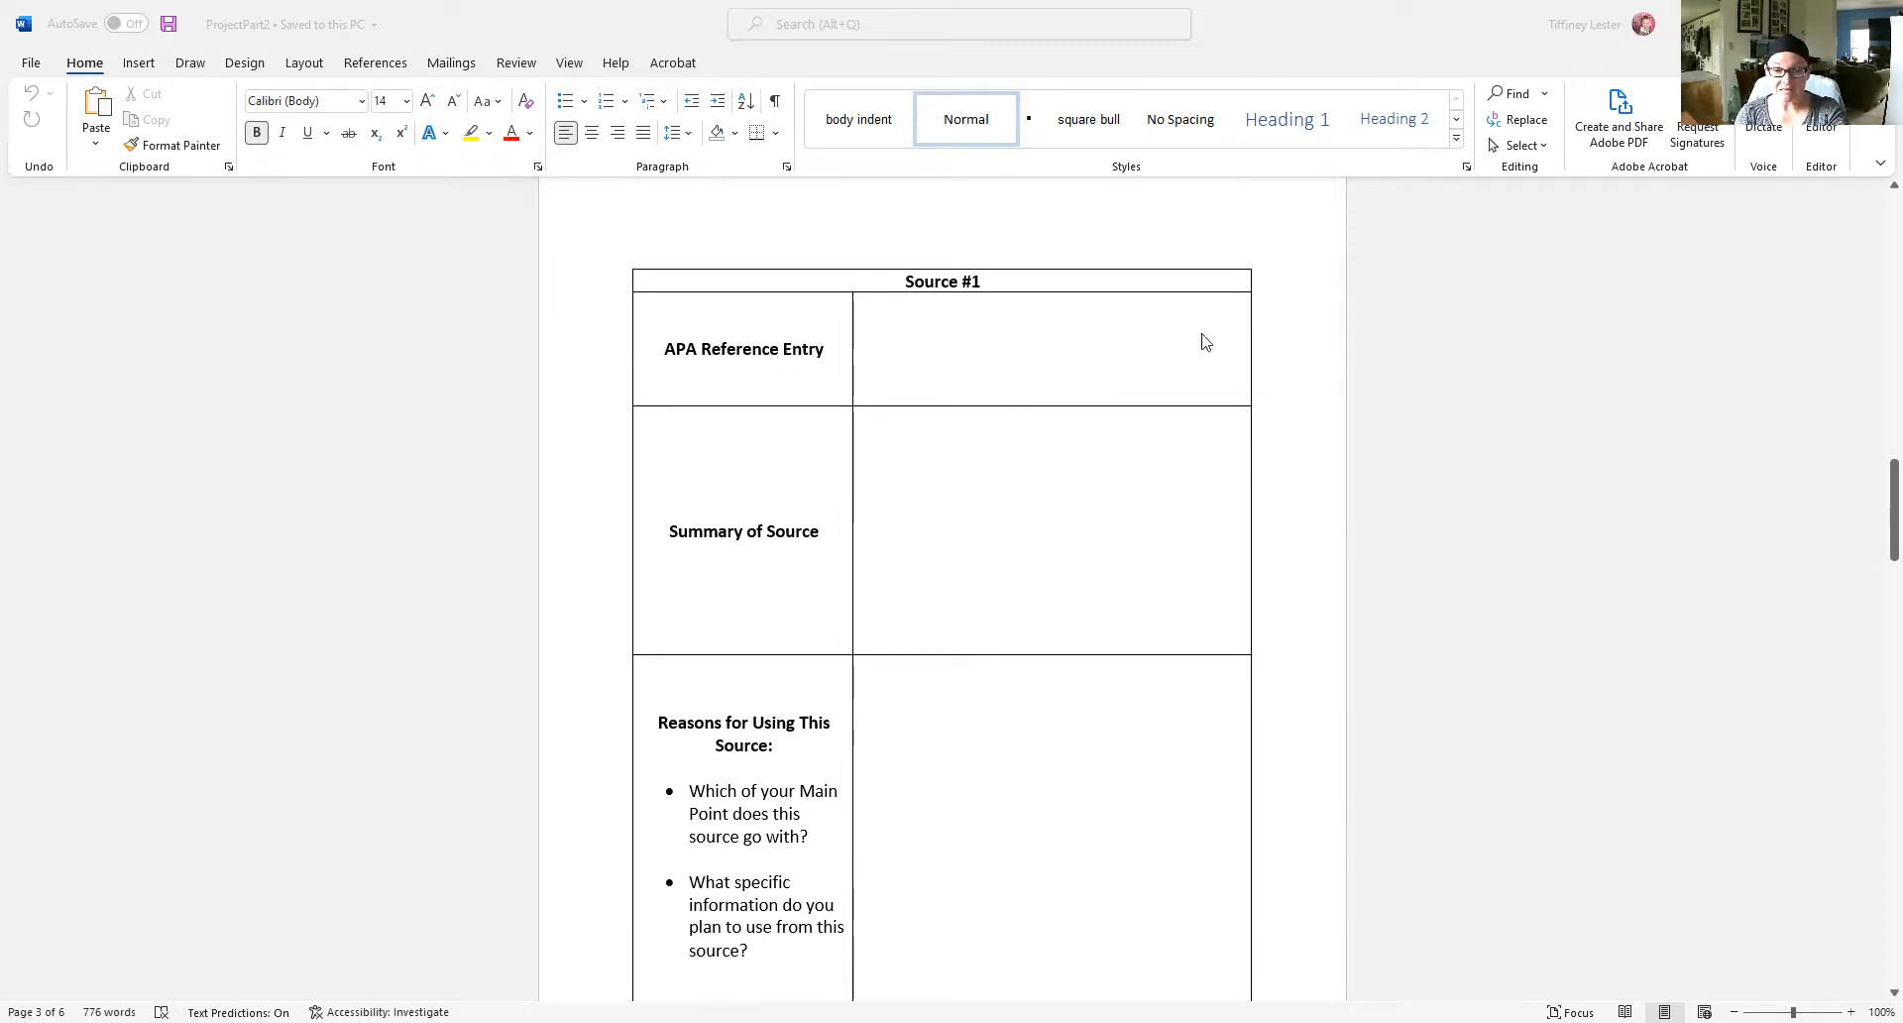
mouse_move(1094, 333)
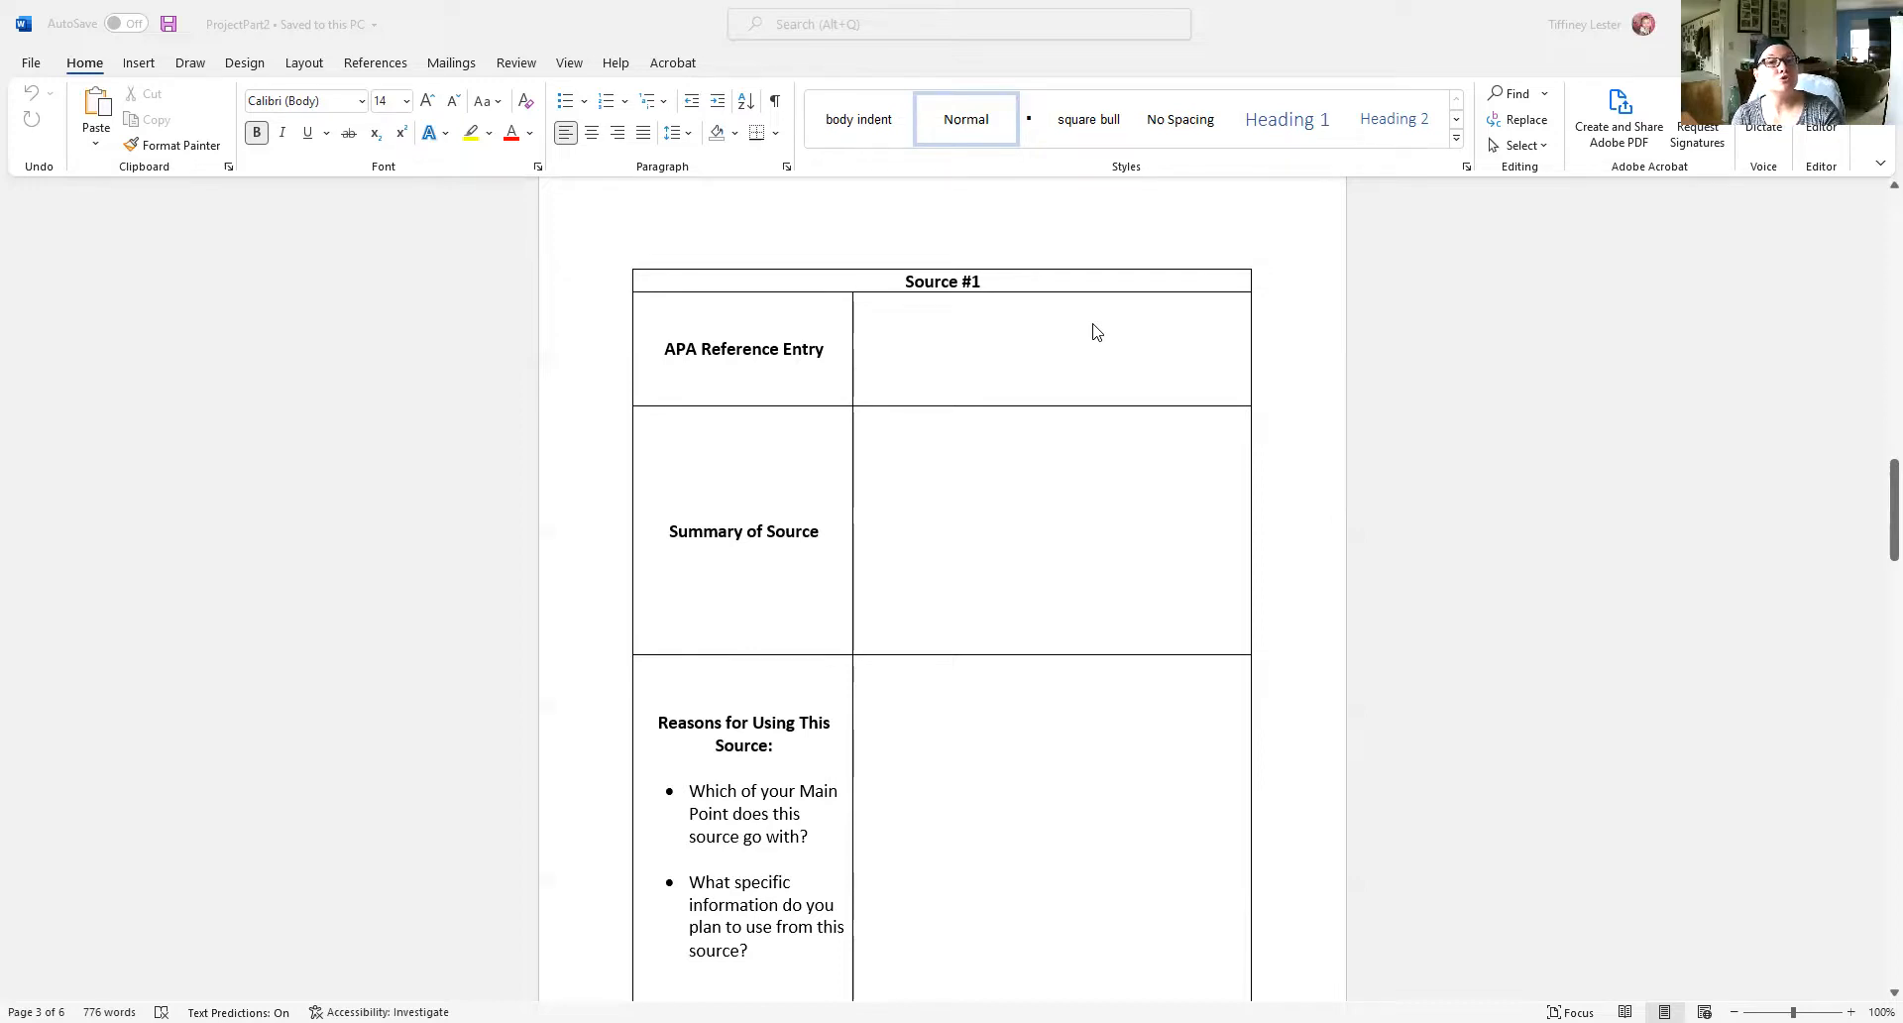
mouse_move(922, 365)
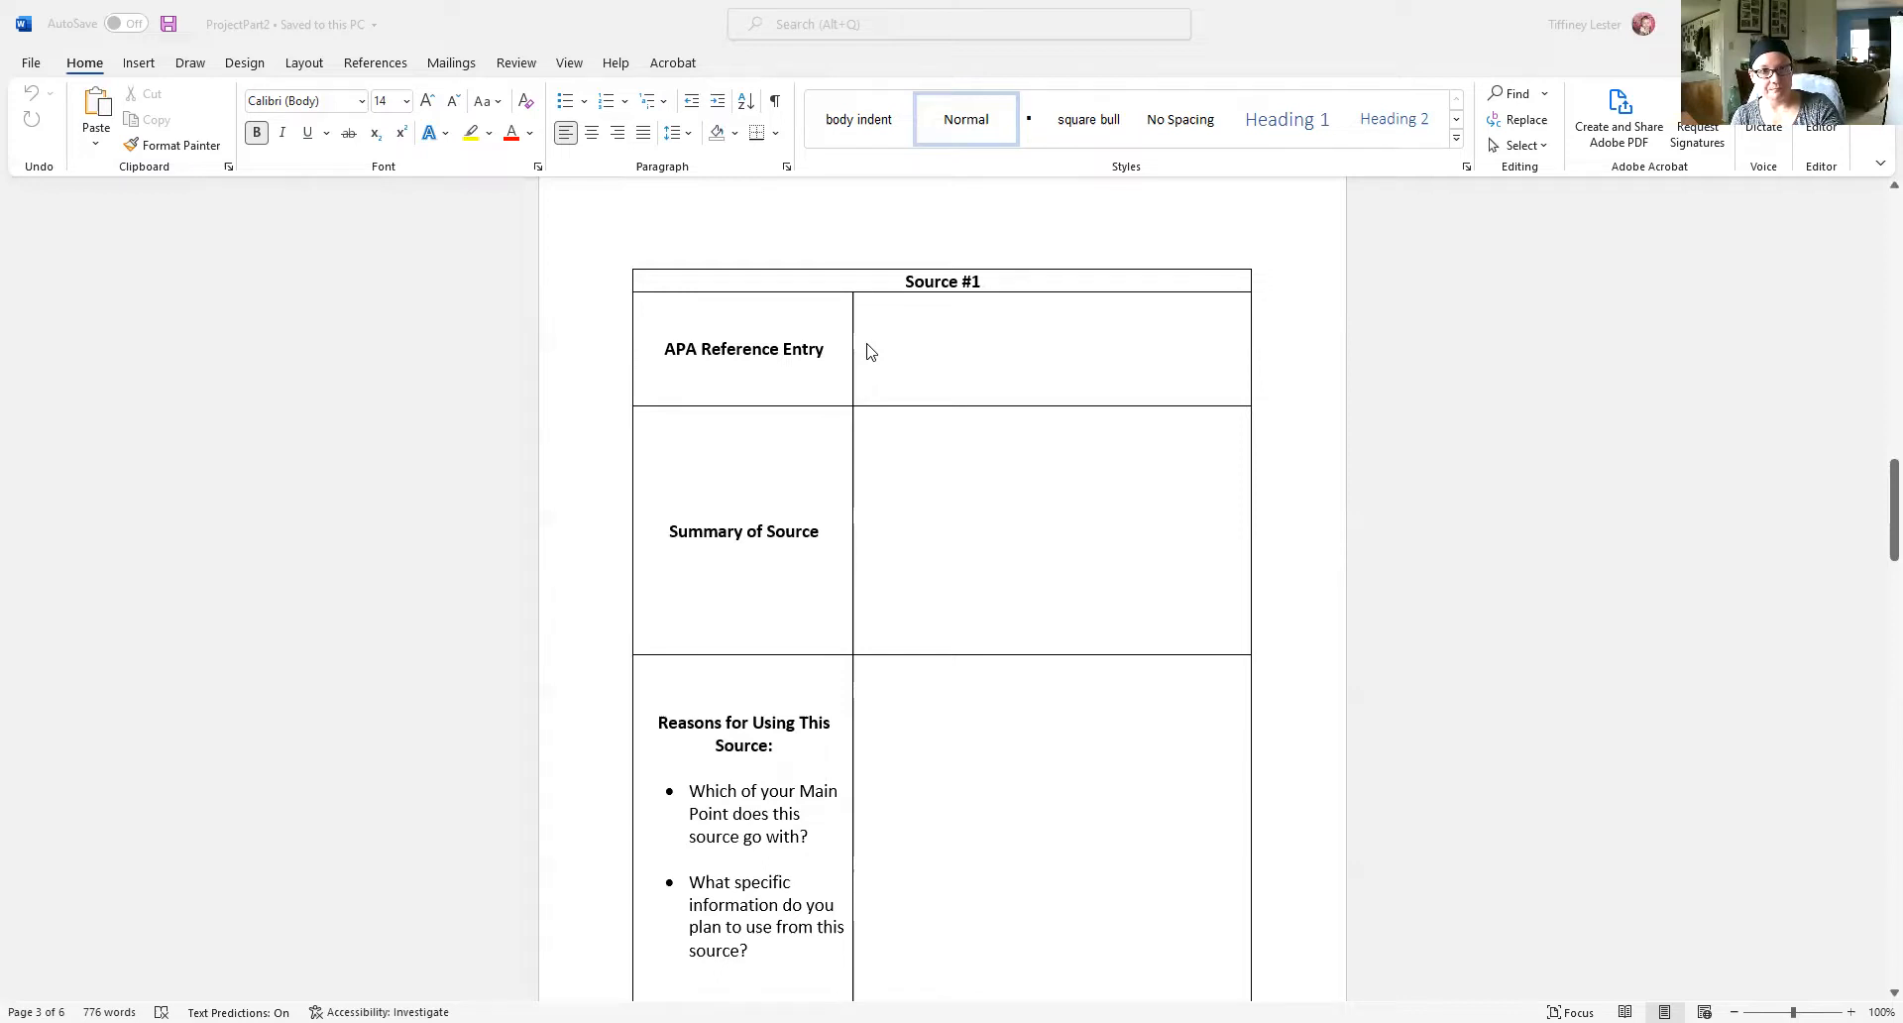
mouse_move(1023, 367)
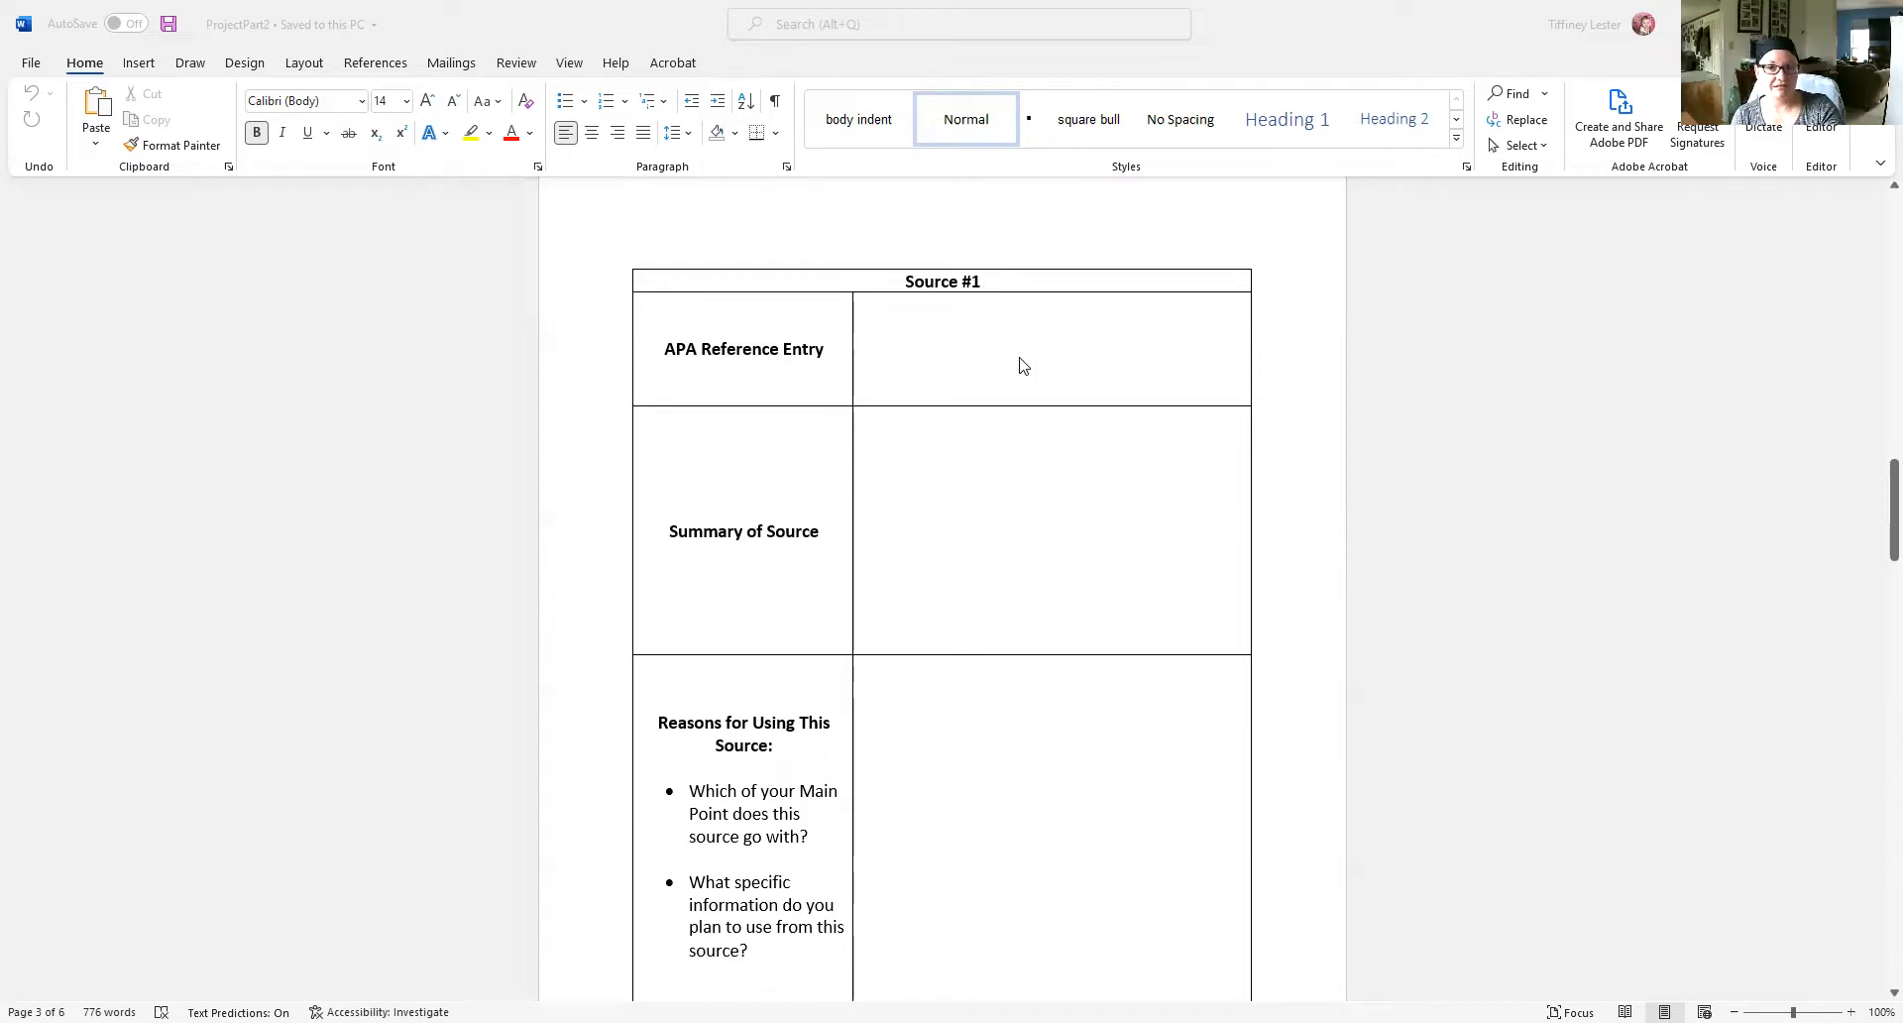
mouse_move(975, 571)
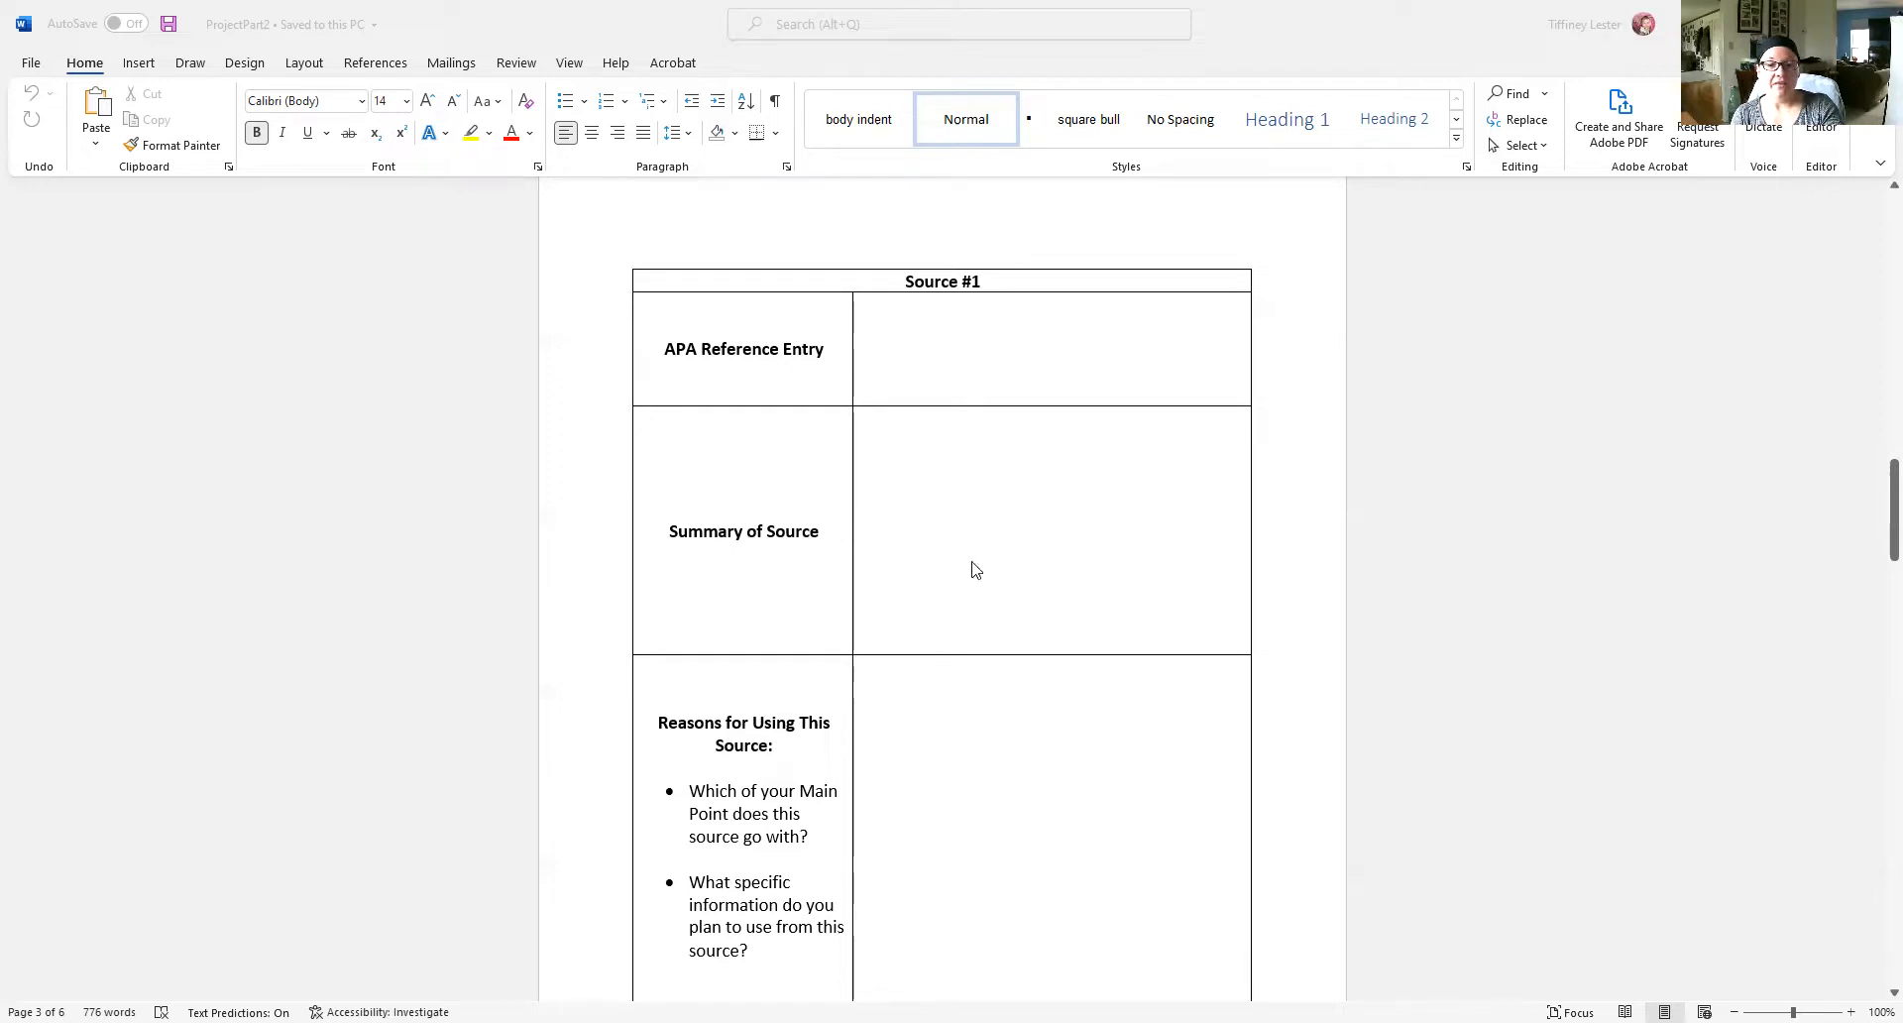
mouse_move(777, 555)
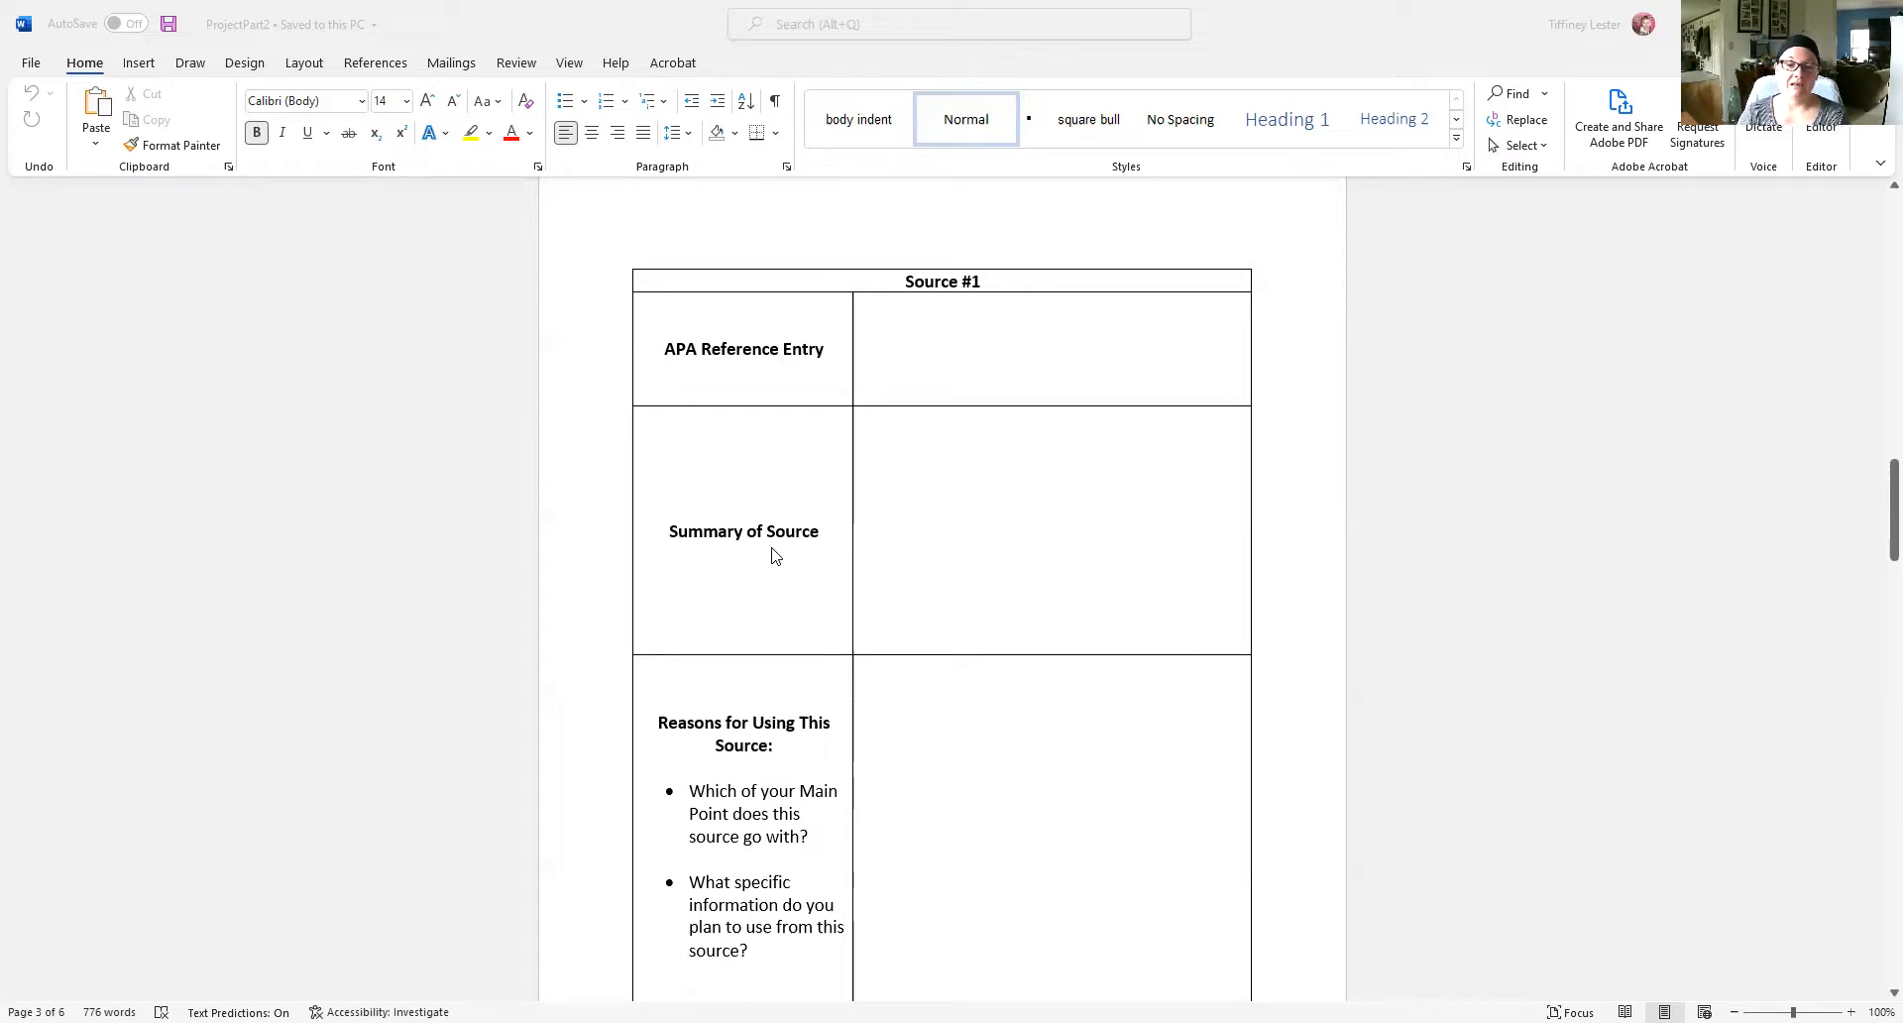
scroll("down", 3)
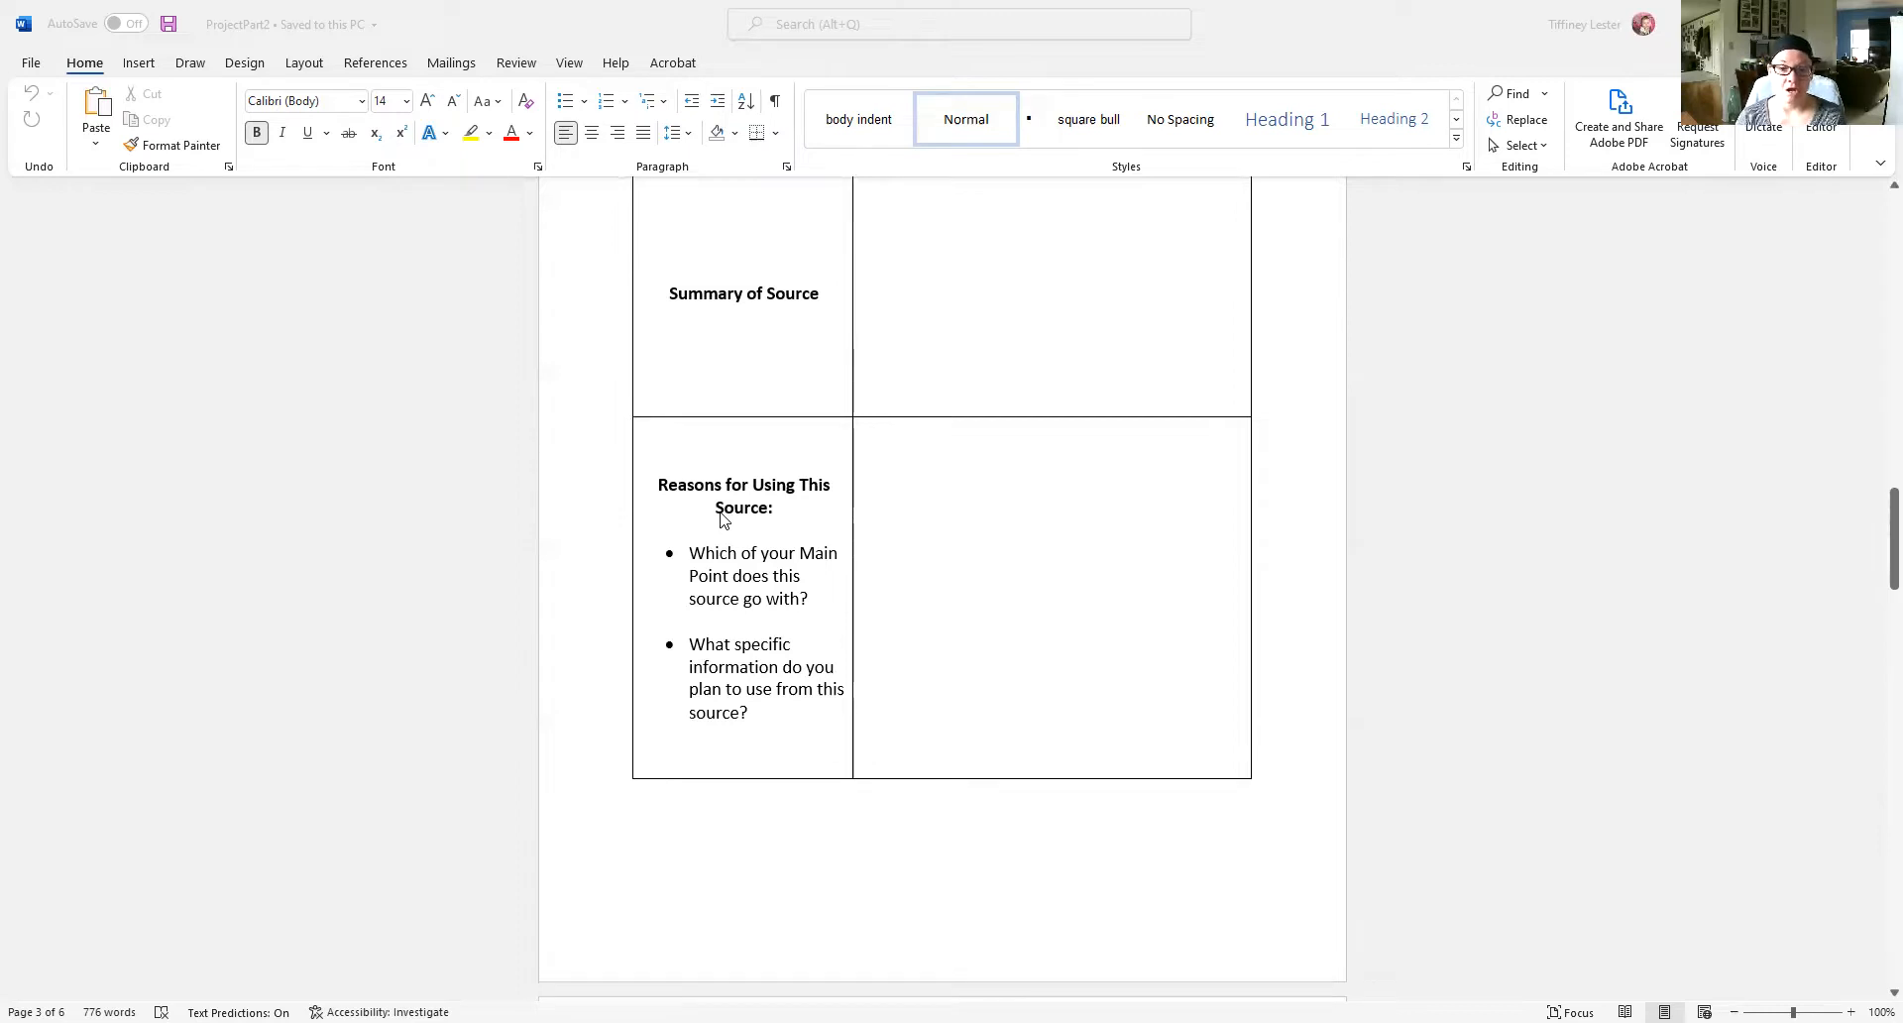
mouse_move(775, 620)
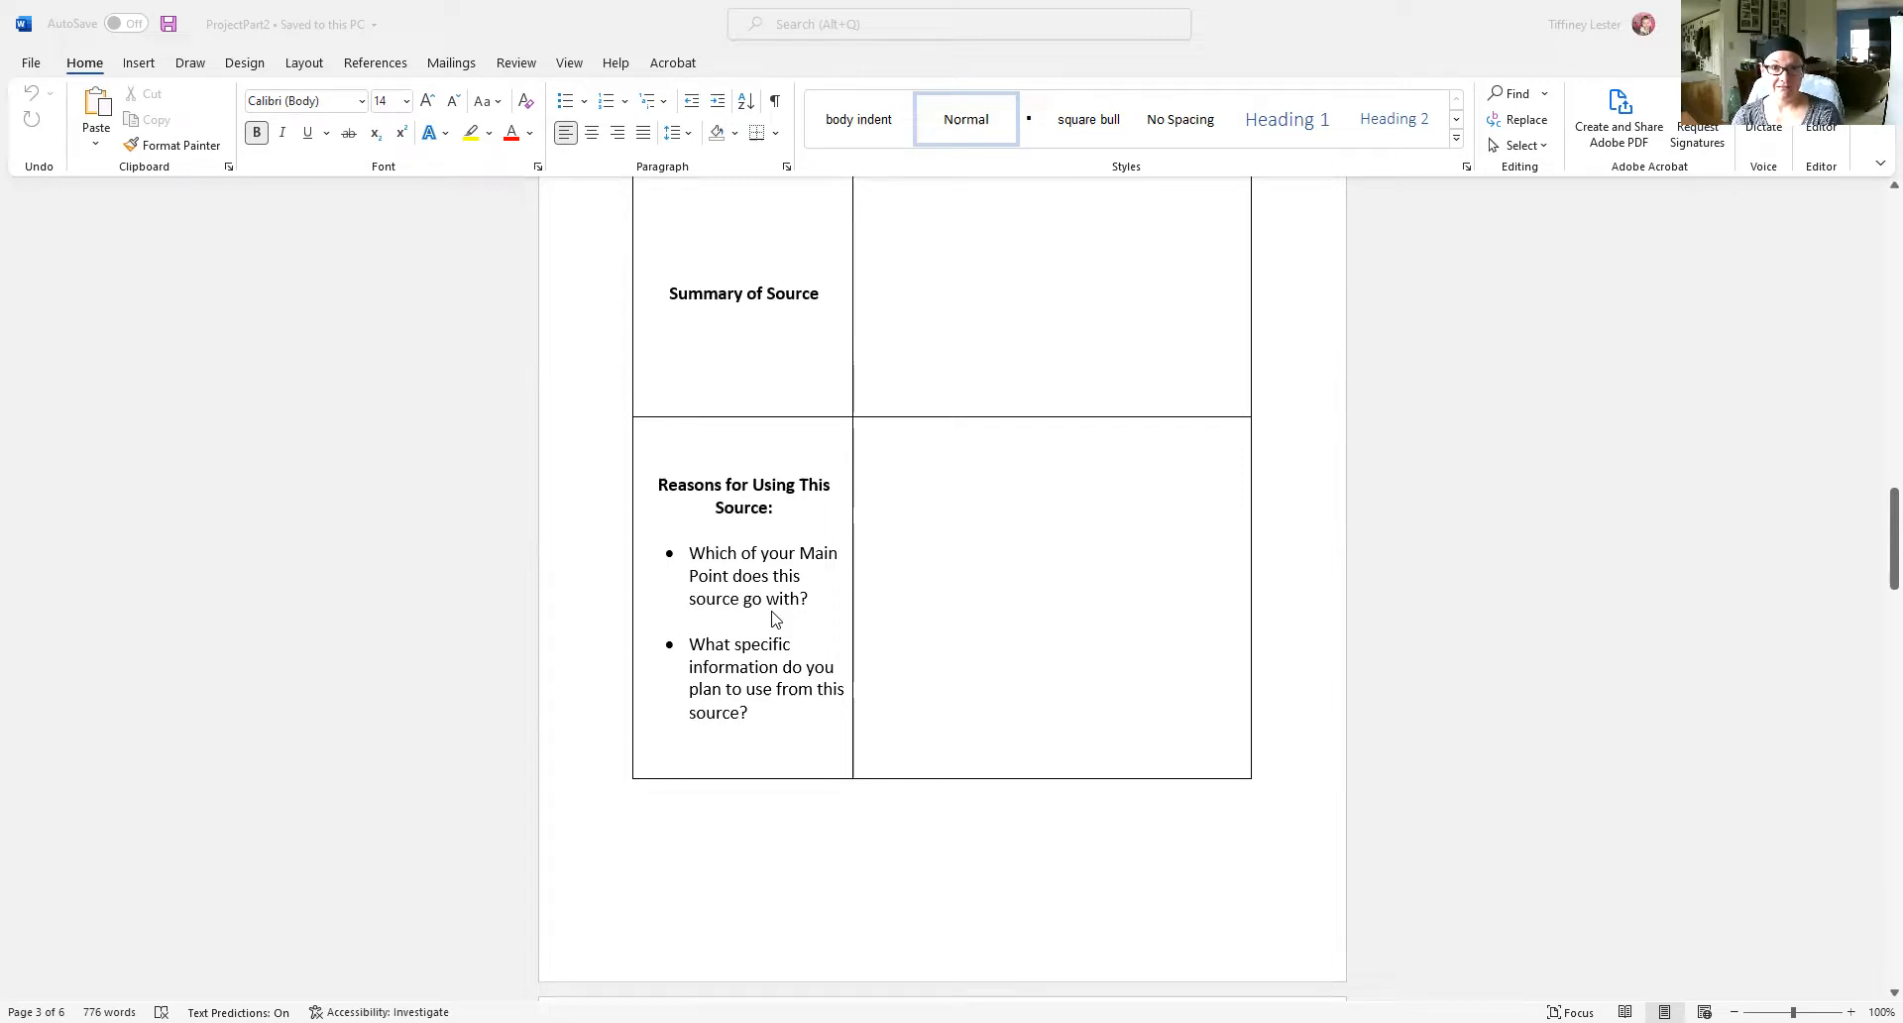
mouse_move(963, 494)
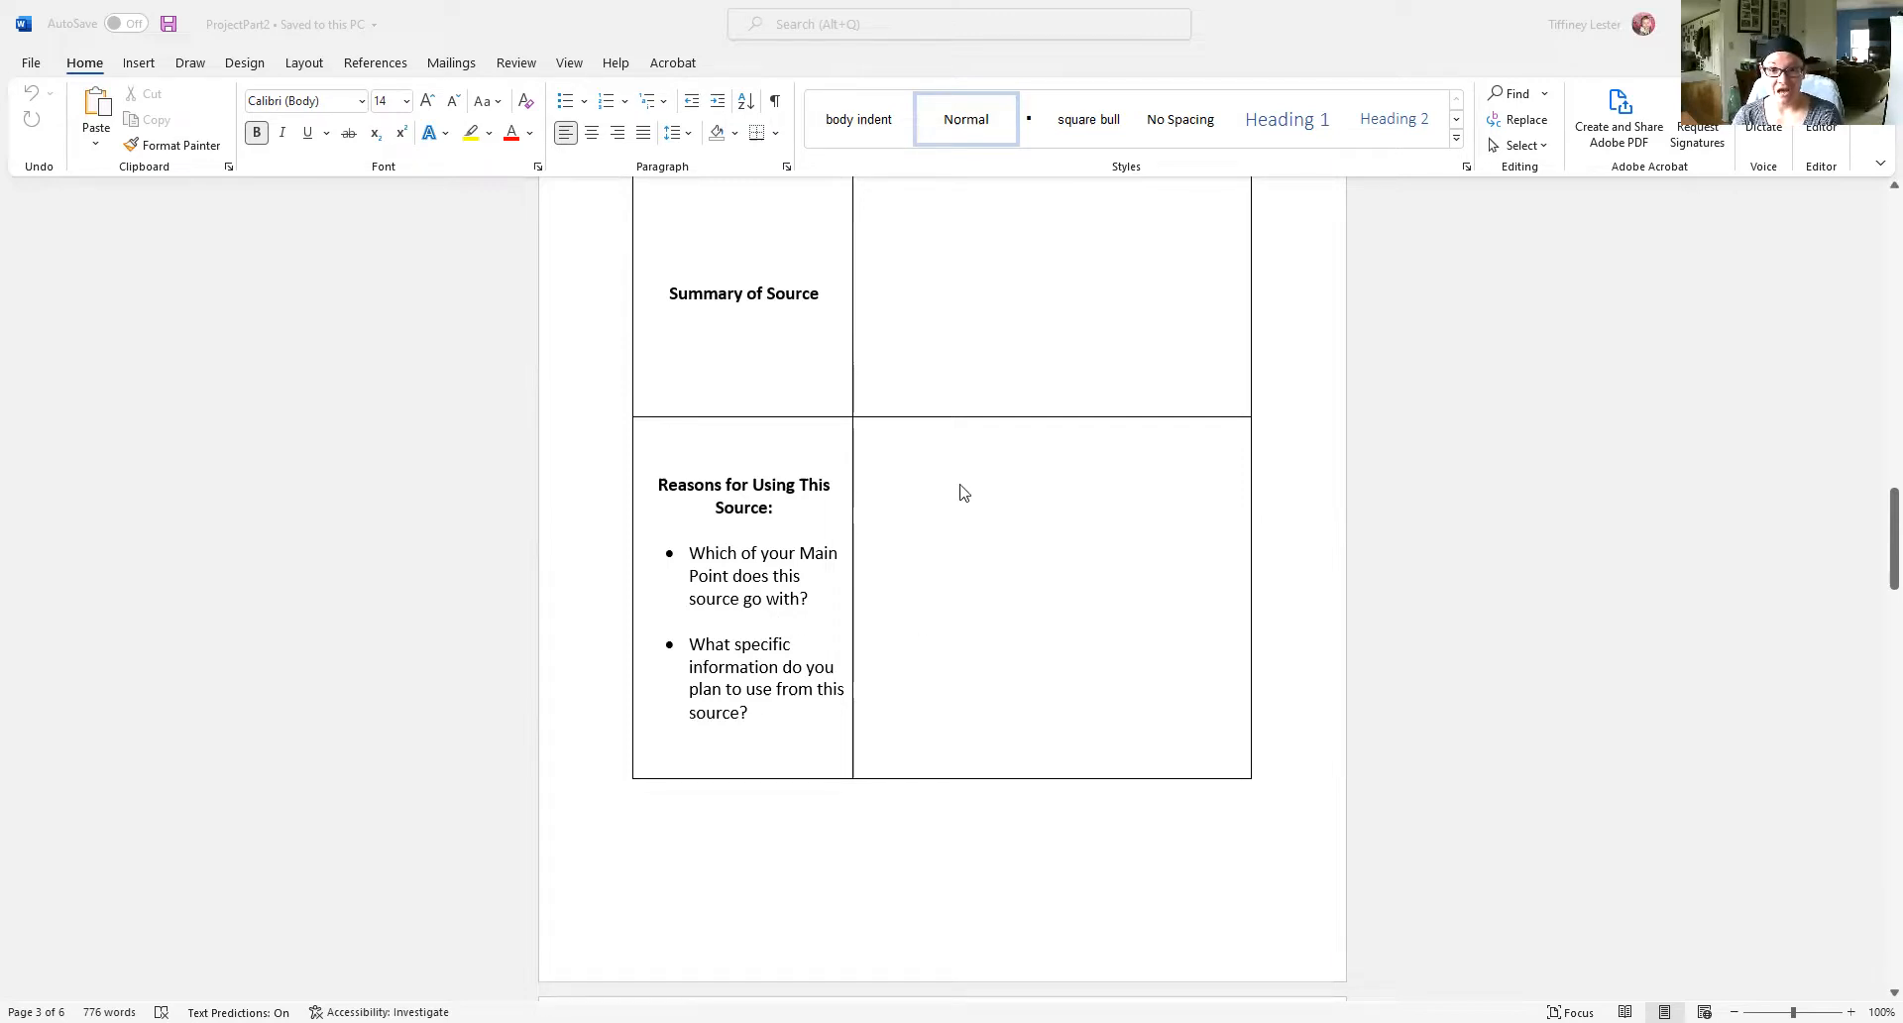
mouse_move(1098, 505)
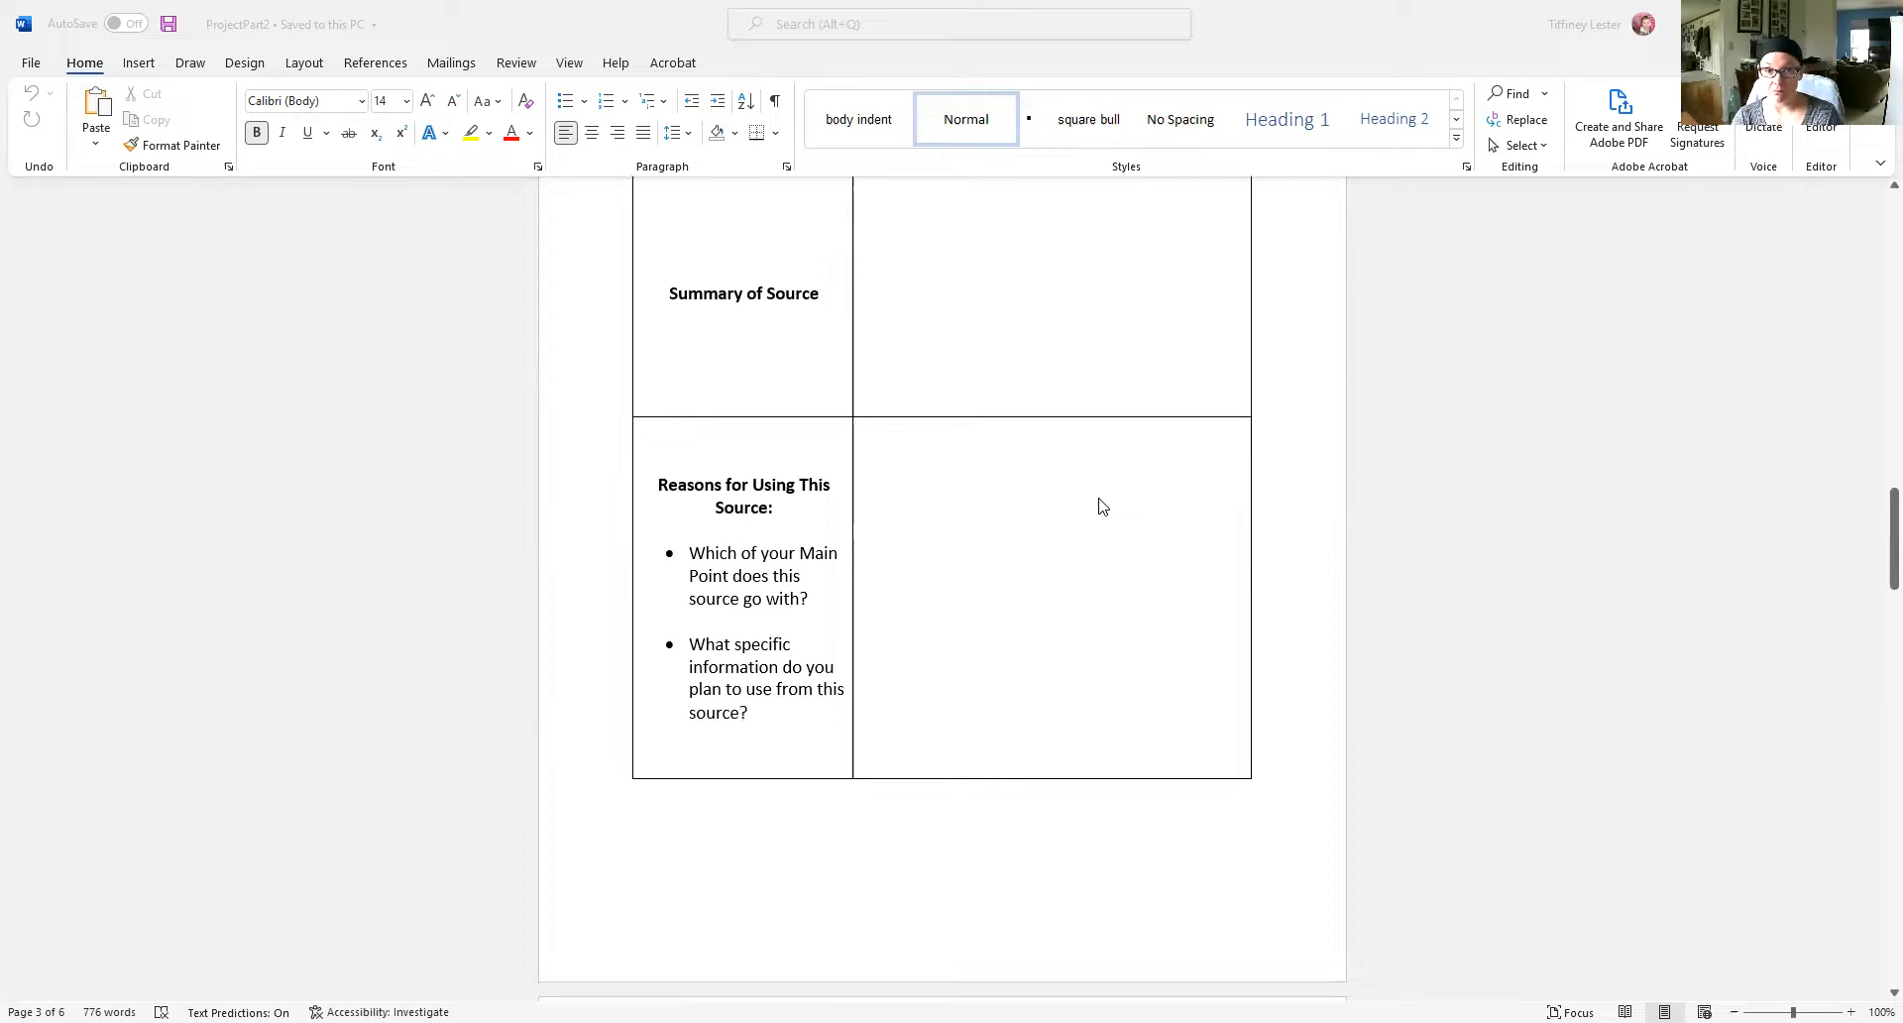
mouse_move(727, 628)
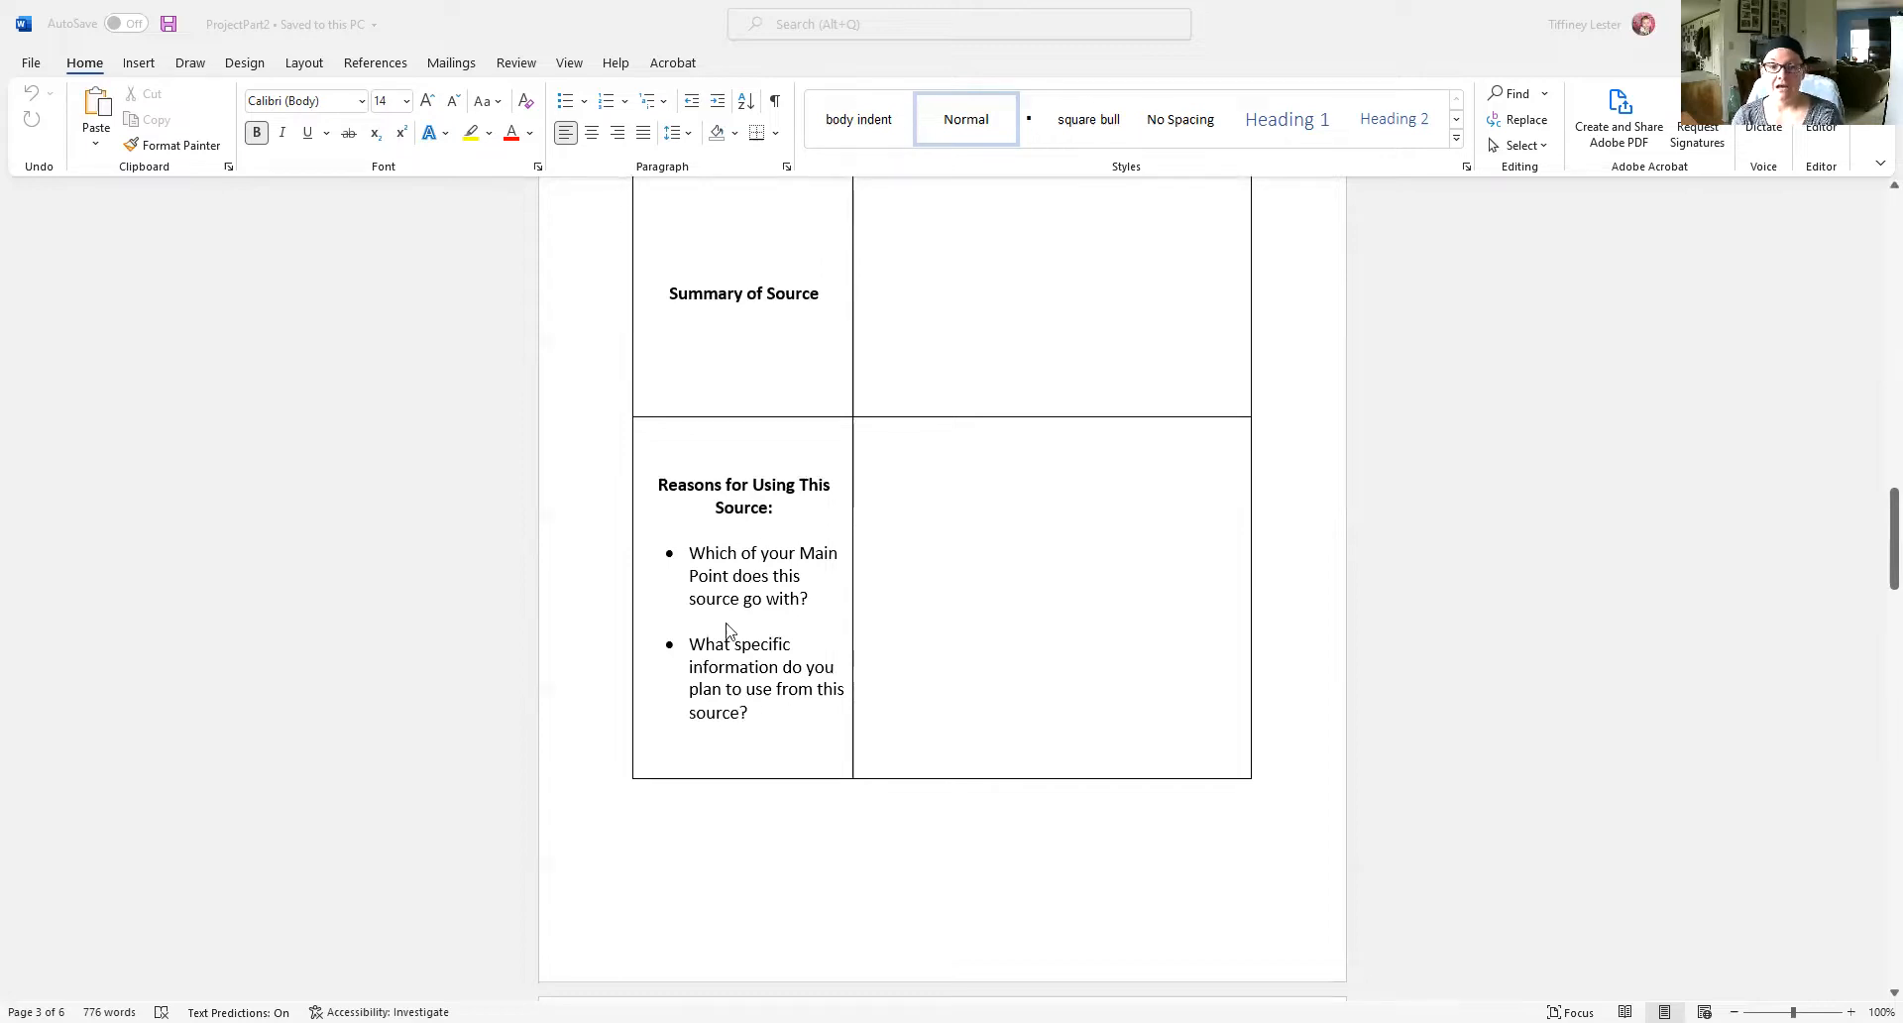
mouse_move(795, 705)
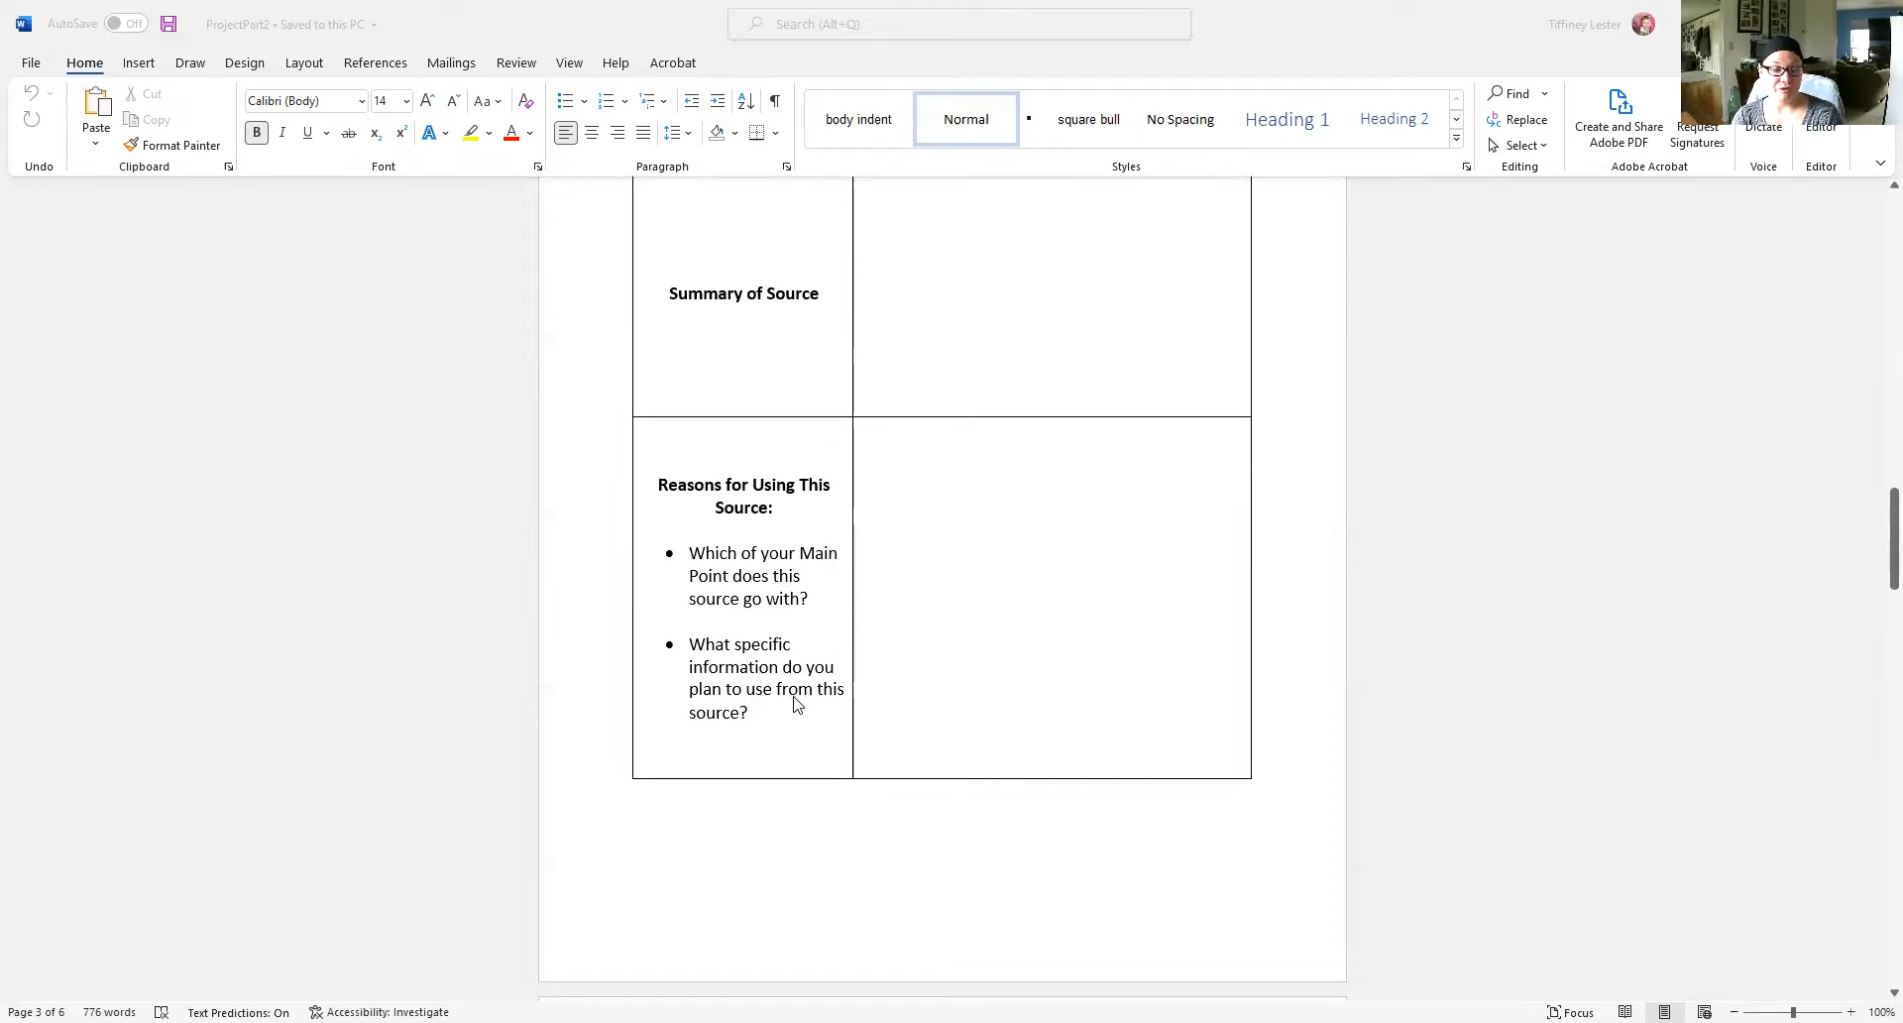
mouse_move(987, 624)
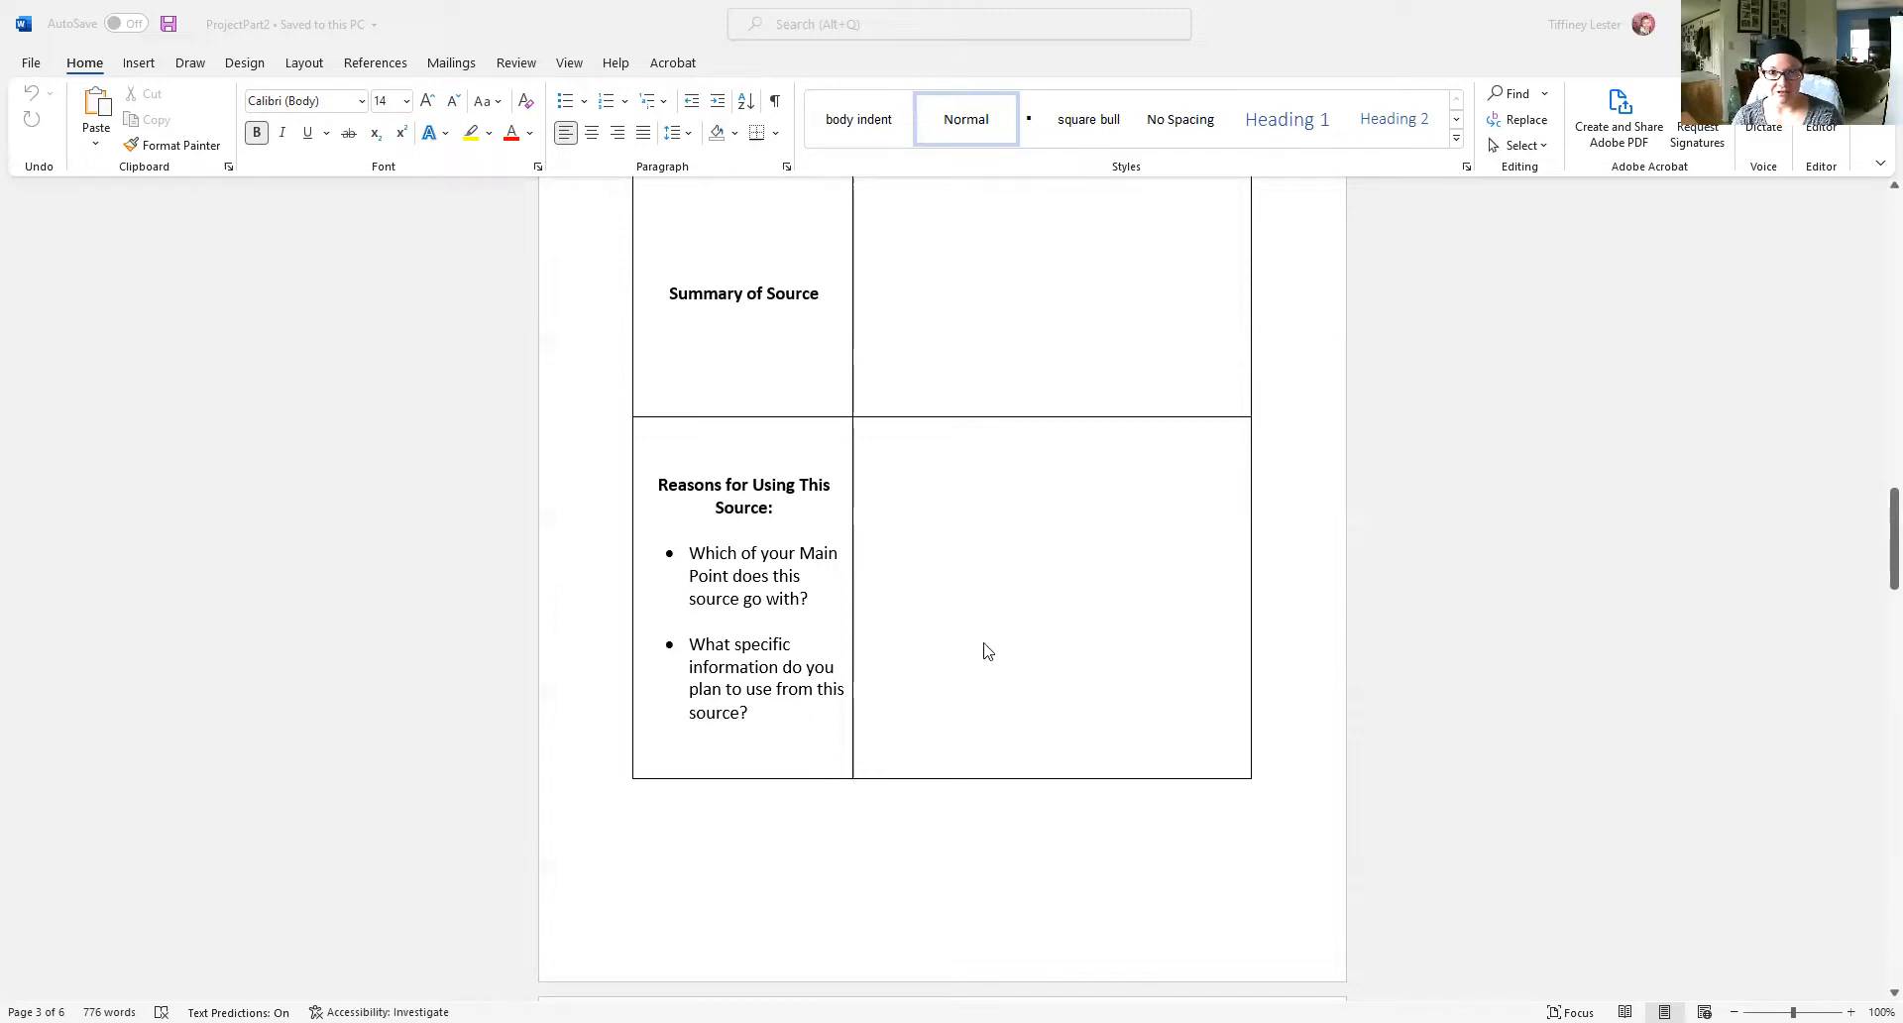
mouse_move(1080, 640)
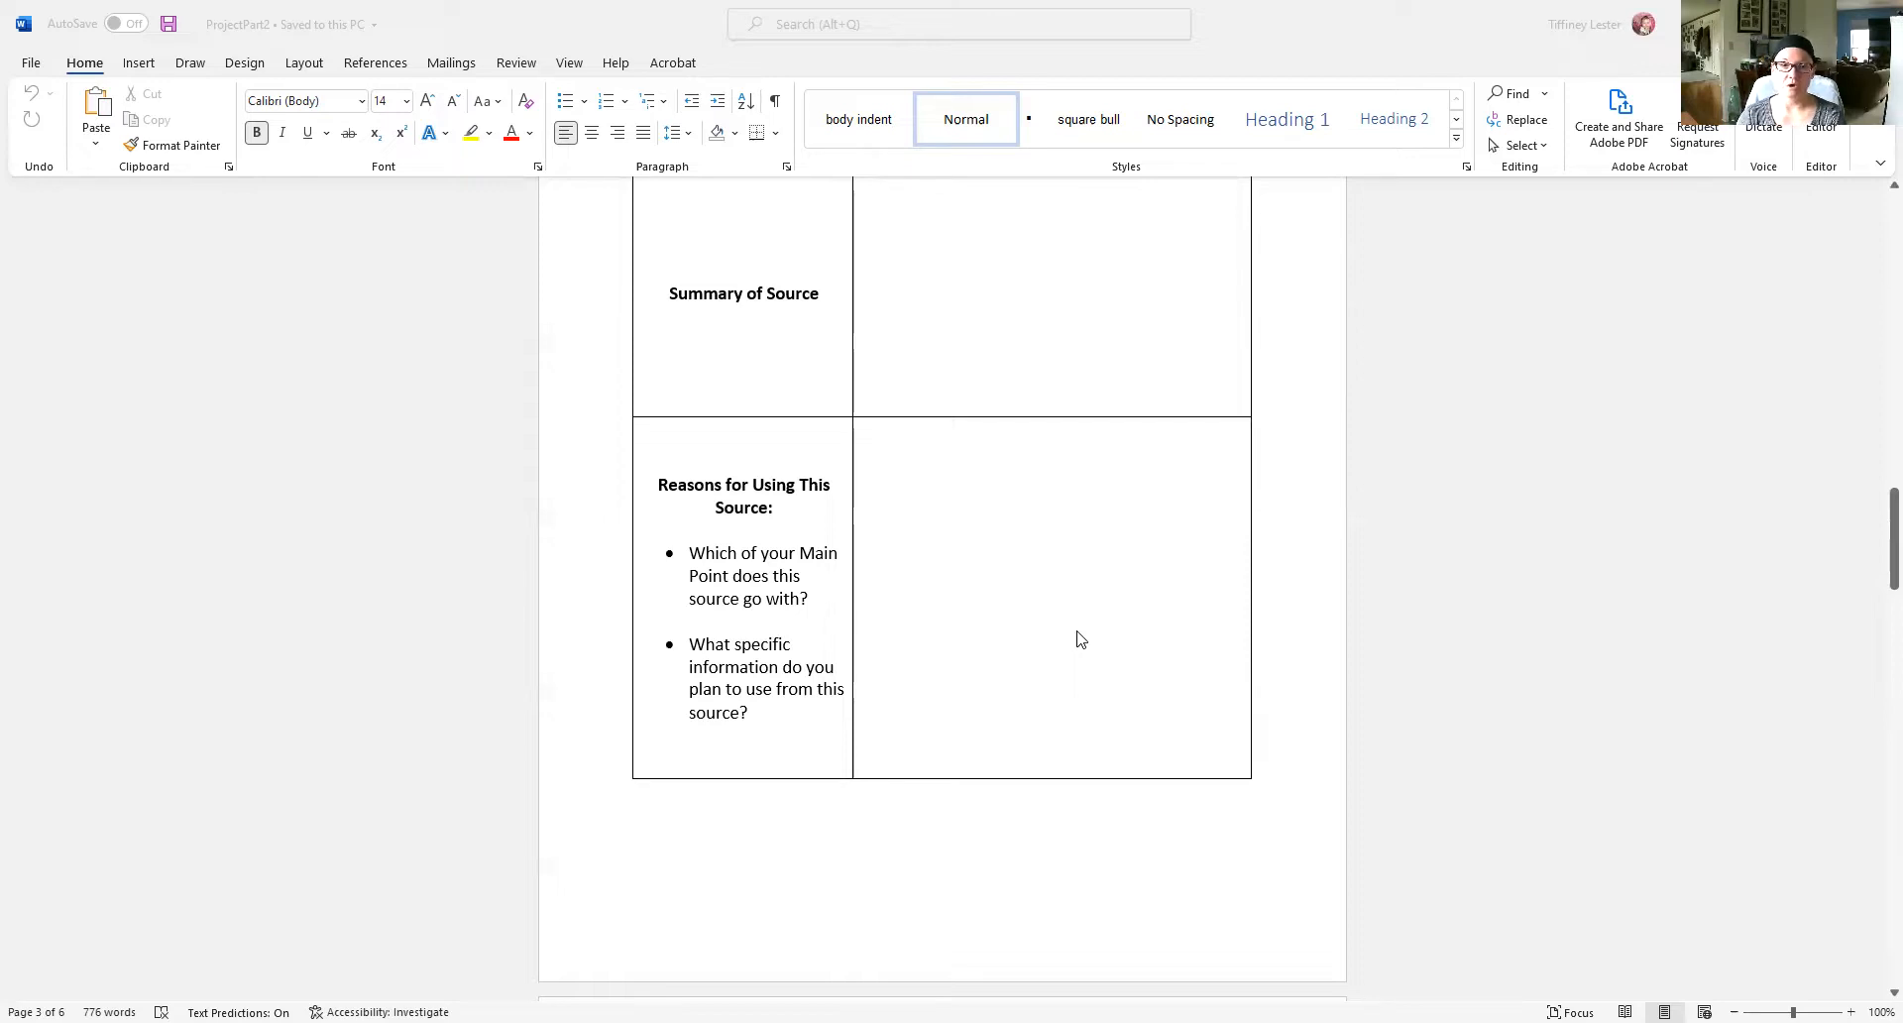
scroll("up", 3)
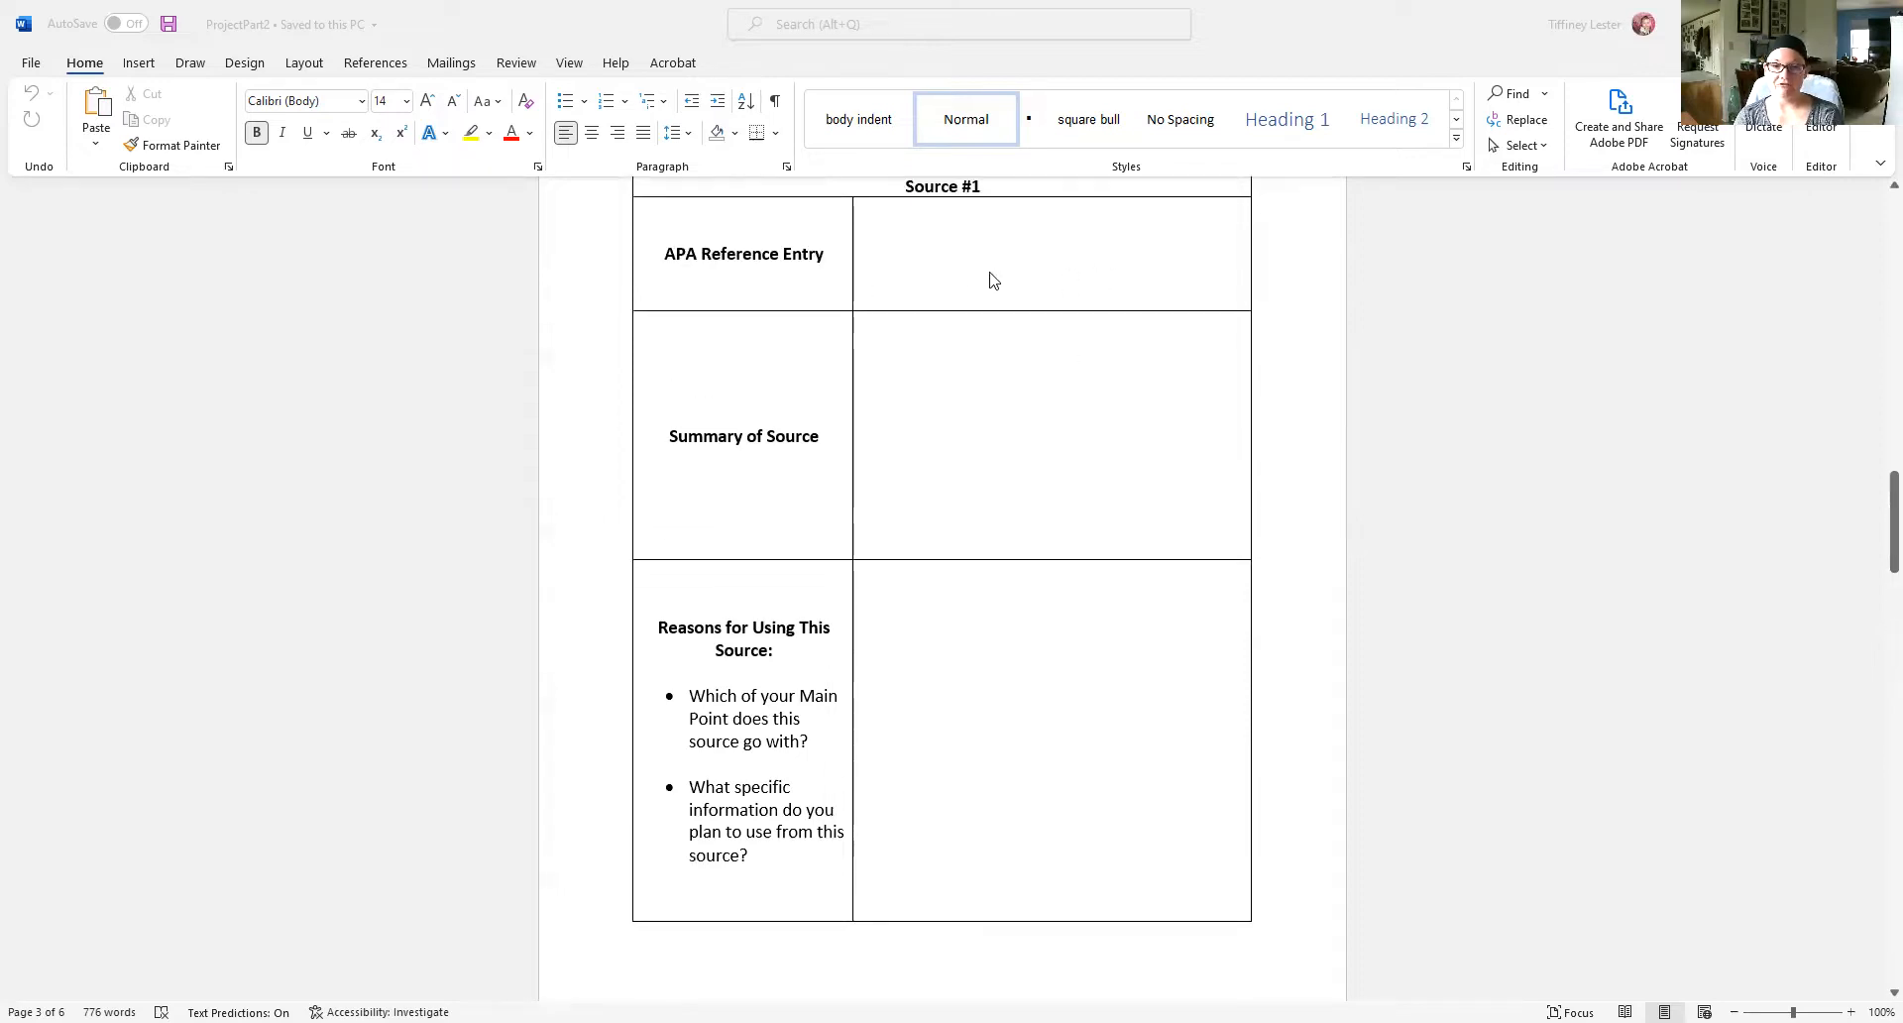
mouse_move(1017, 409)
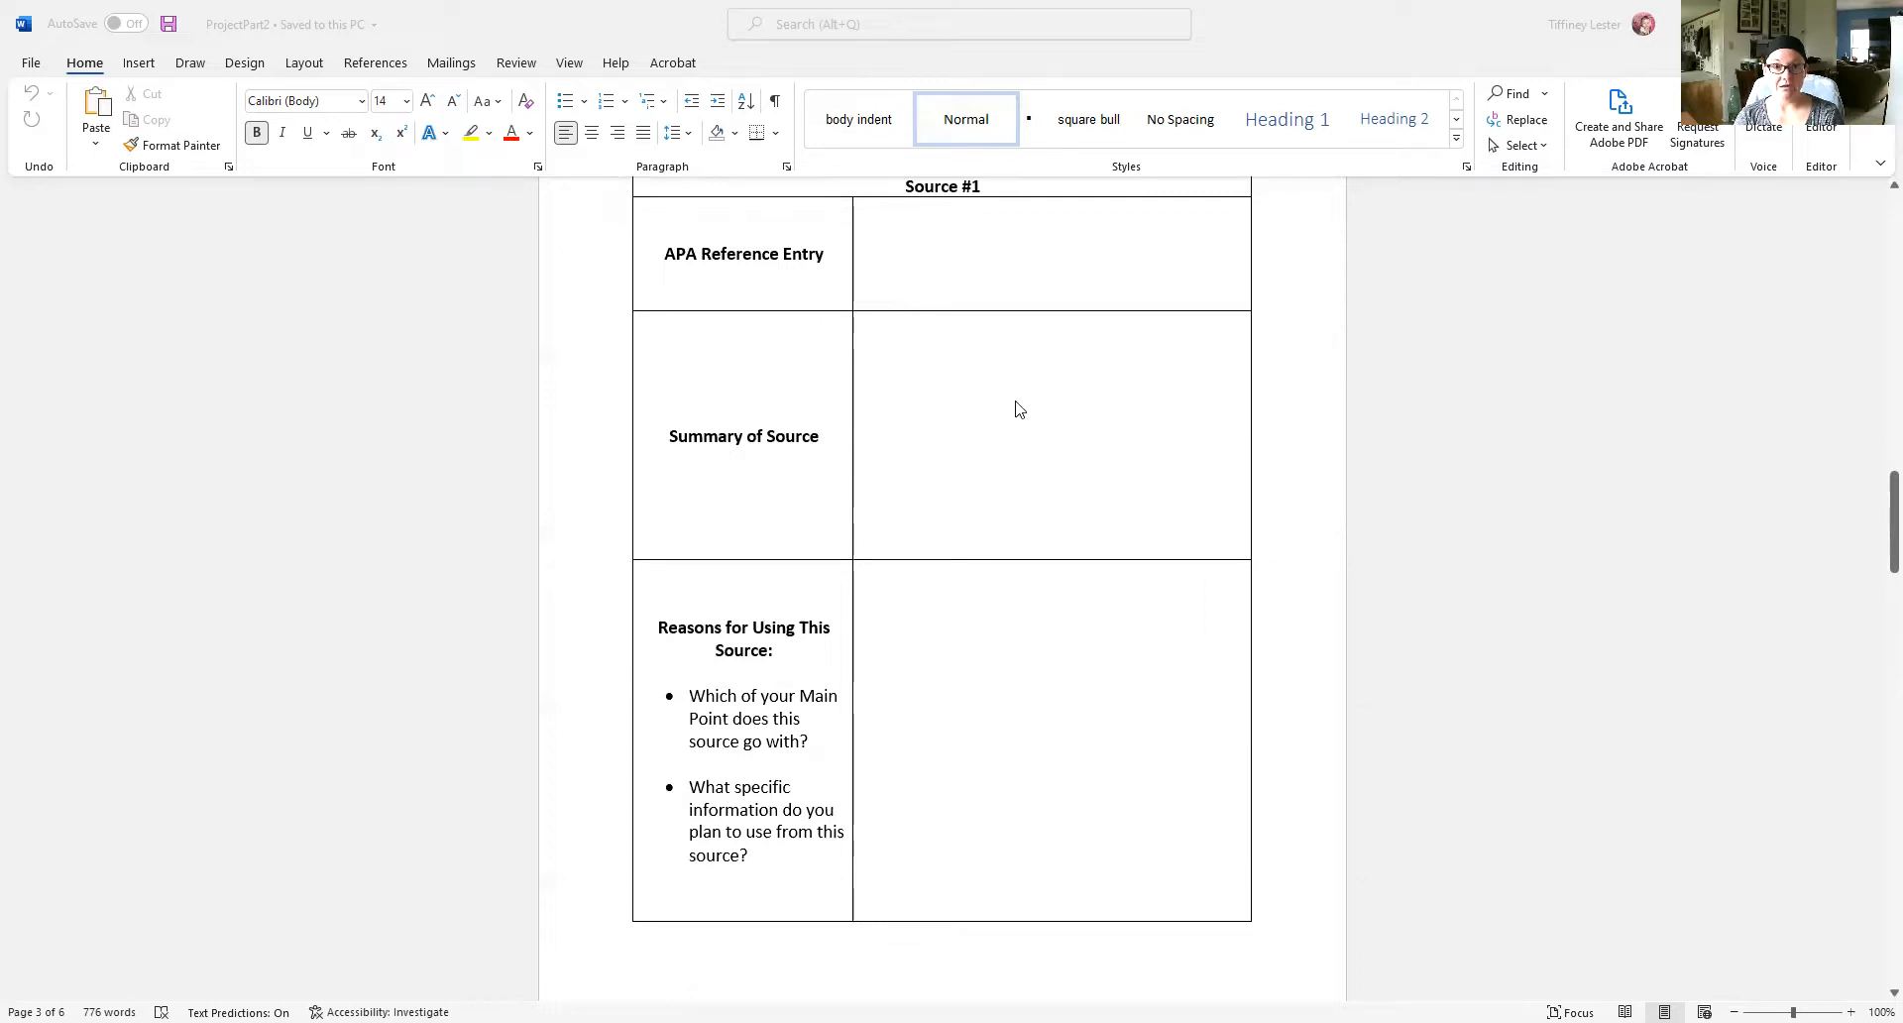
mouse_move(1122, 644)
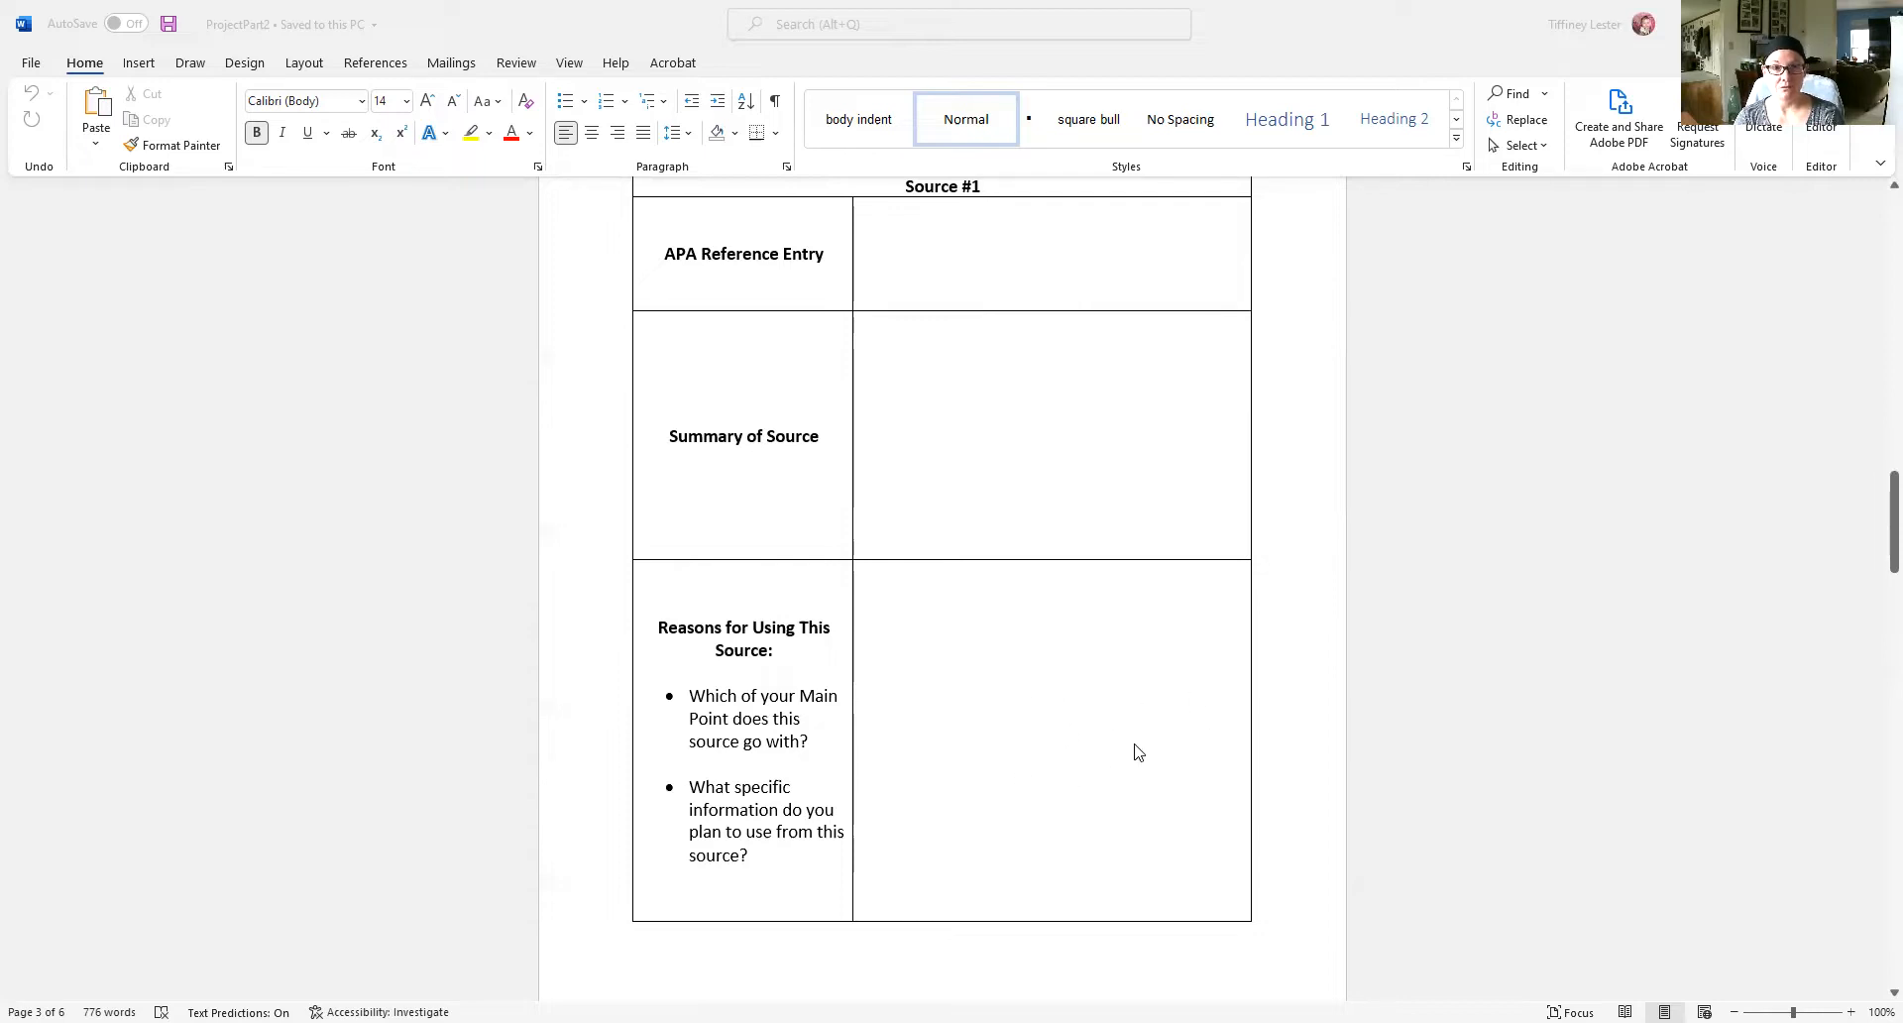
mouse_move(1152, 712)
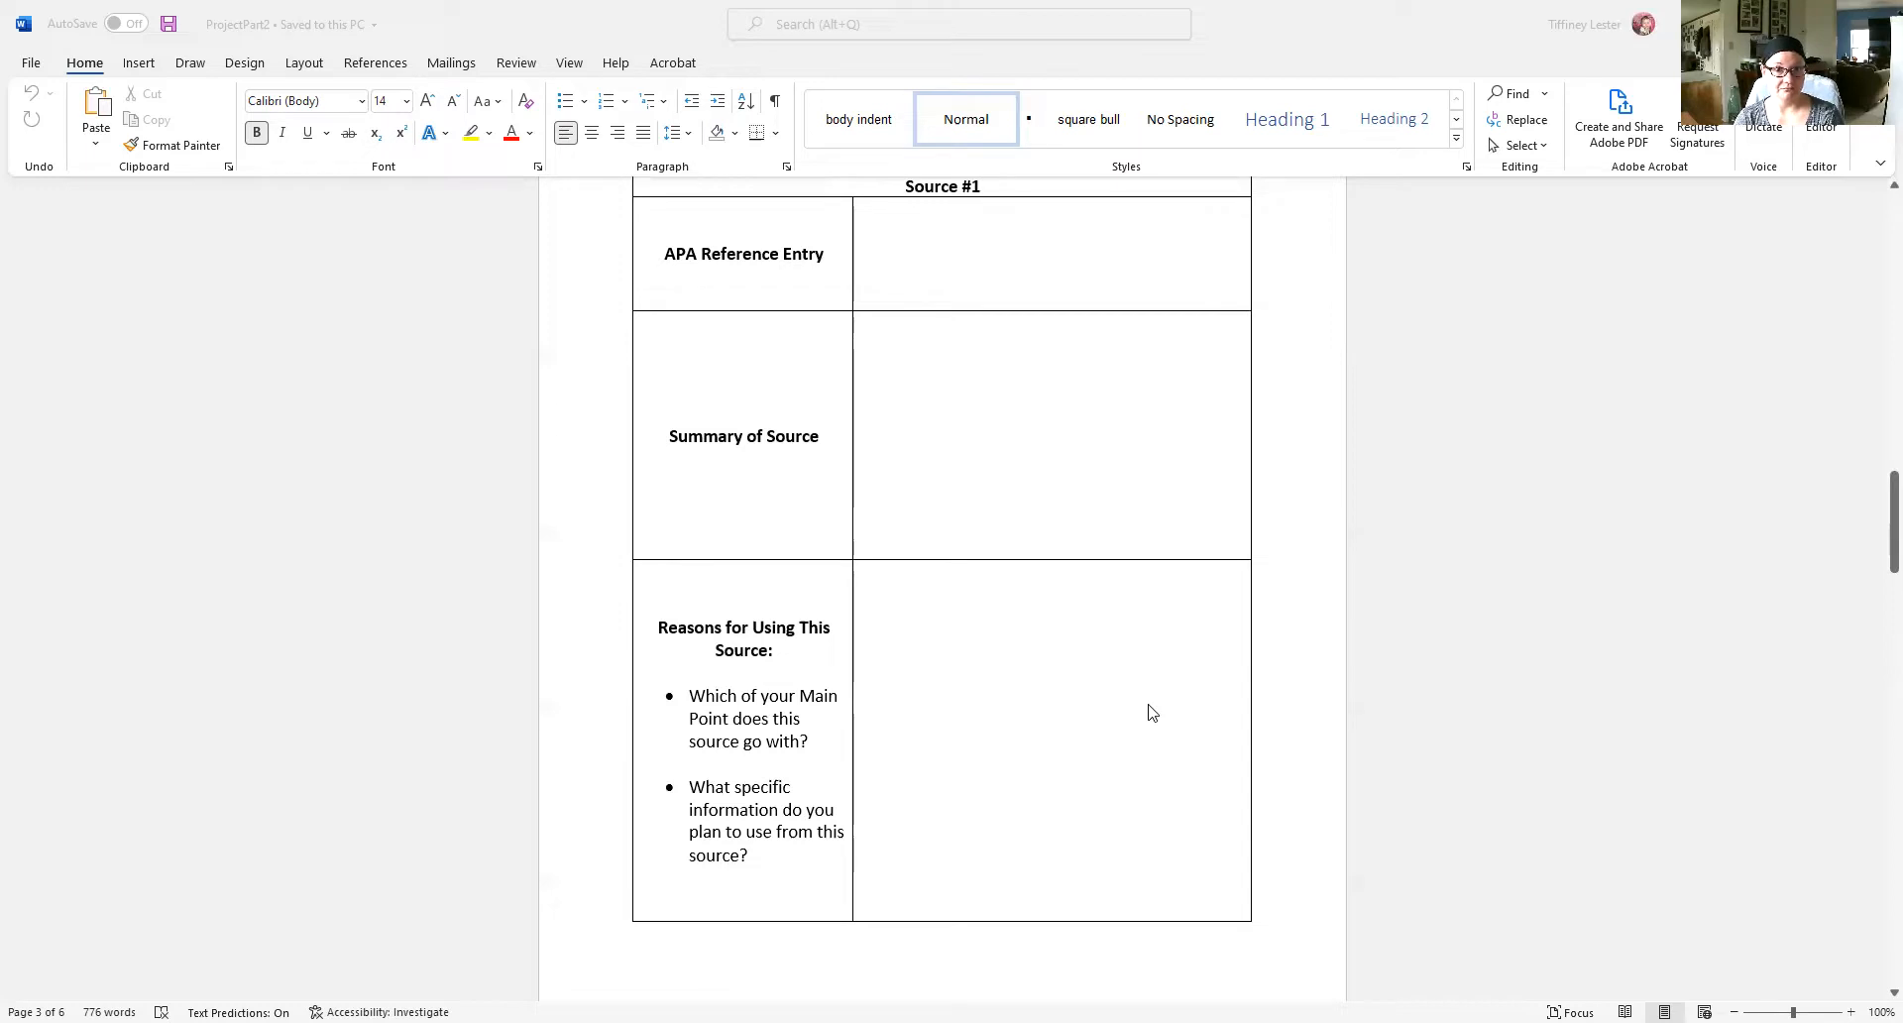
scroll("down", 3)
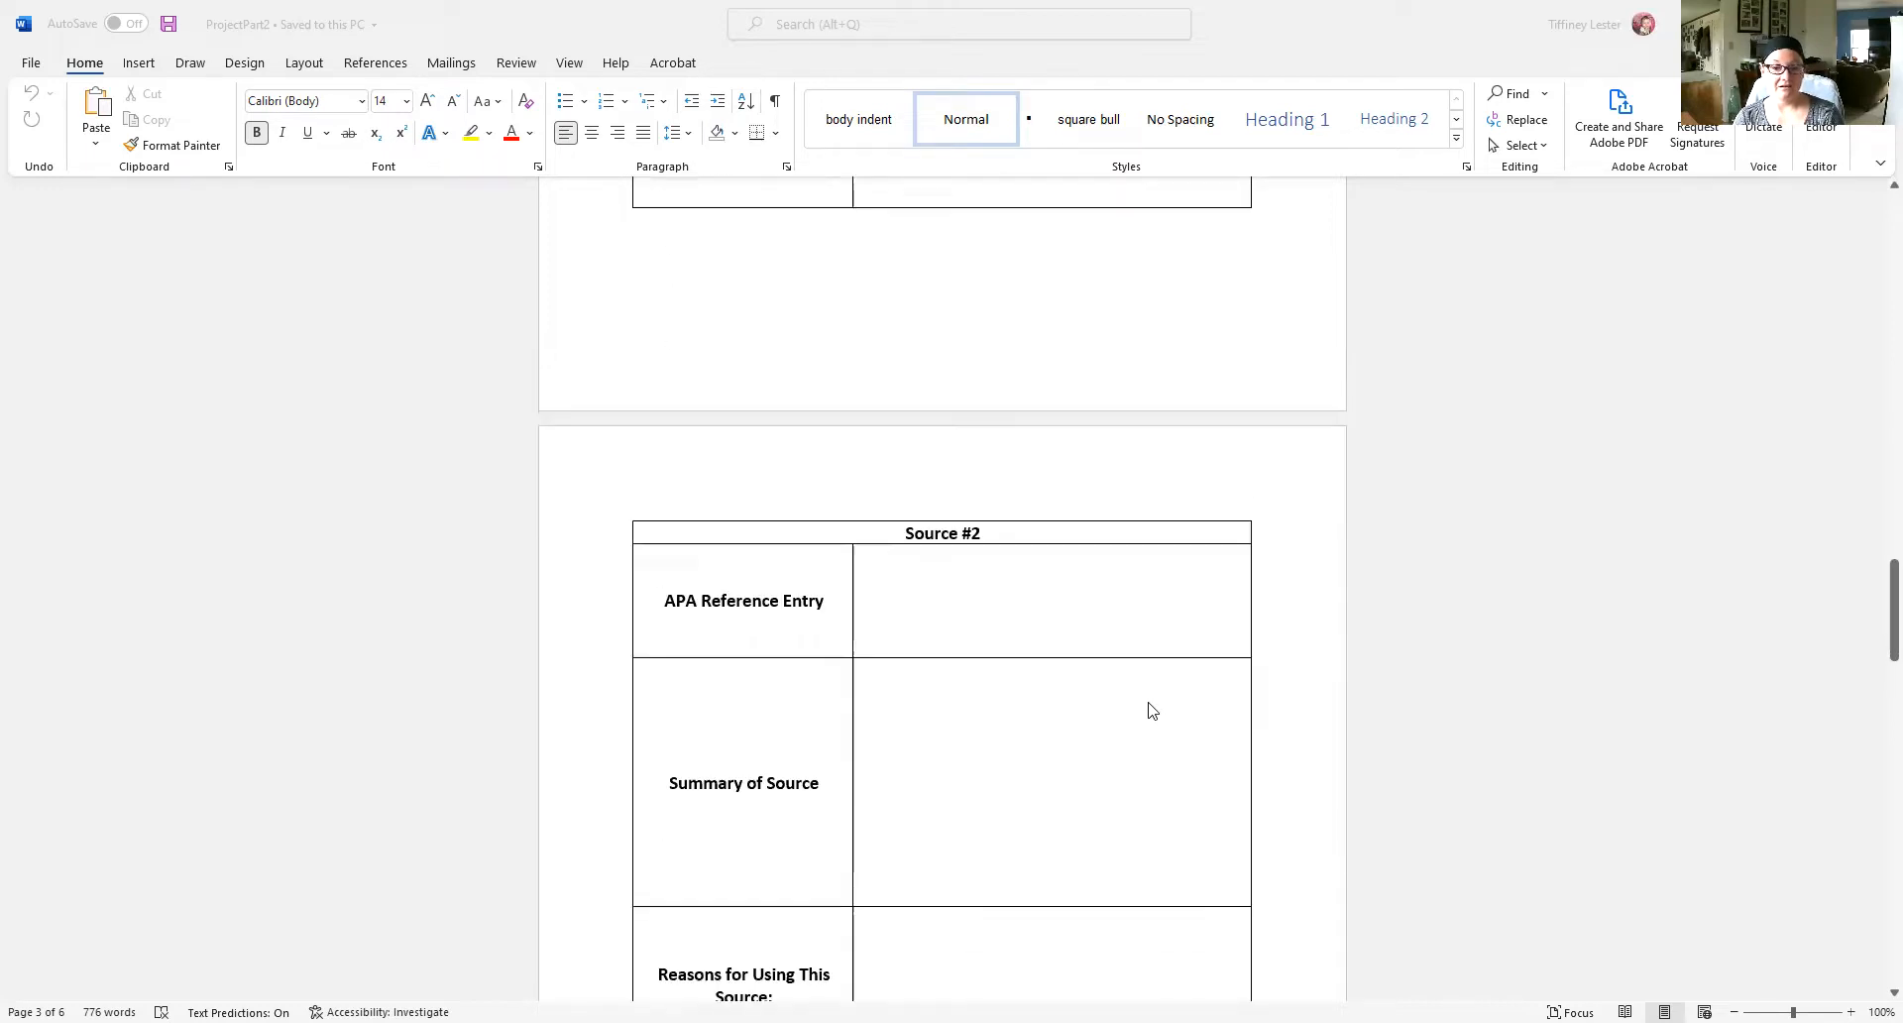
scroll("down", 3)
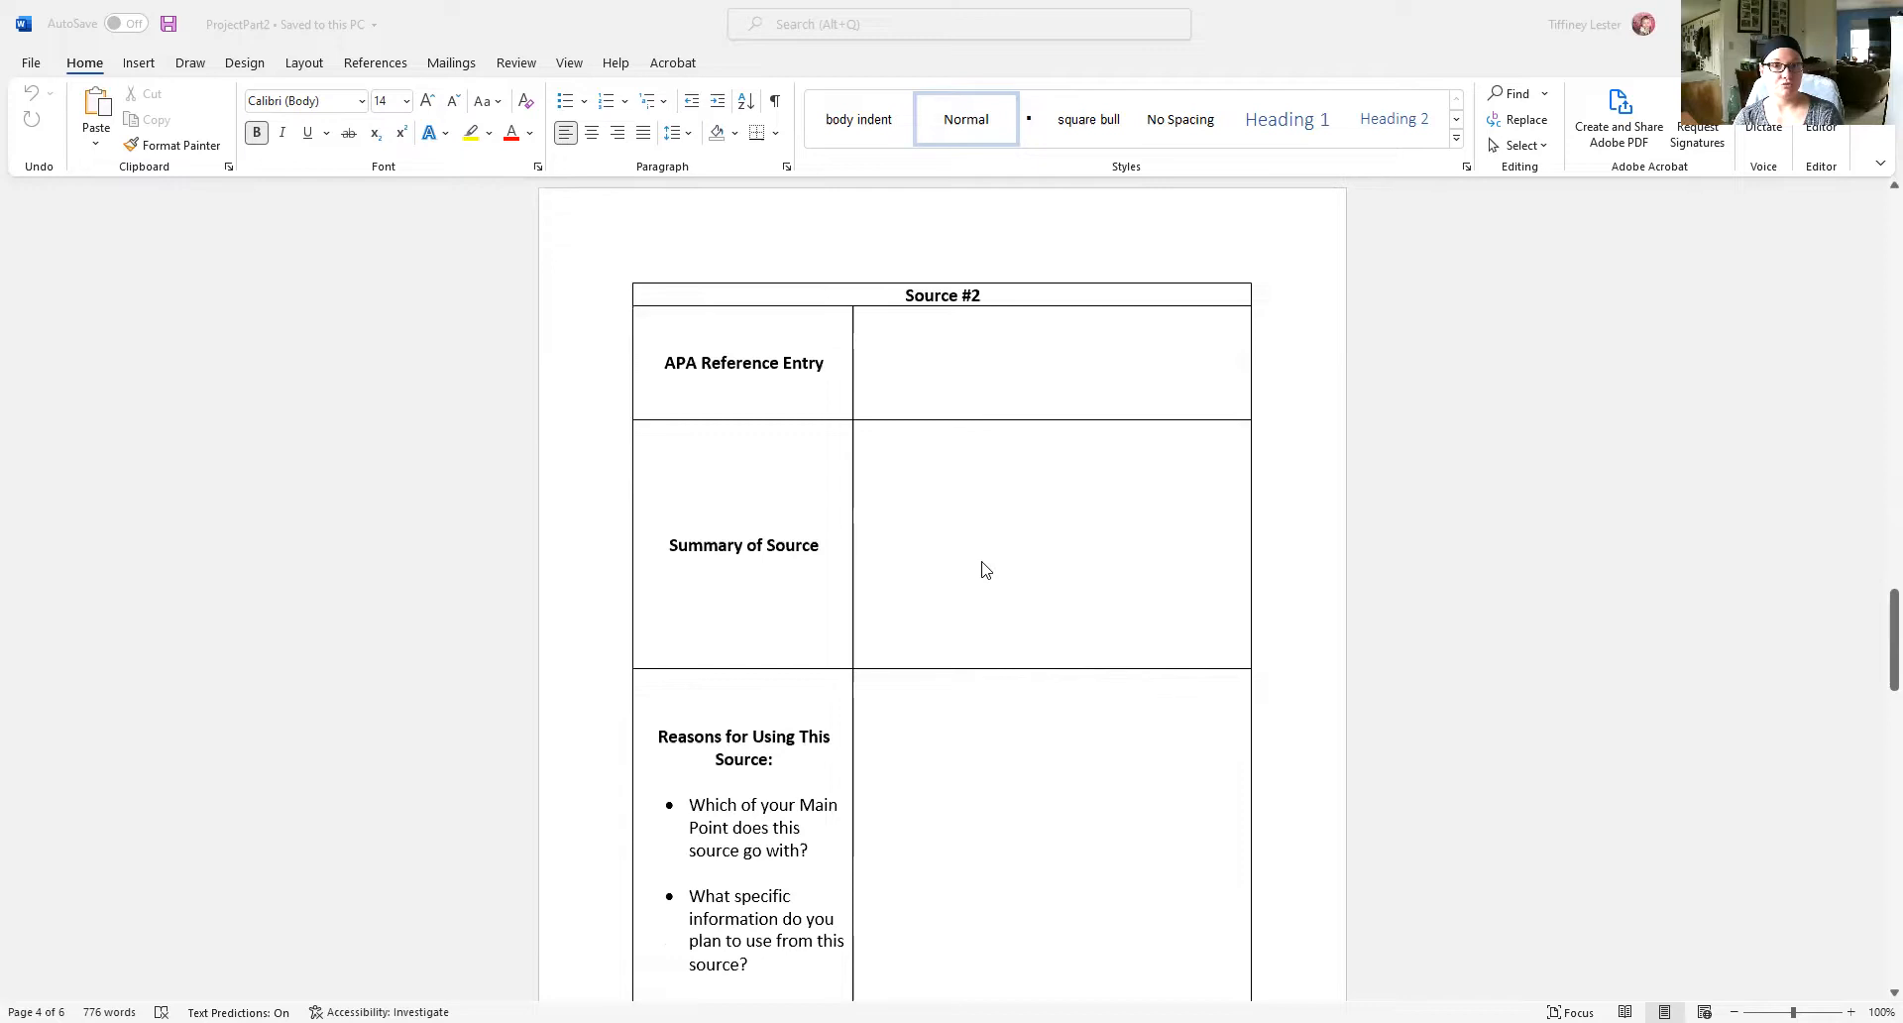
scroll("down", 3)
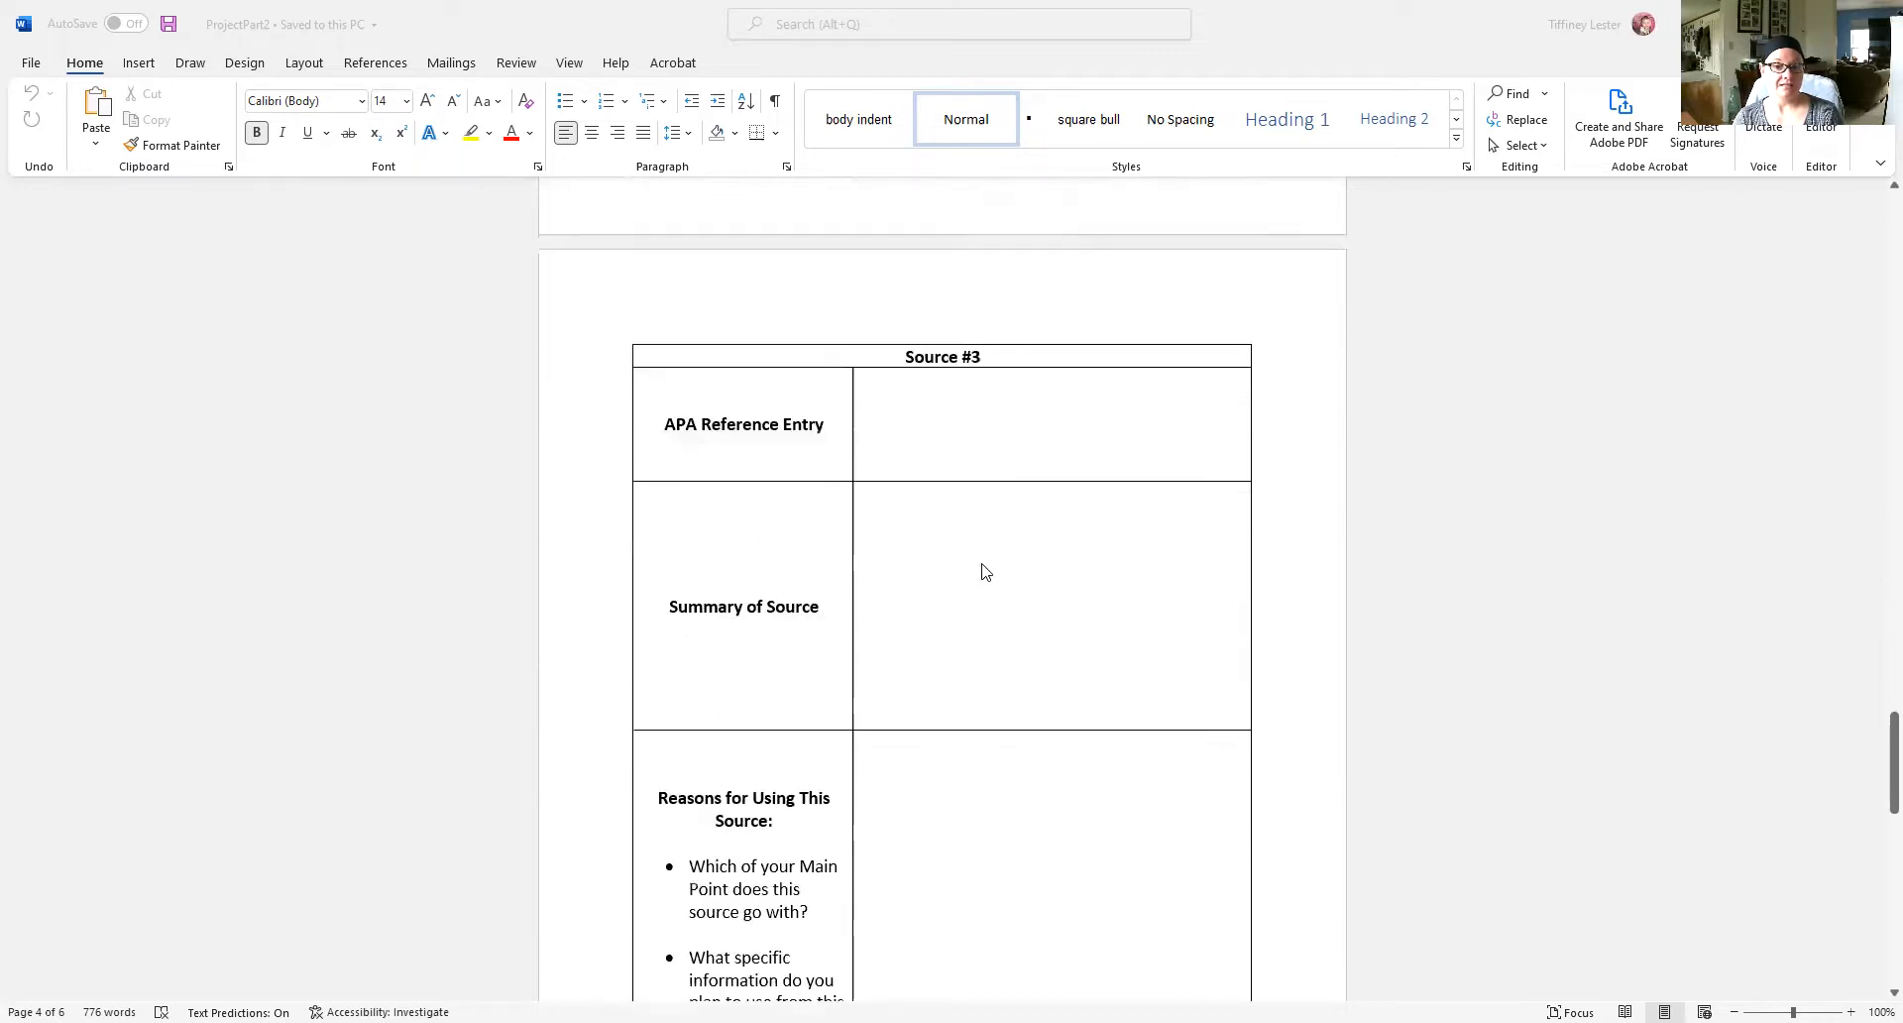
mouse_move(1057, 696)
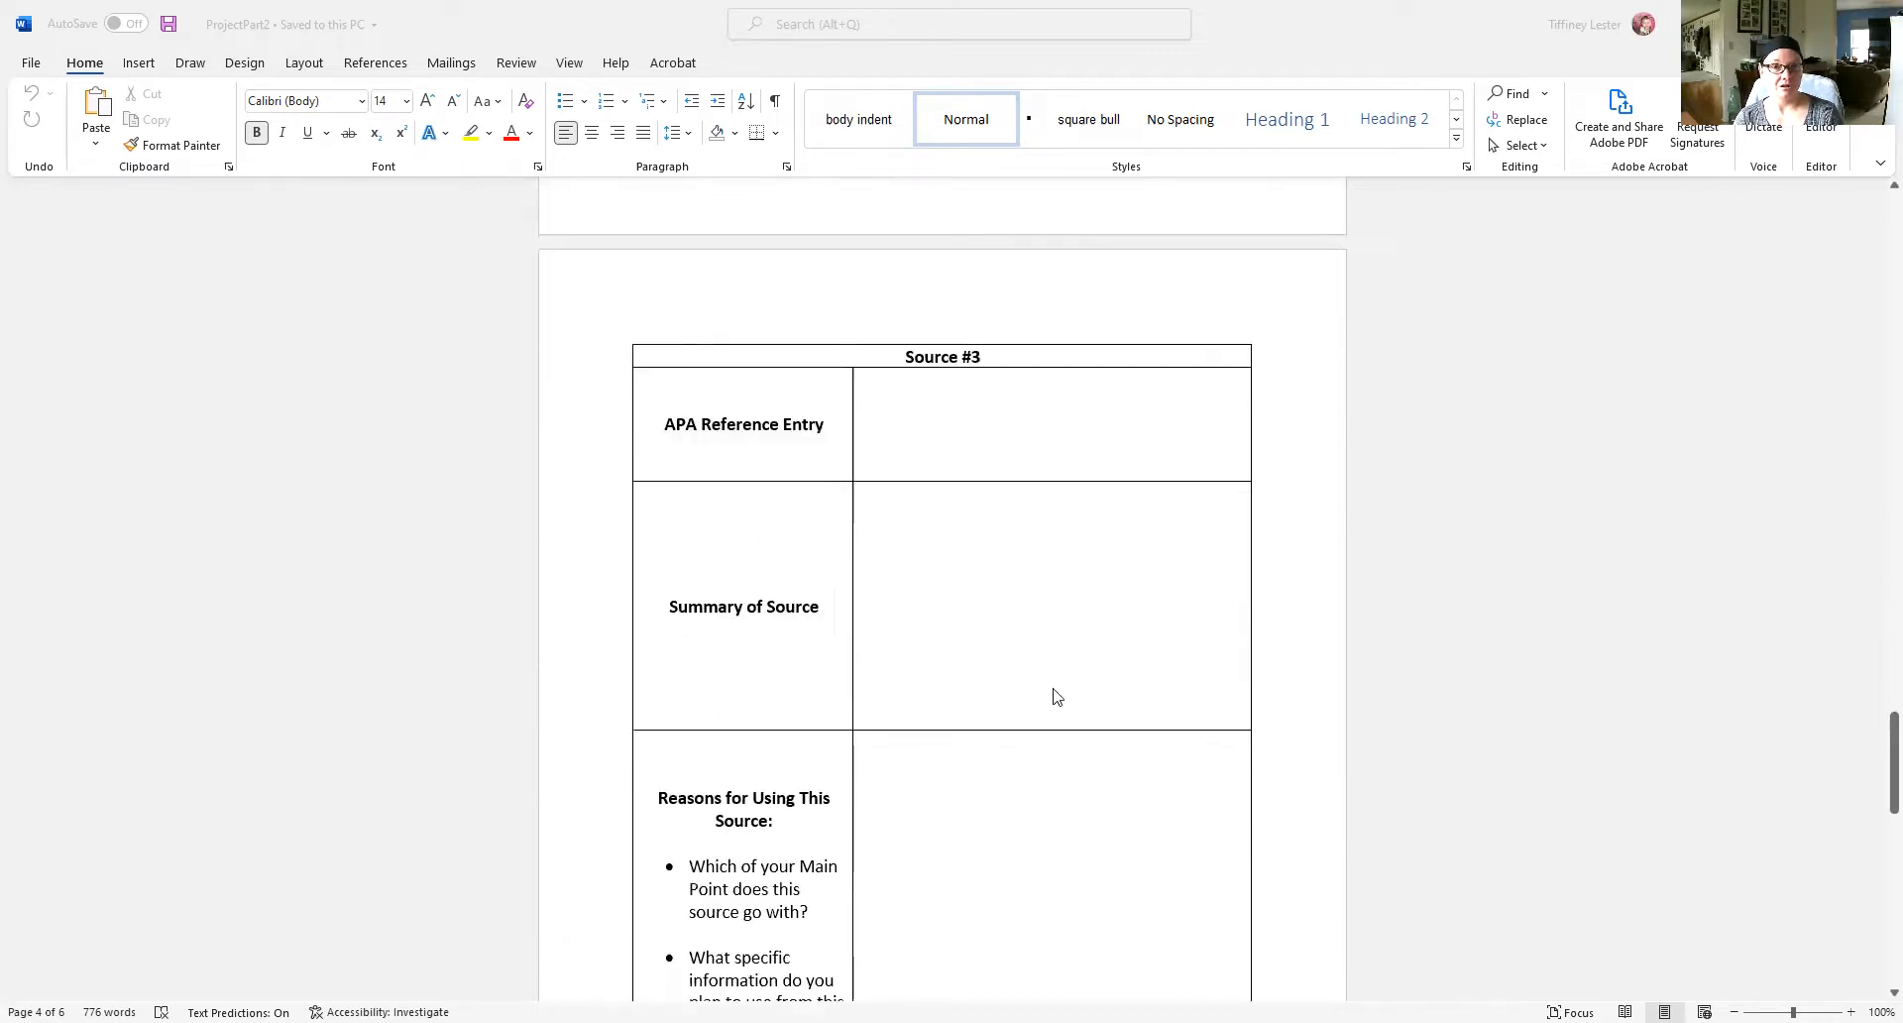
scroll("down", 3)
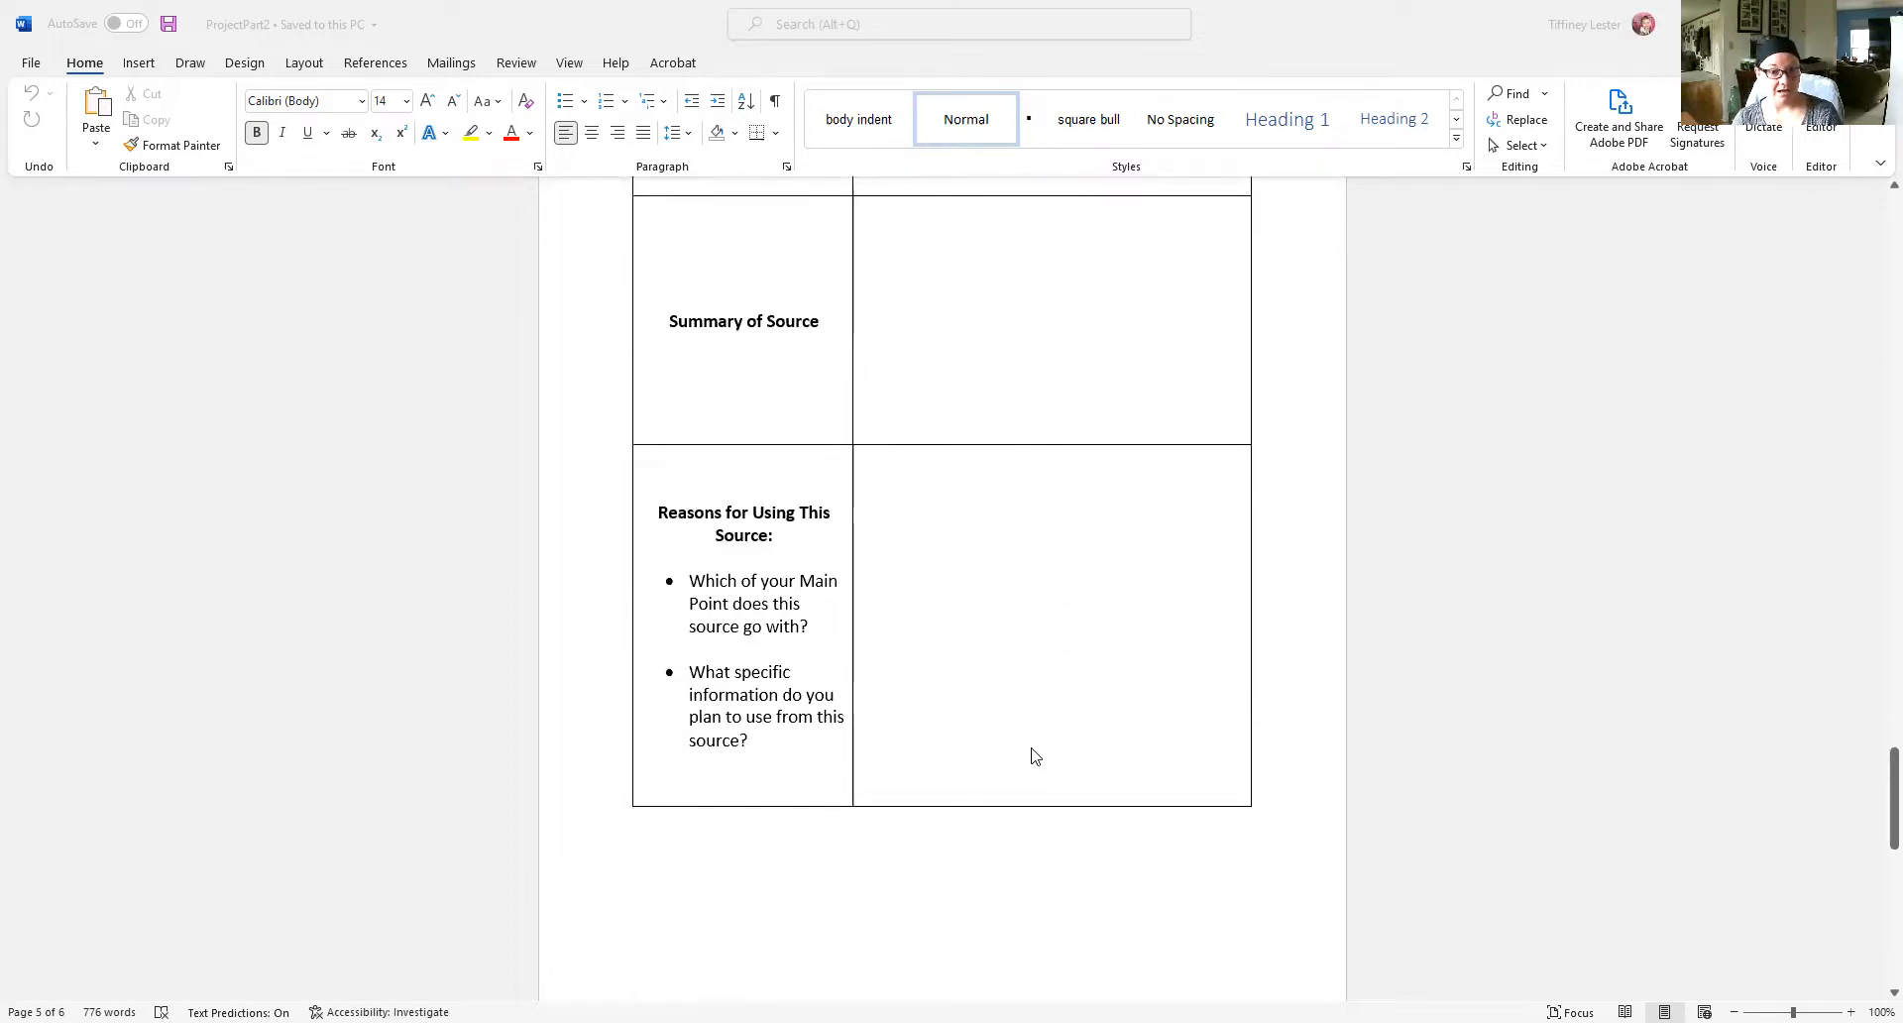
scroll("down", 3)
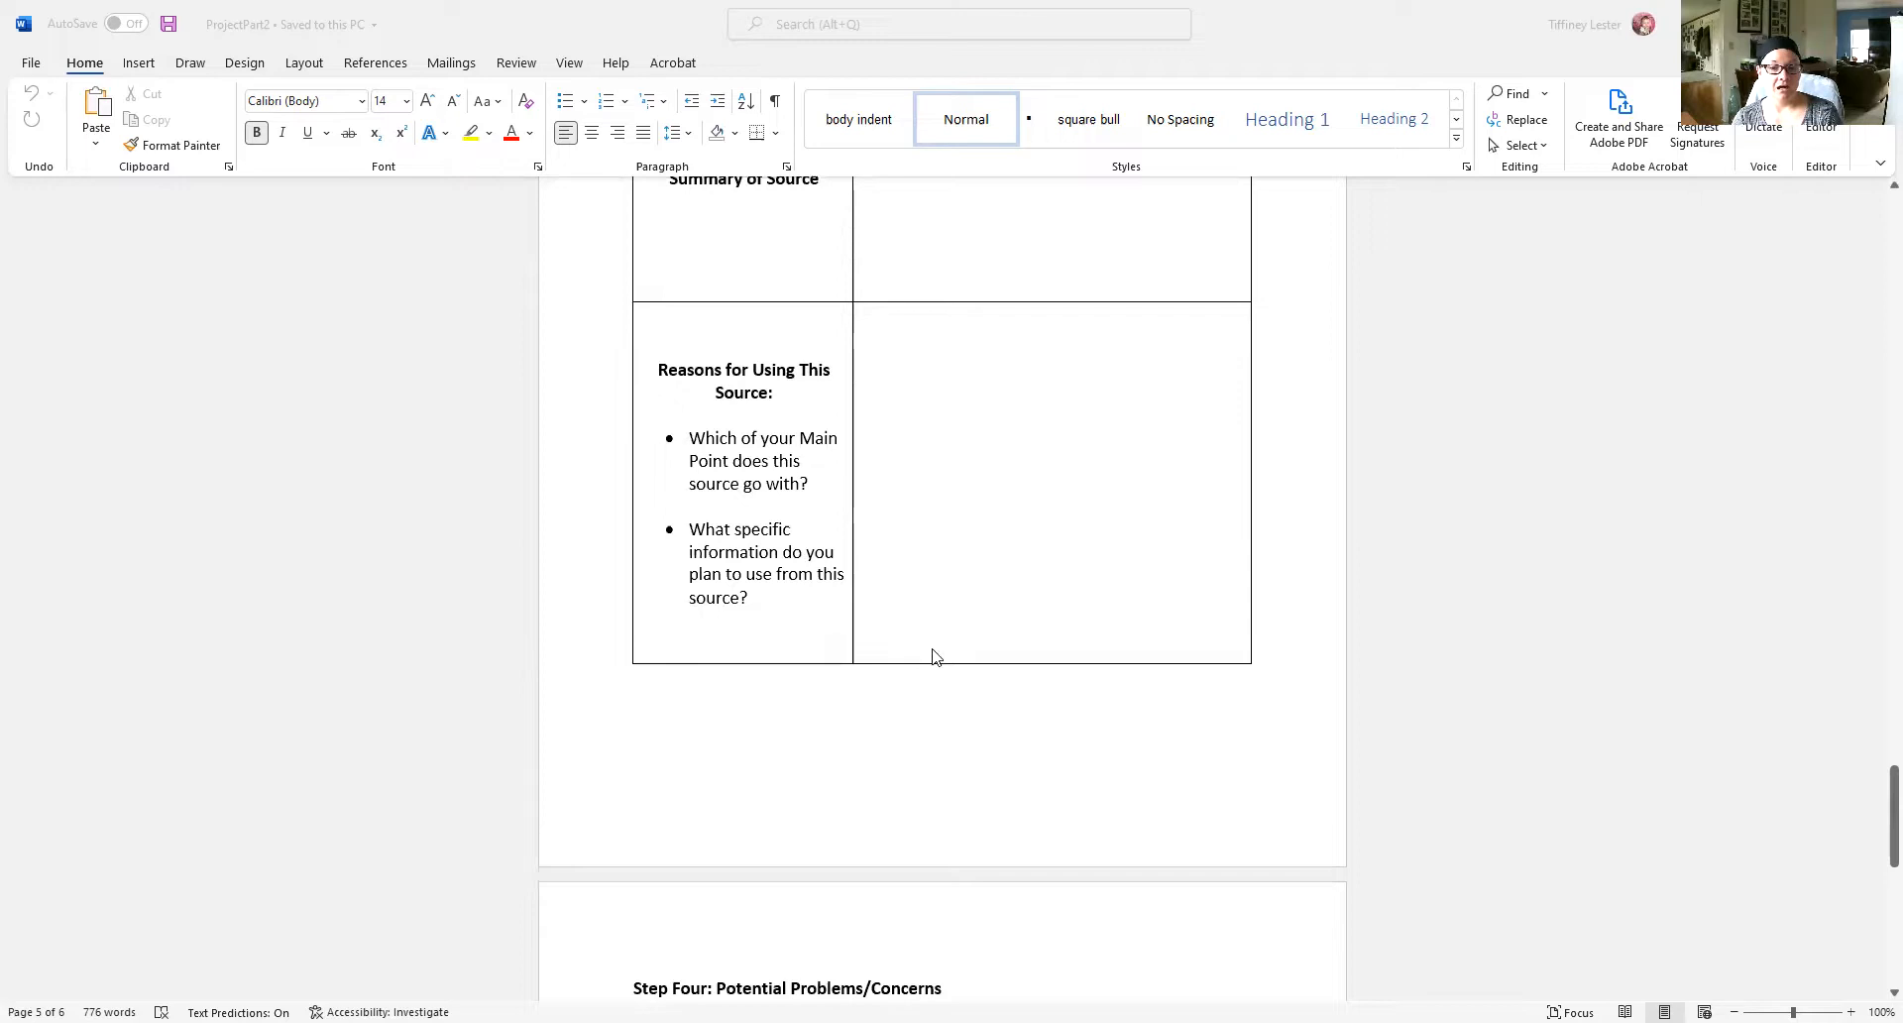
mouse_move(993, 811)
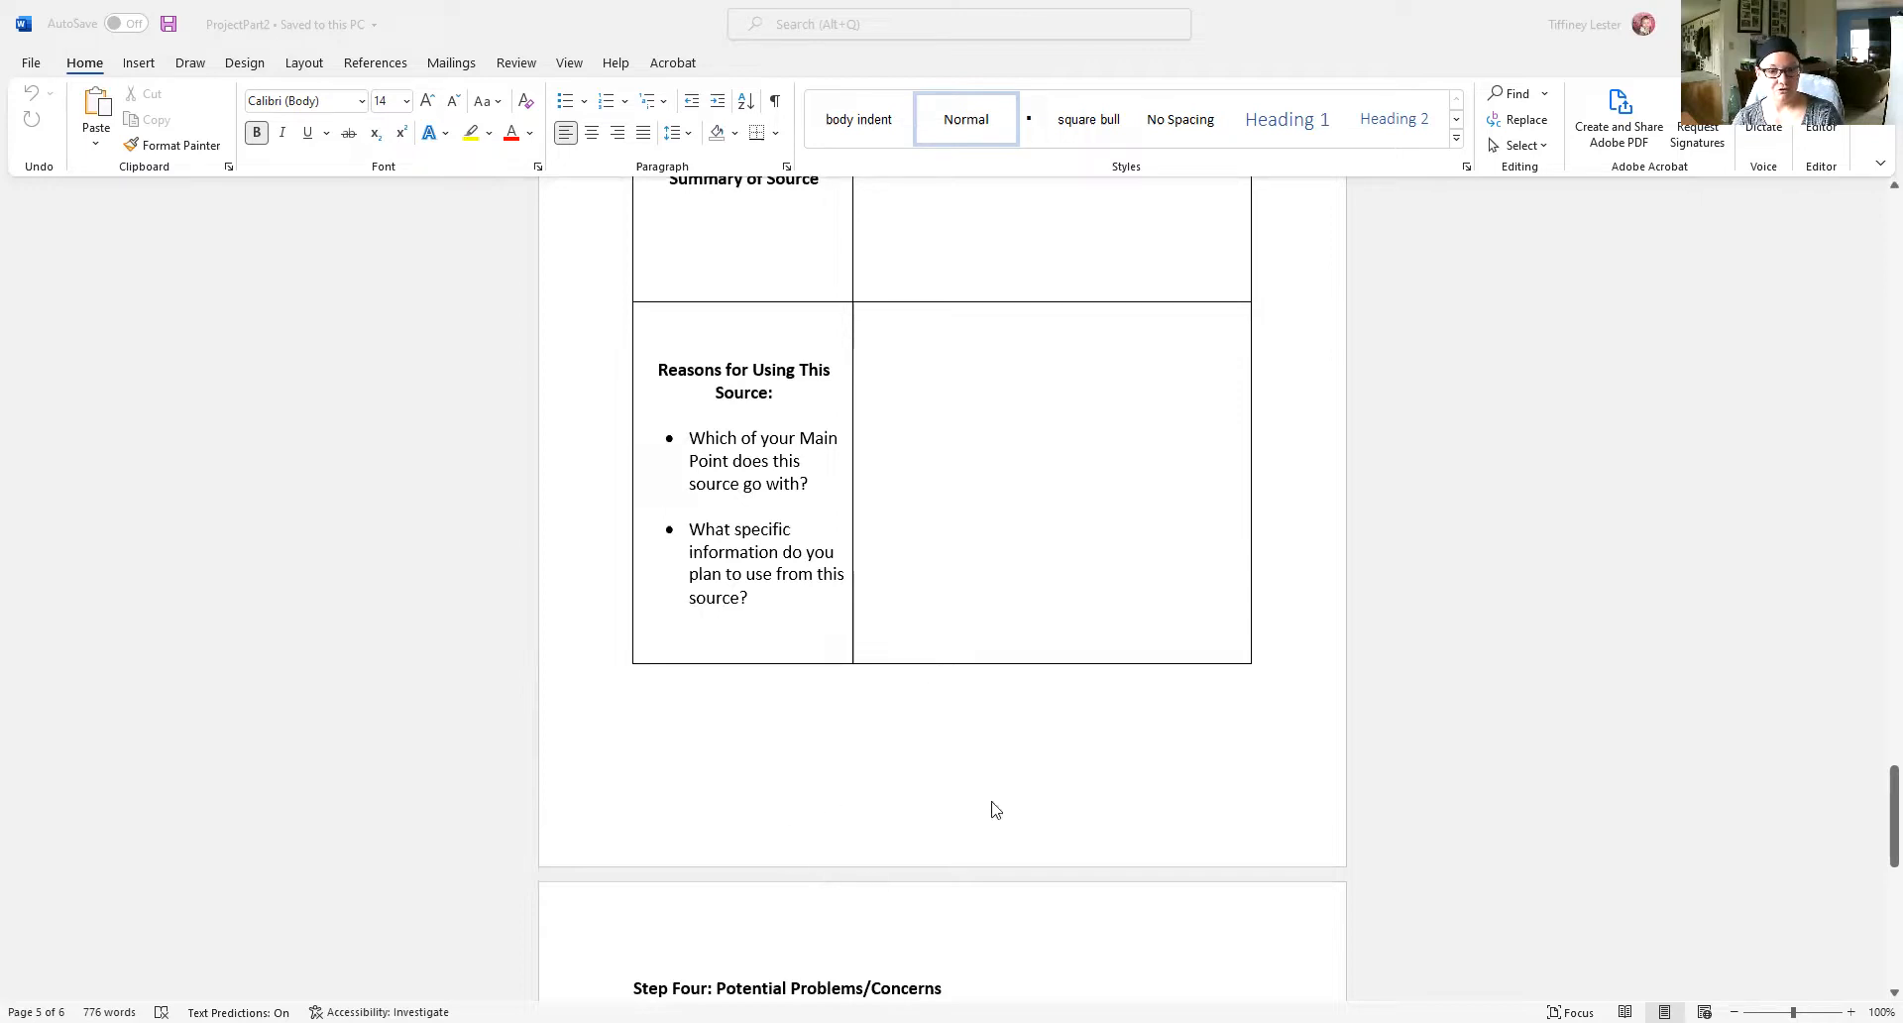
mouse_move(777, 799)
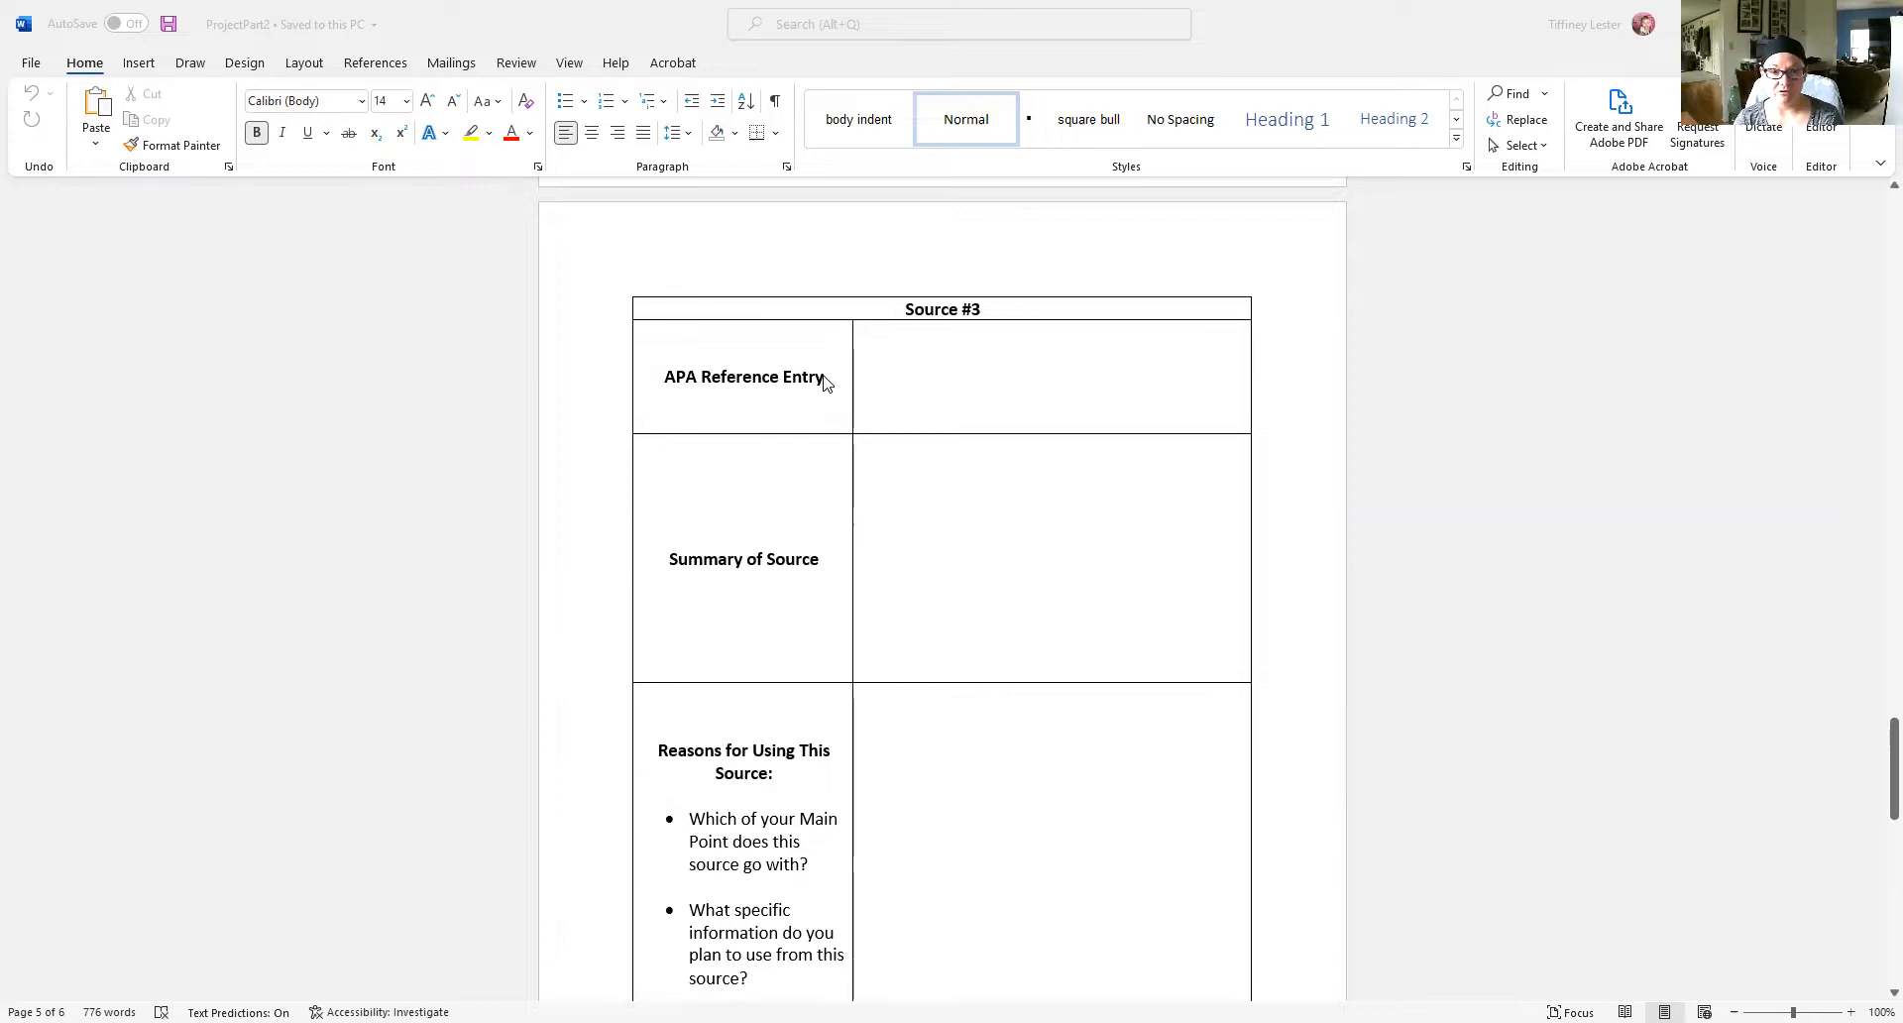
scroll("down", 3)
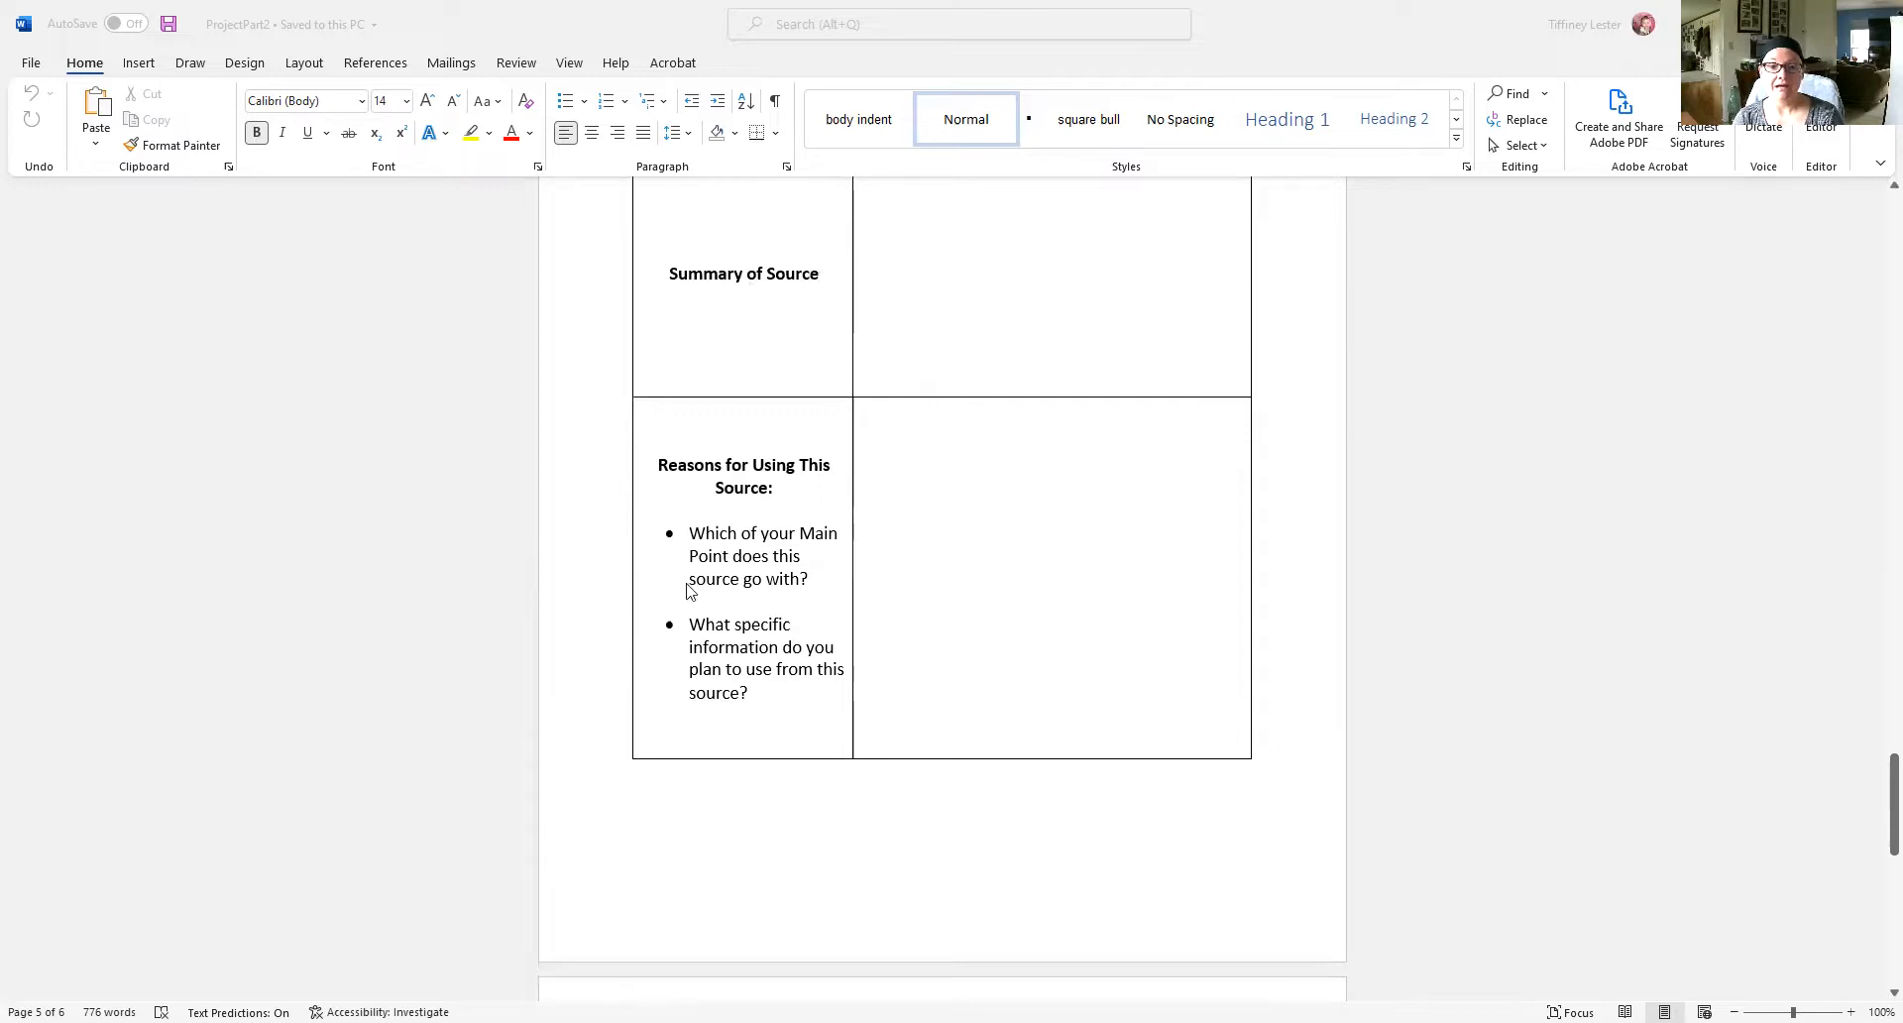
mouse_move(725, 640)
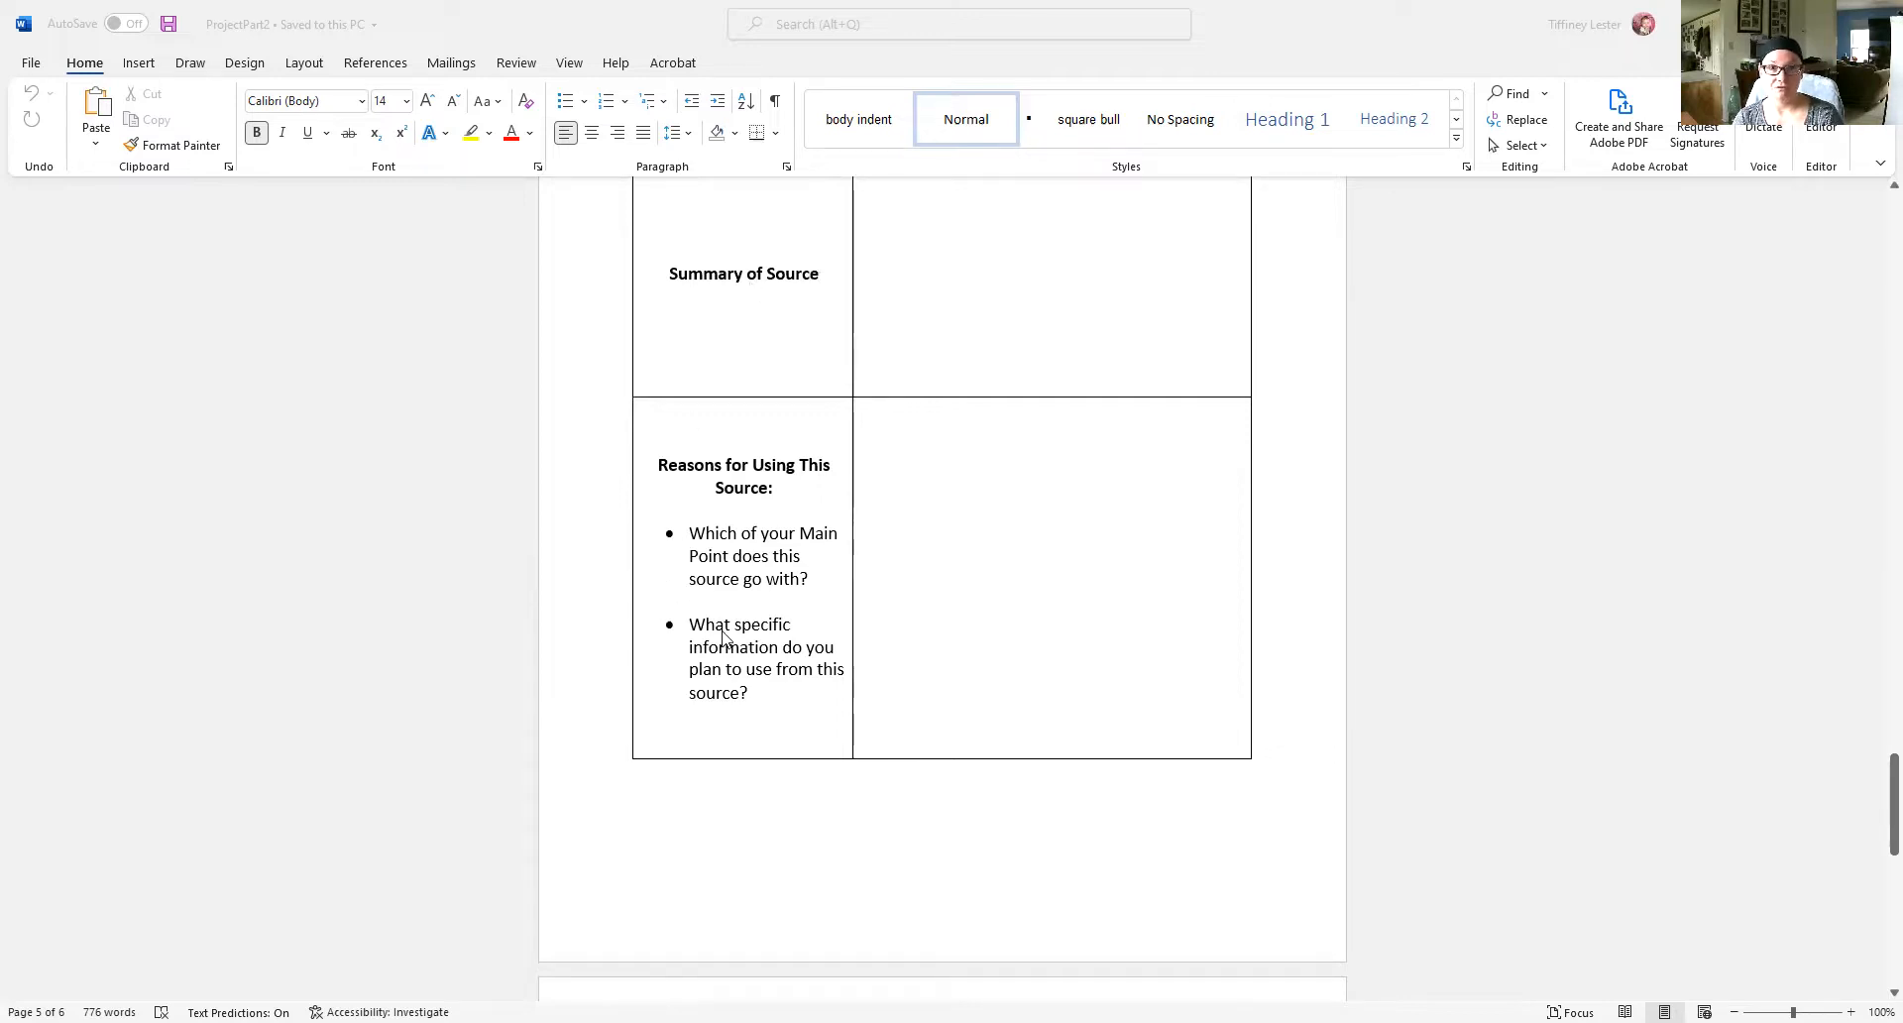